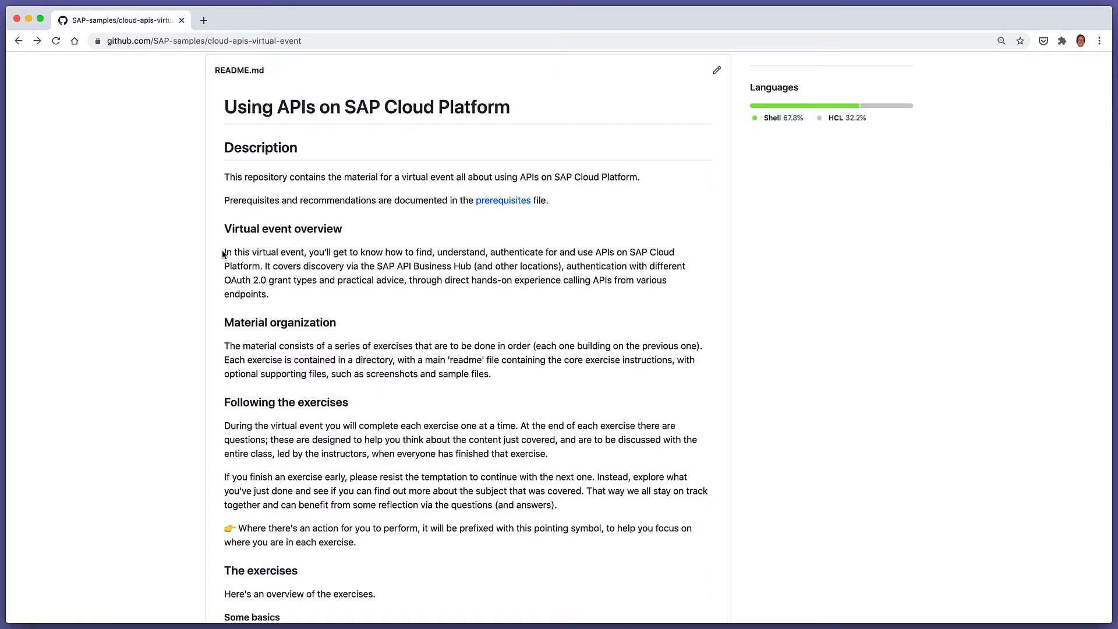
- Review the virtual event overview, then open the Exercise 03 dev space setup instructions
{"action": "double_click", "coordinate": [229, 252]}
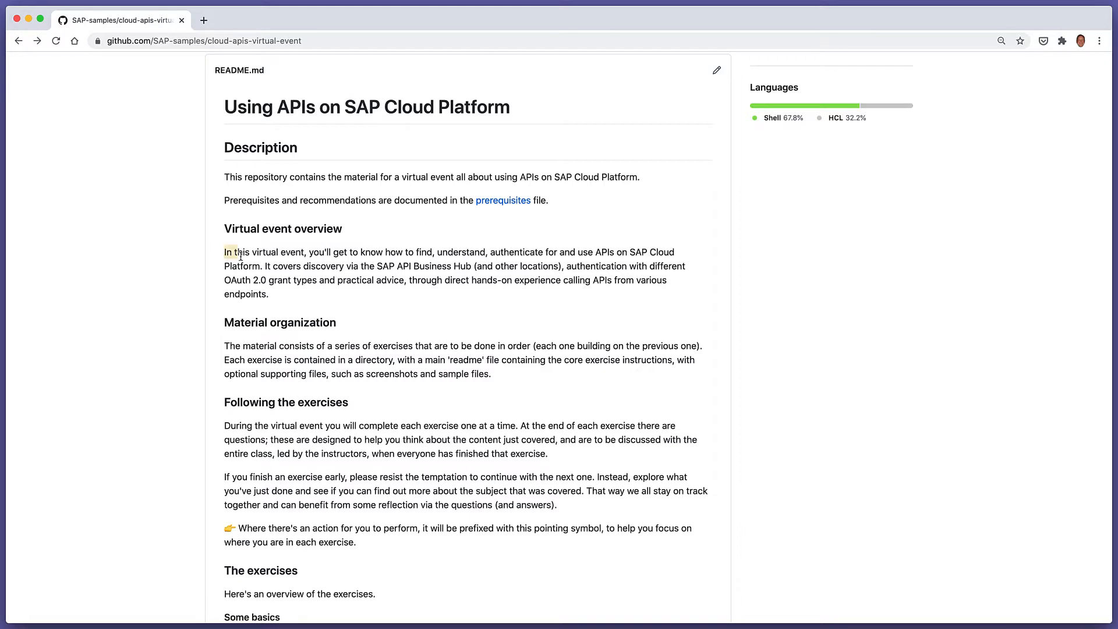
{"action": "left_click_drag", "start_coordinate": [224, 252], "coordinate": [269, 293]}
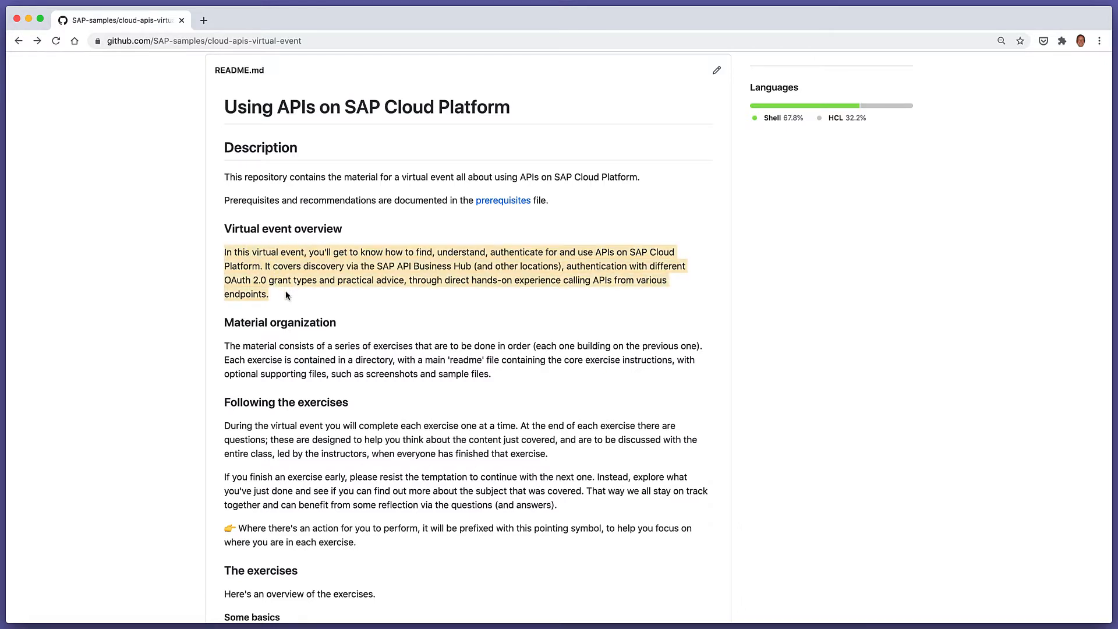
{"action": "mouse_move", "coordinate": [363, 313]}
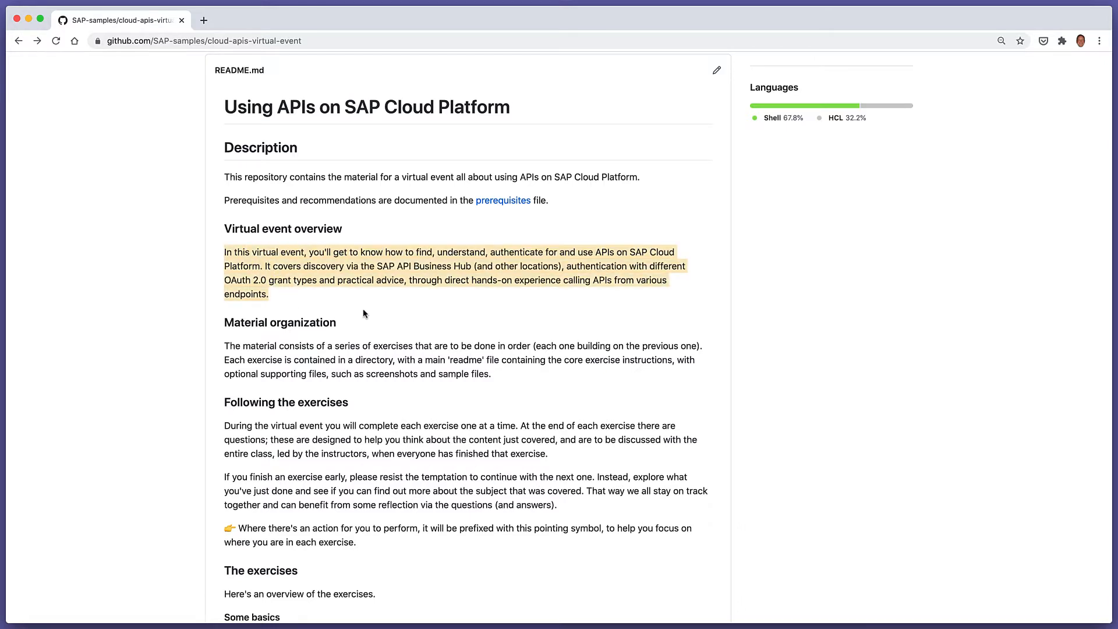
{"action": "scroll", "scroll_direction": "down", "scroll_amount": 3}
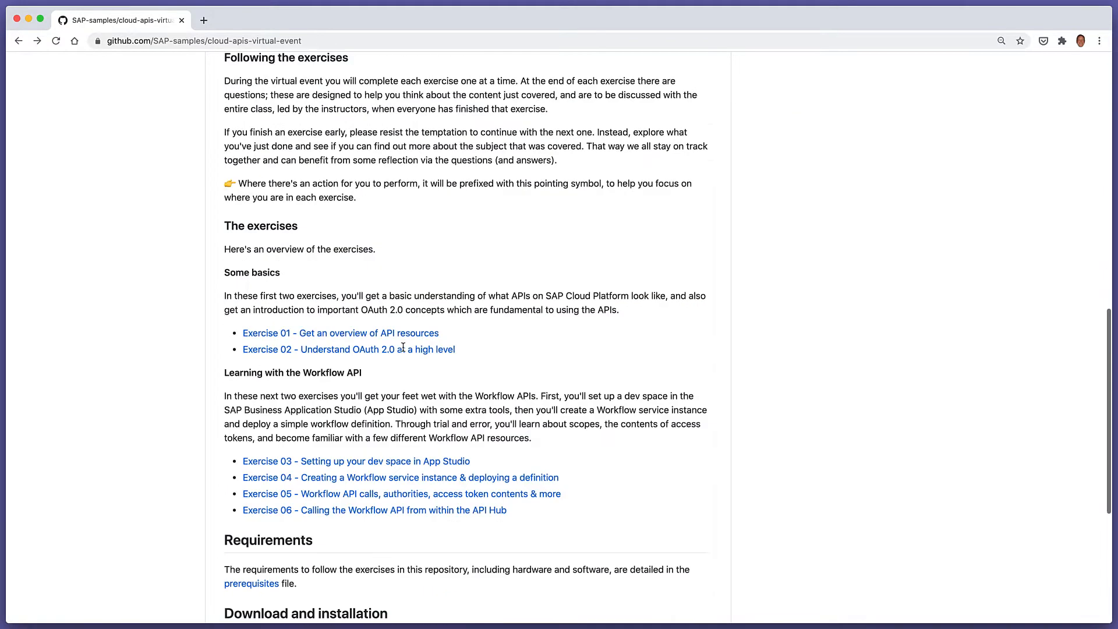
{"action": "scroll", "scroll_direction": "down", "scroll_amount": 3}
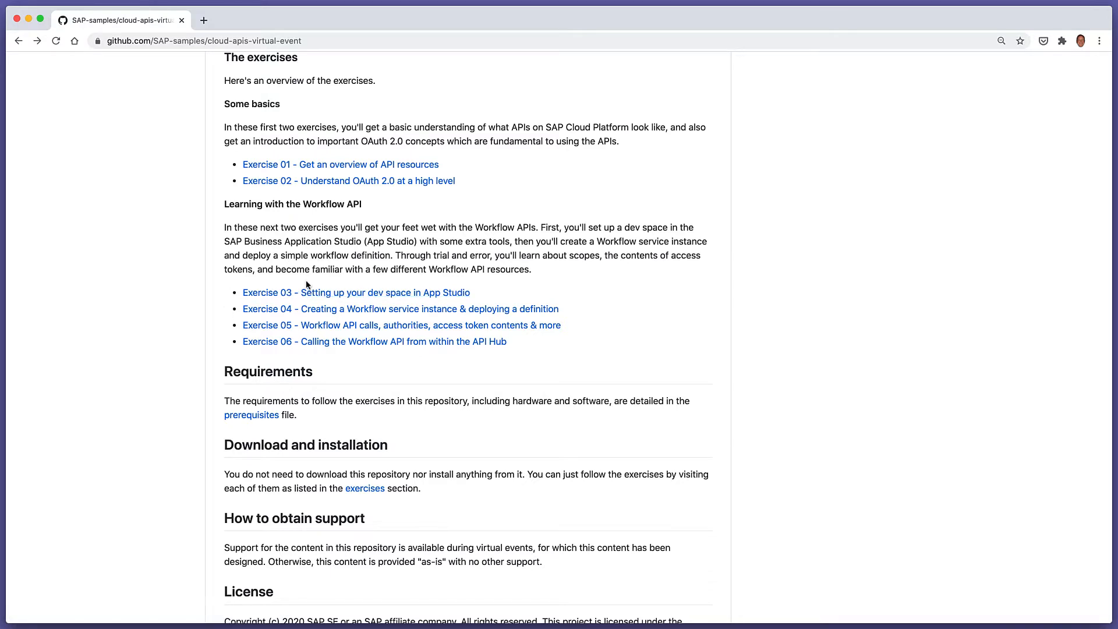
{"action": "mouse_move", "coordinate": [333, 207]}
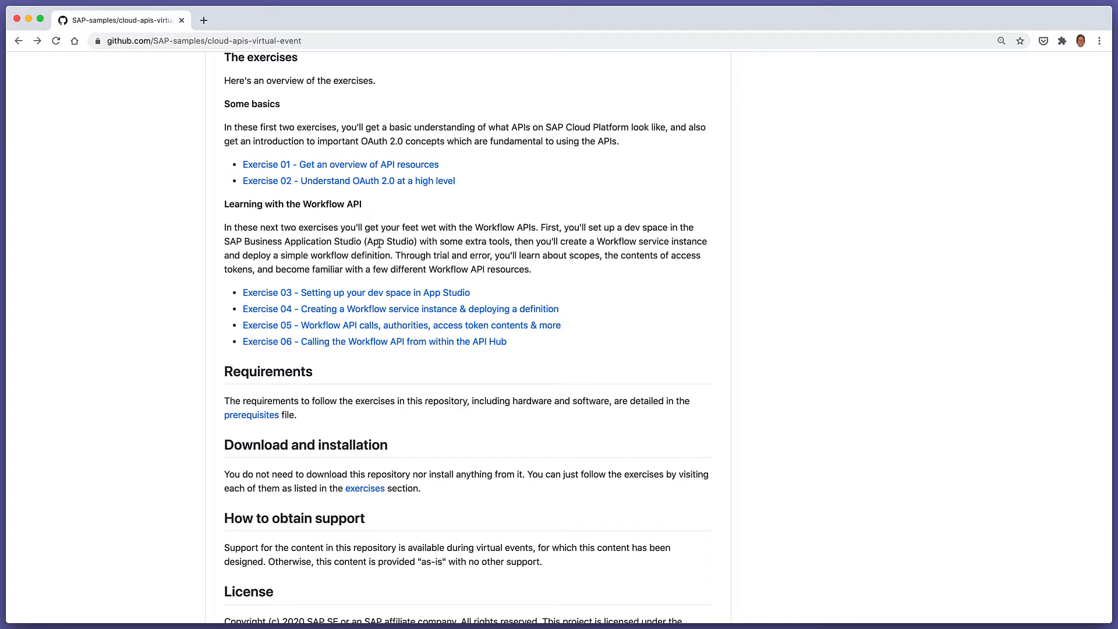
{"action": "mouse_move", "coordinate": [355, 292]}
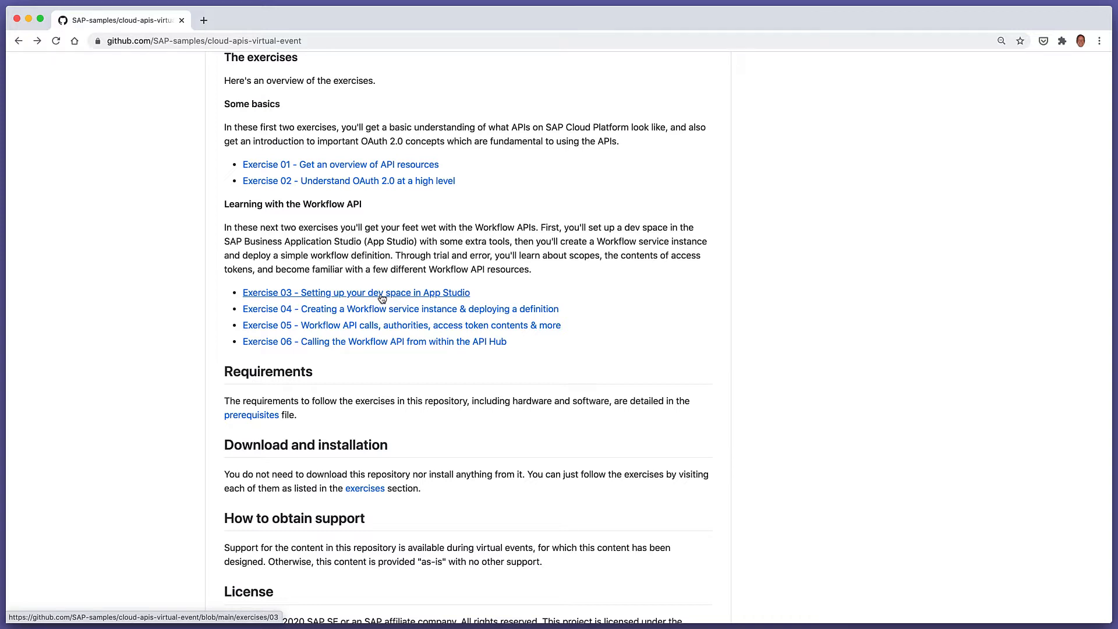
{"action": "mouse_move", "coordinate": [448, 297]}
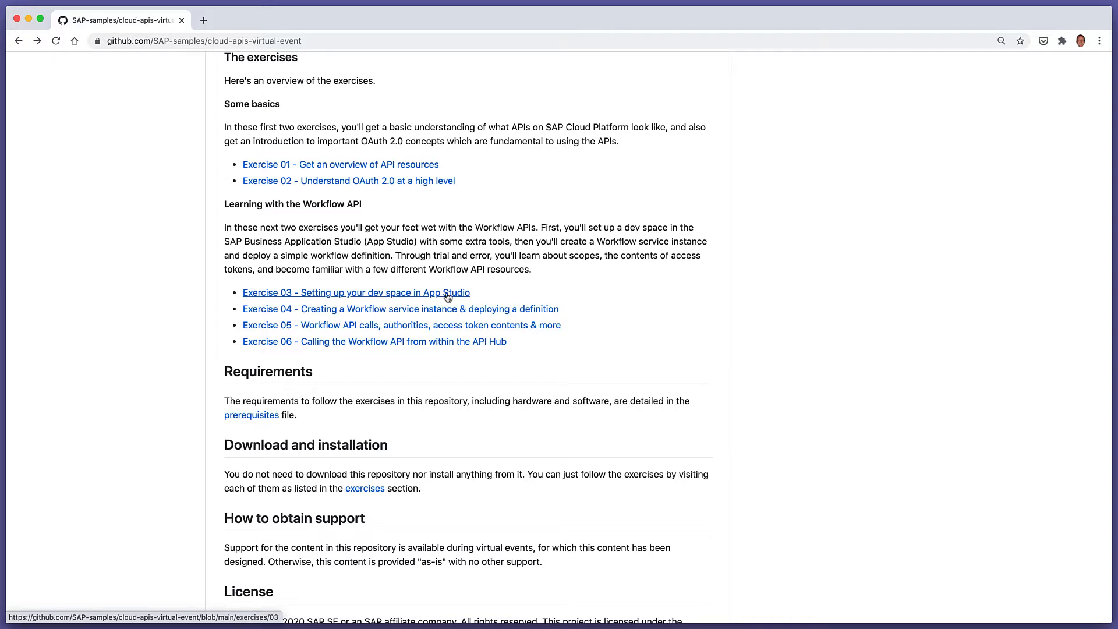
{"action": "left_click", "coordinate": [356, 292]}
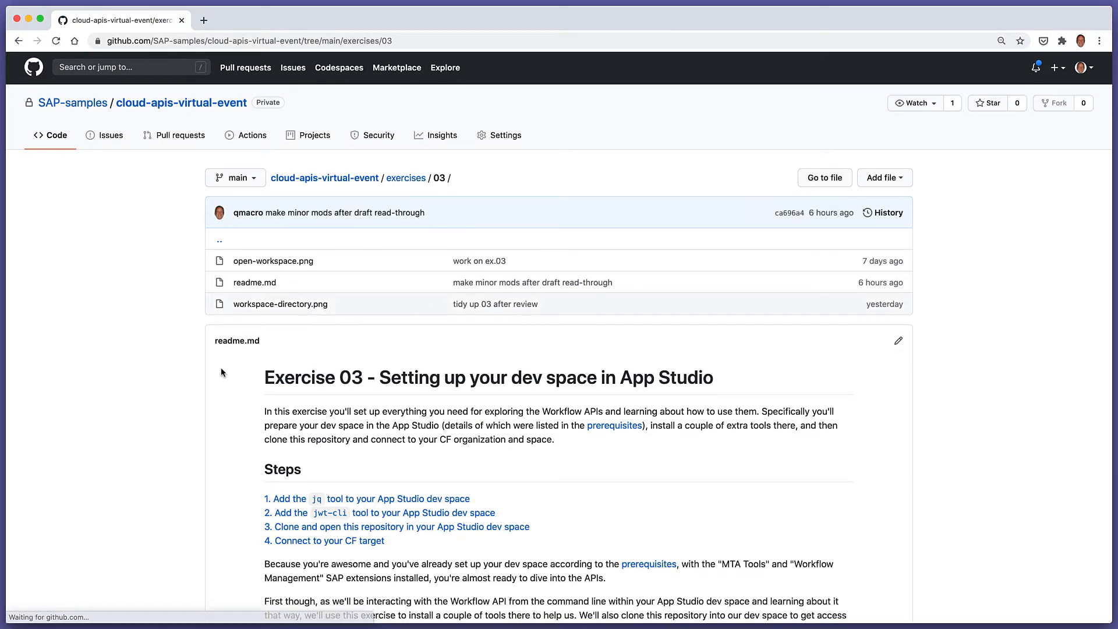
- Open the prerequisites in a new tab and highlight the App Studio dev space already created requirement
{"action": "scroll", "scroll_direction": "down", "scroll_amount": 3}
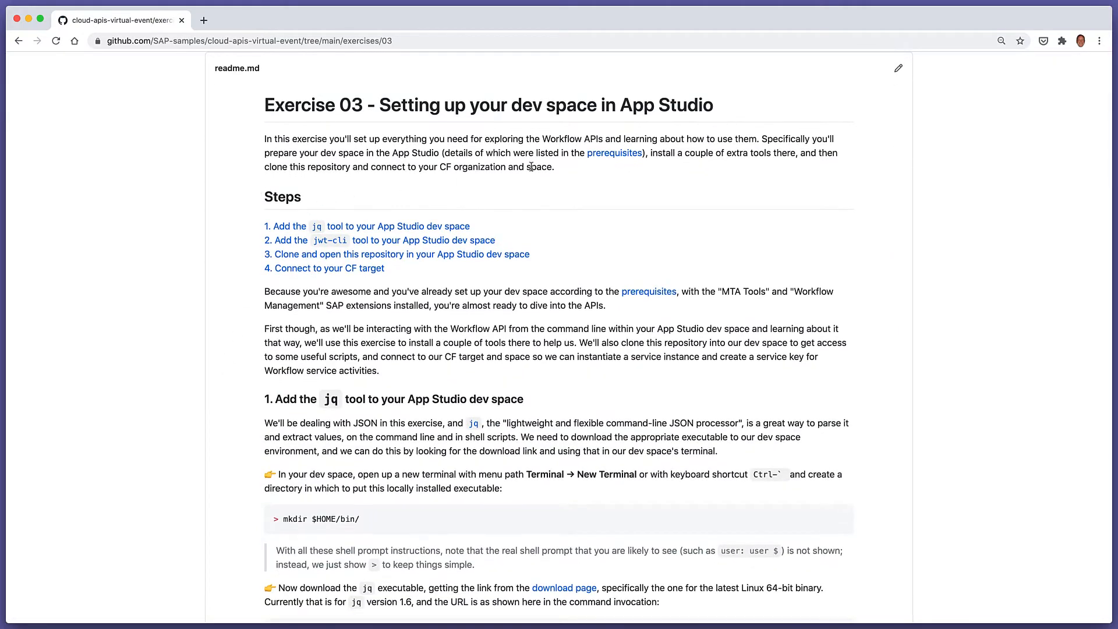
{"action": "left_click", "coordinate": [613, 152]}
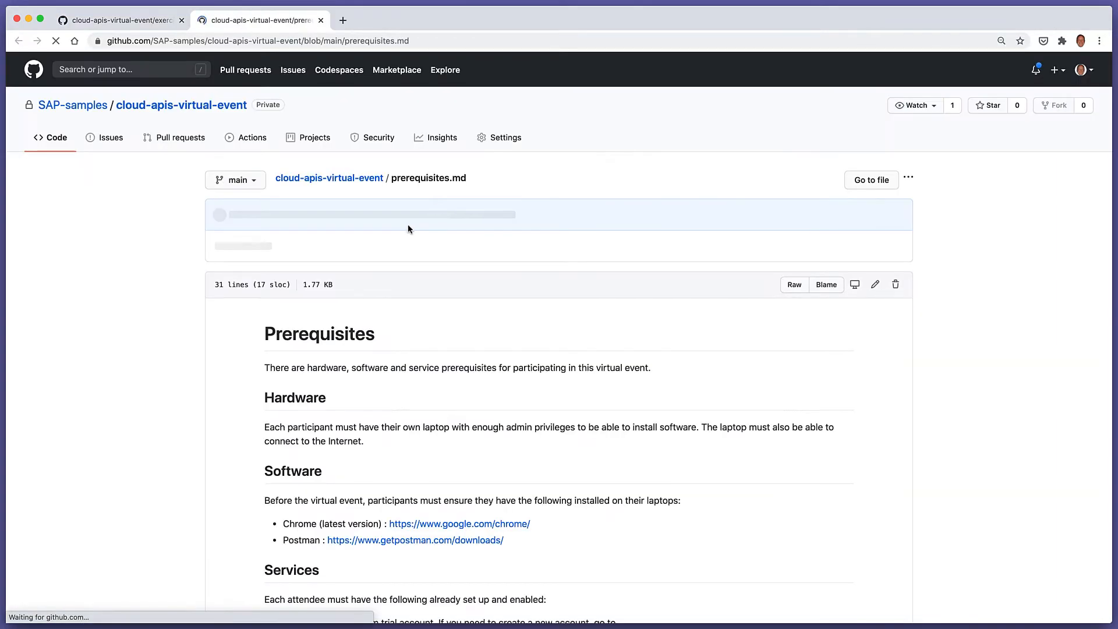
{"action": "scroll", "scroll_direction": "down", "scroll_amount": 3}
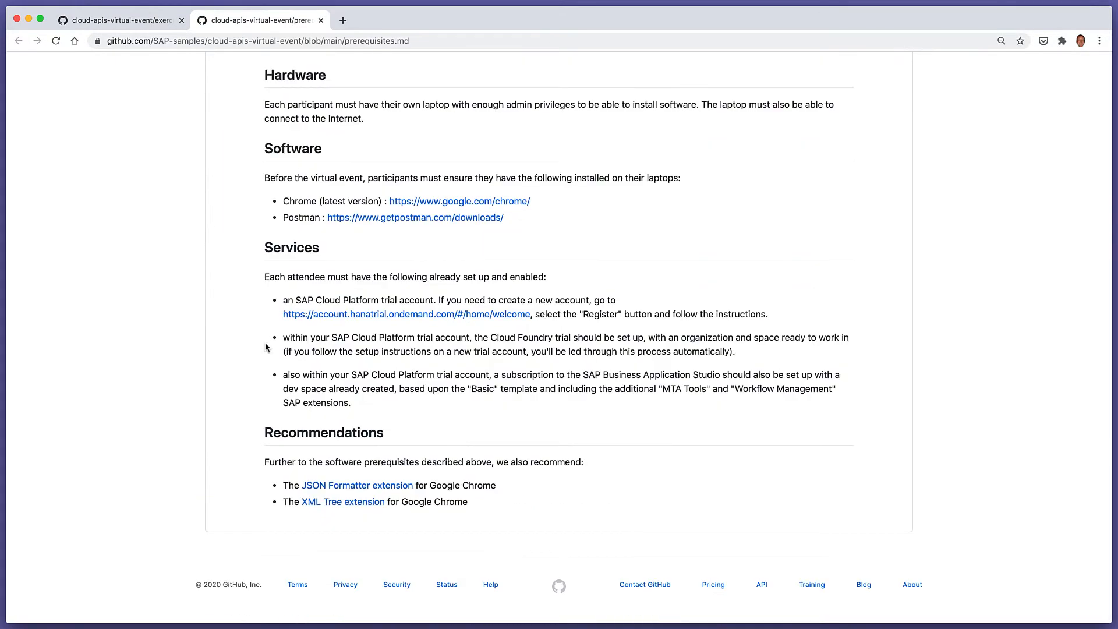
{"action": "left_click_drag", "start_coordinate": [282, 374], "coordinate": [349, 401]}
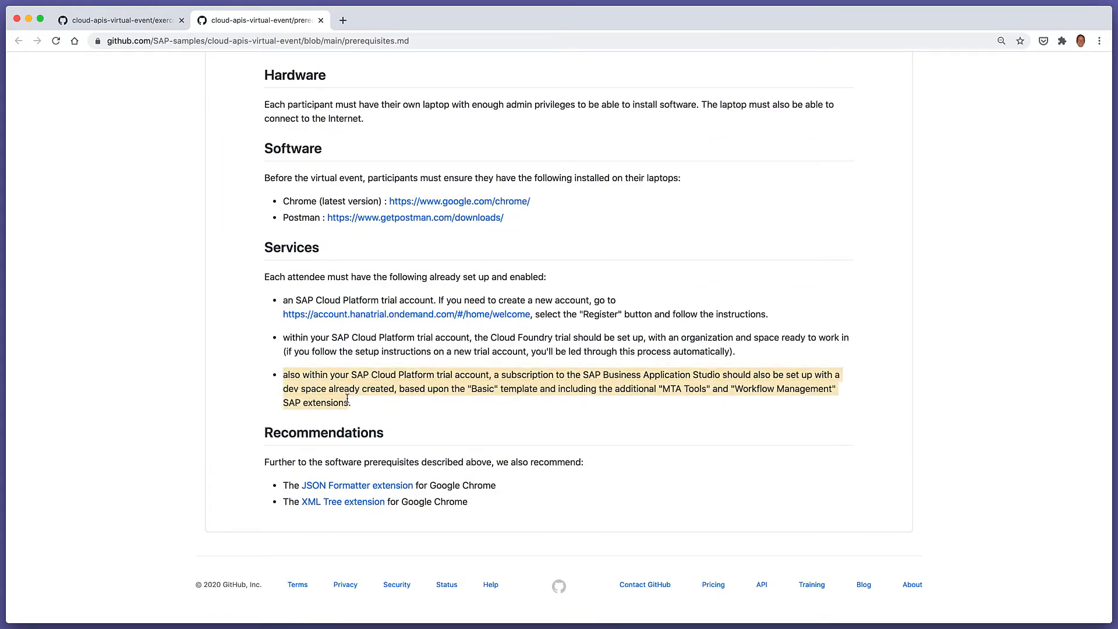
{"action": "mouse_move", "coordinate": [529, 377]}
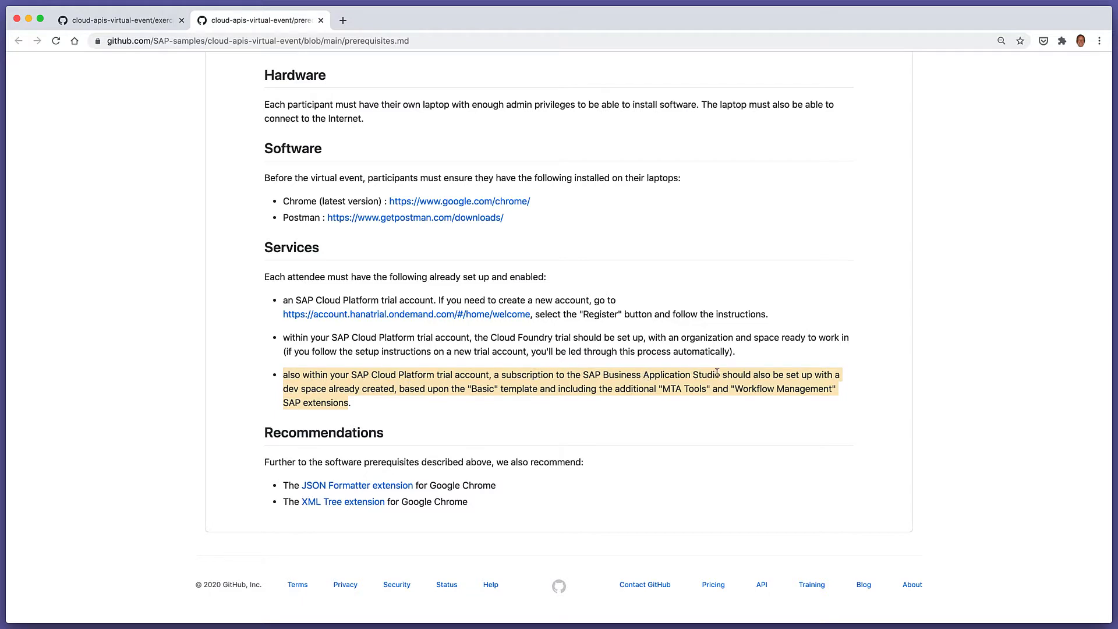
{"action": "left_click", "coordinate": [407, 382]}
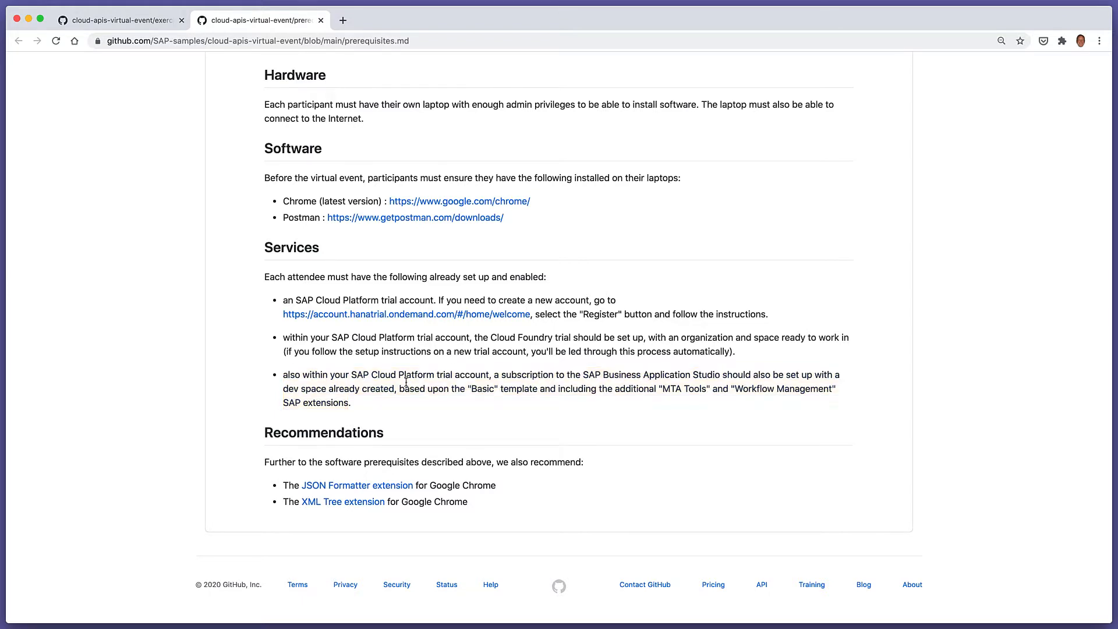
{"action": "left_click_drag", "start_coordinate": [281, 388], "coordinate": [411, 388]}
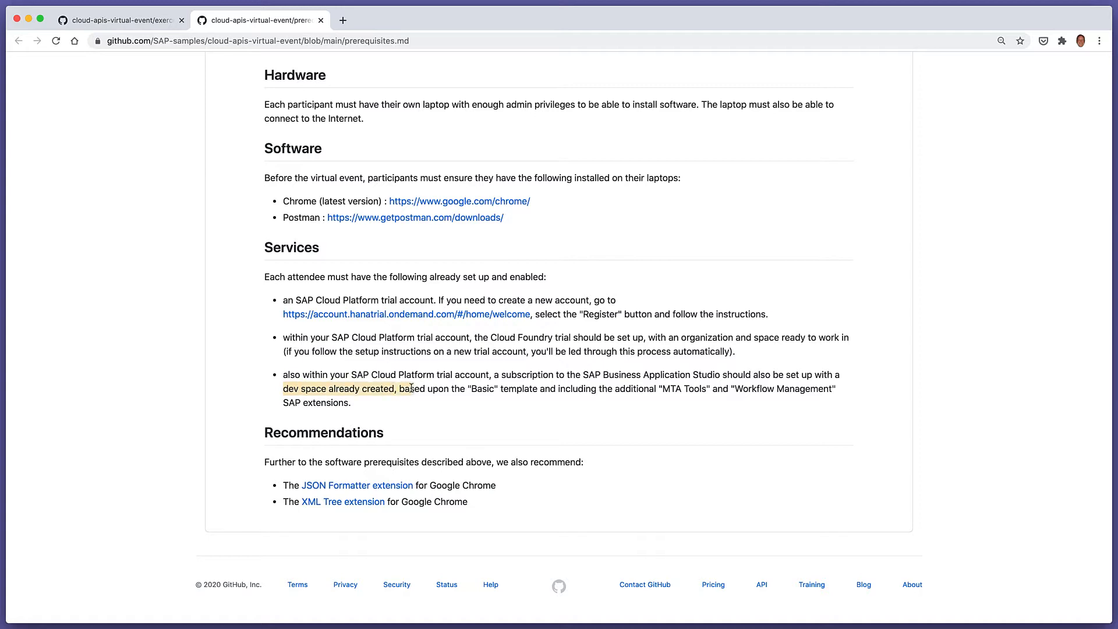
{"action": "left_click_drag", "start_coordinate": [413, 388], "coordinate": [536, 388]}
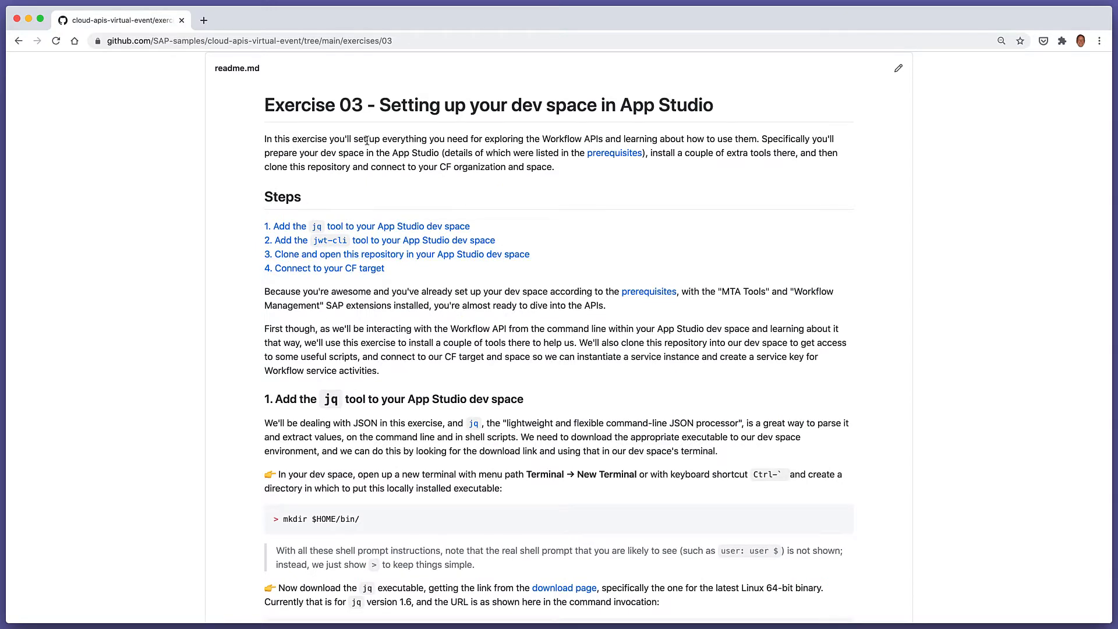
{"action": "mouse_move", "coordinate": [241, 275]}
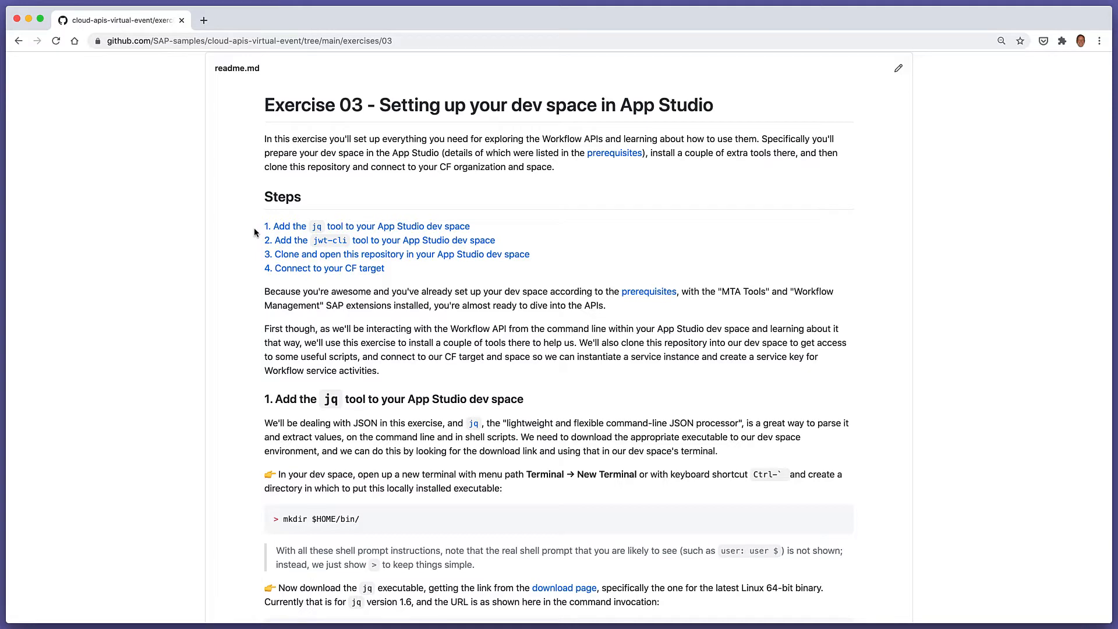
{"action": "mouse_move", "coordinate": [252, 248]}
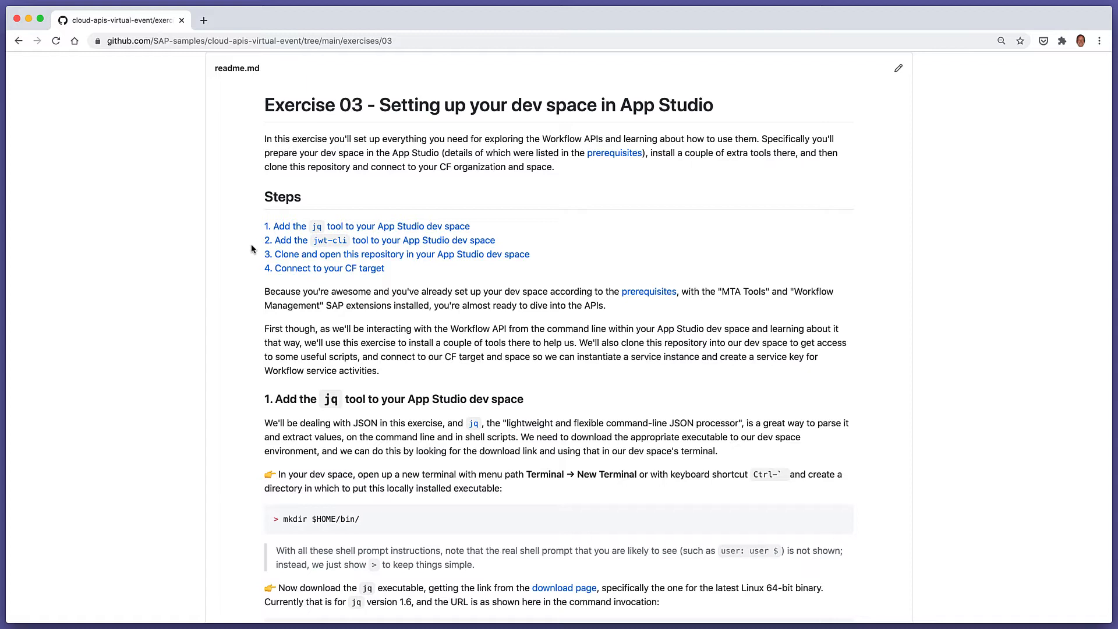
{"action": "mouse_move", "coordinate": [343, 234]}
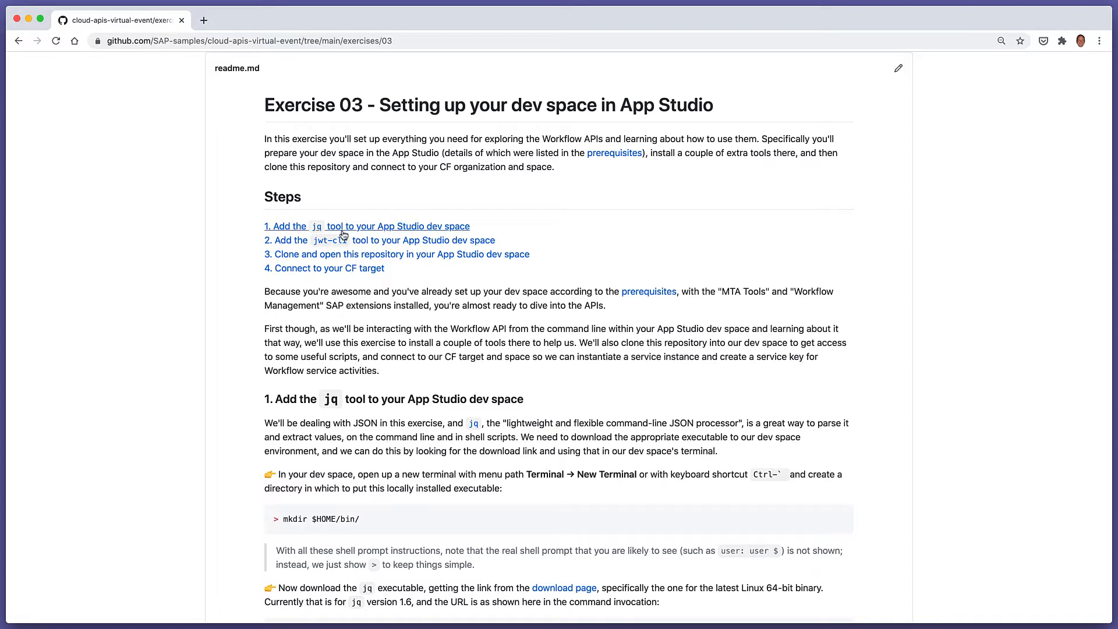
{"action": "mouse_move", "coordinate": [310, 254]}
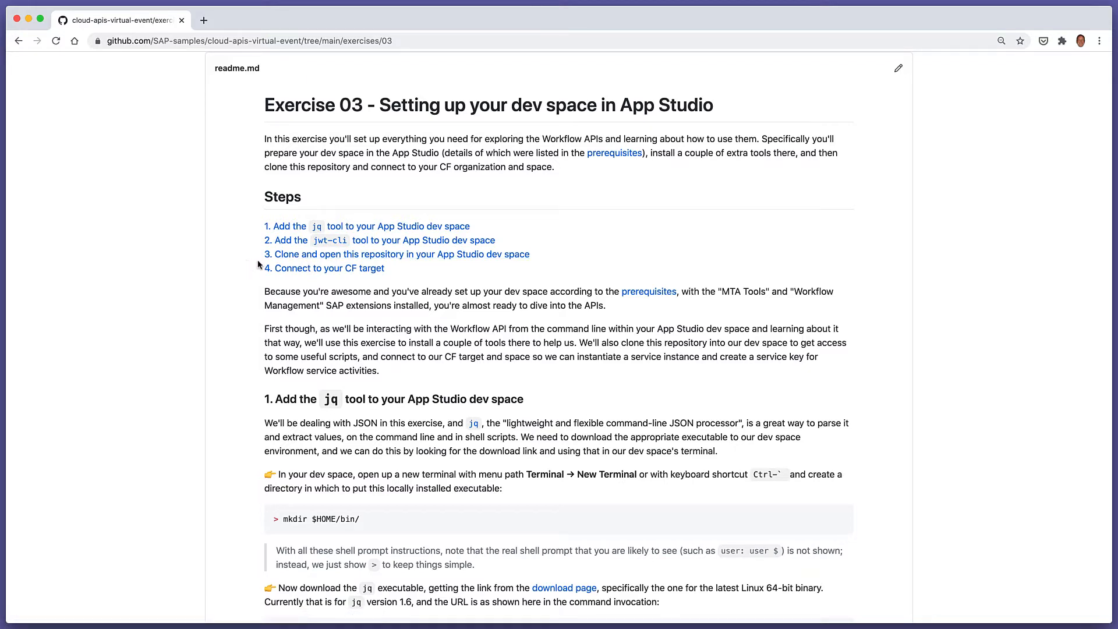
{"action": "mouse_move", "coordinate": [124, 301]}
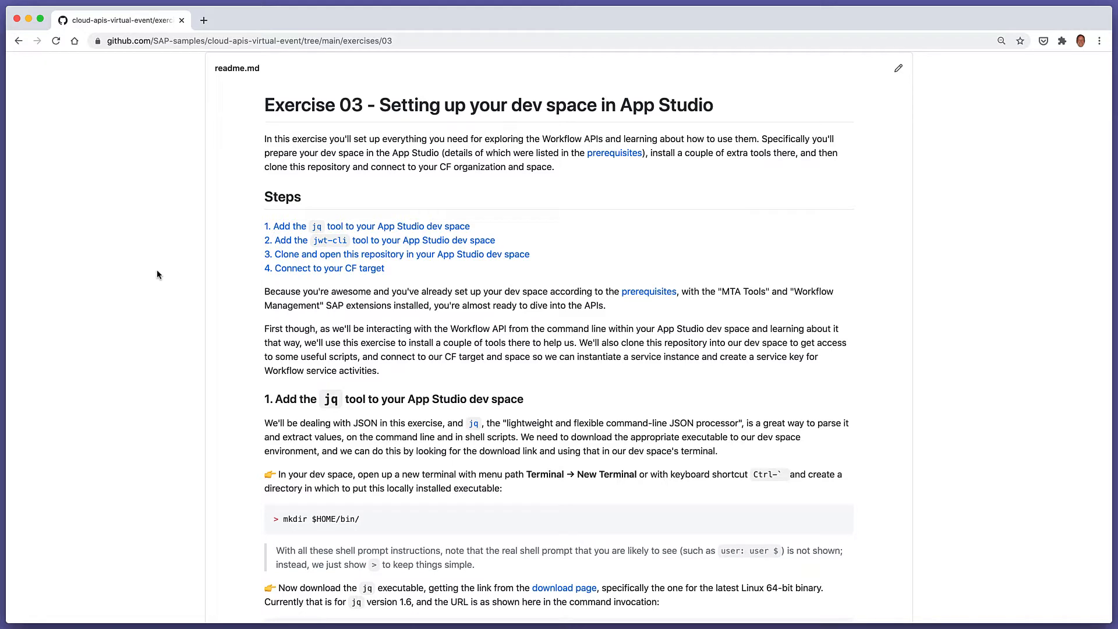
{"action": "mouse_move", "coordinate": [160, 274]}
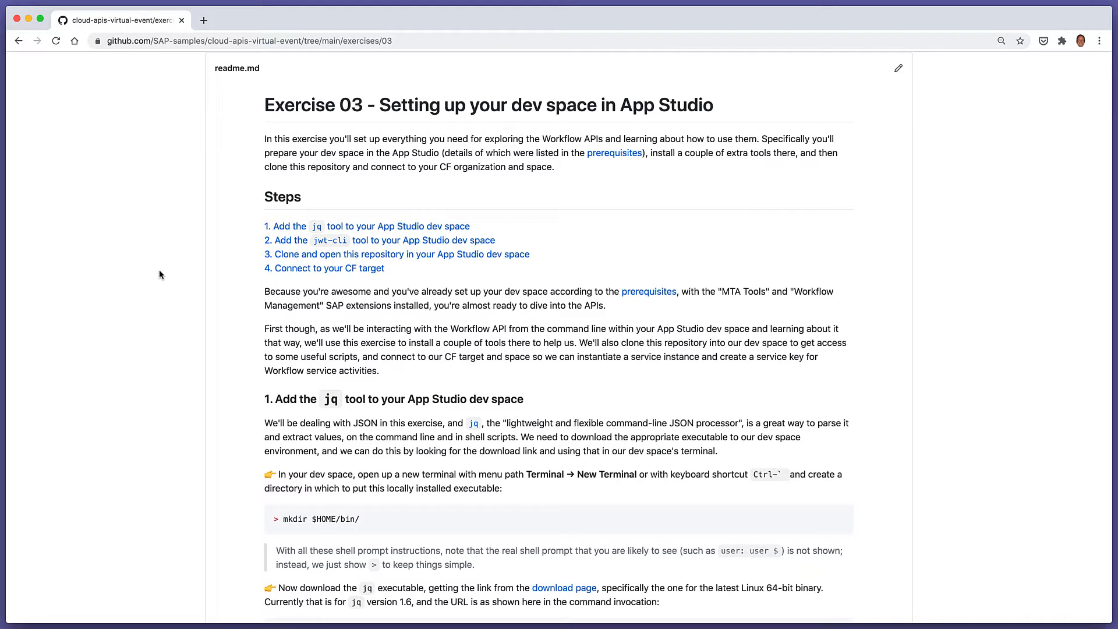
{"action": "mouse_move", "coordinate": [324, 268]}
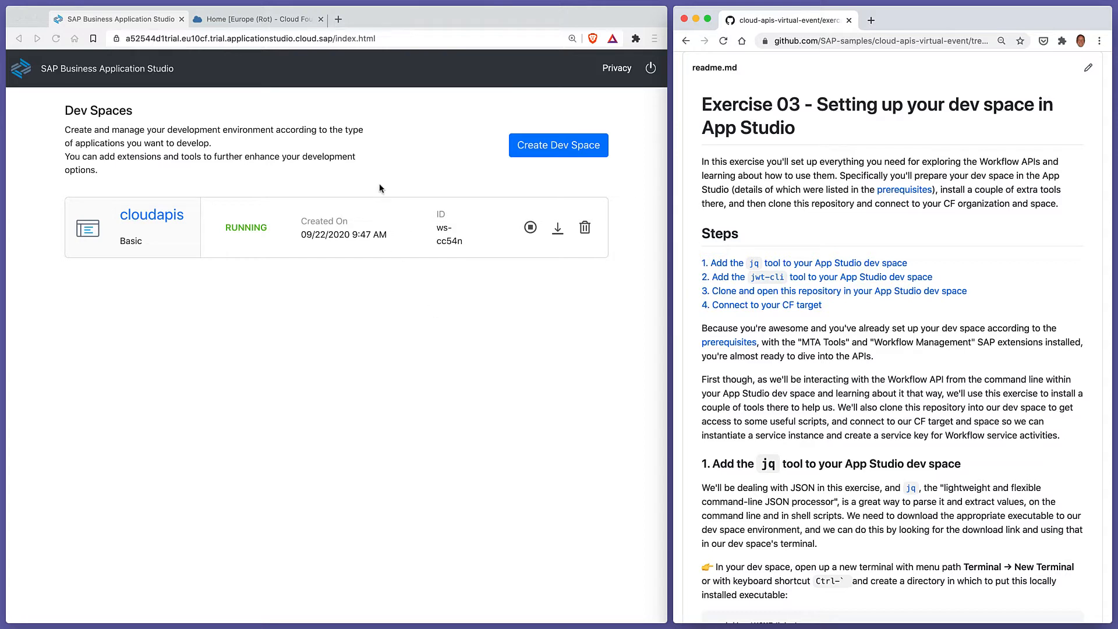
{"action": "mouse_move", "coordinate": [239, 239]}
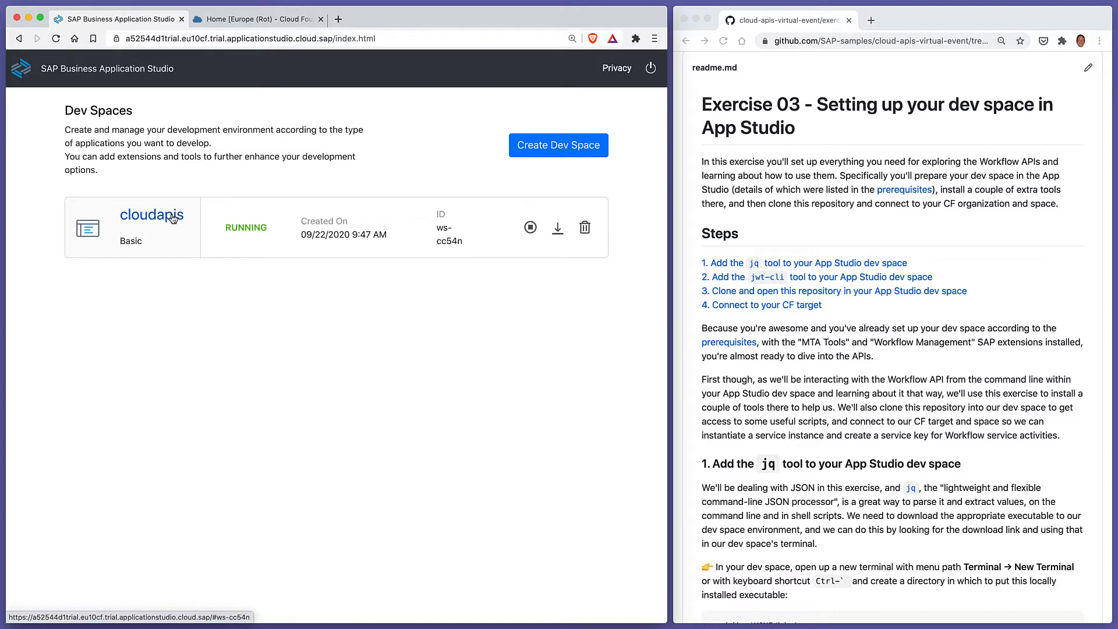
{"action": "left_click", "coordinate": [151, 215]}
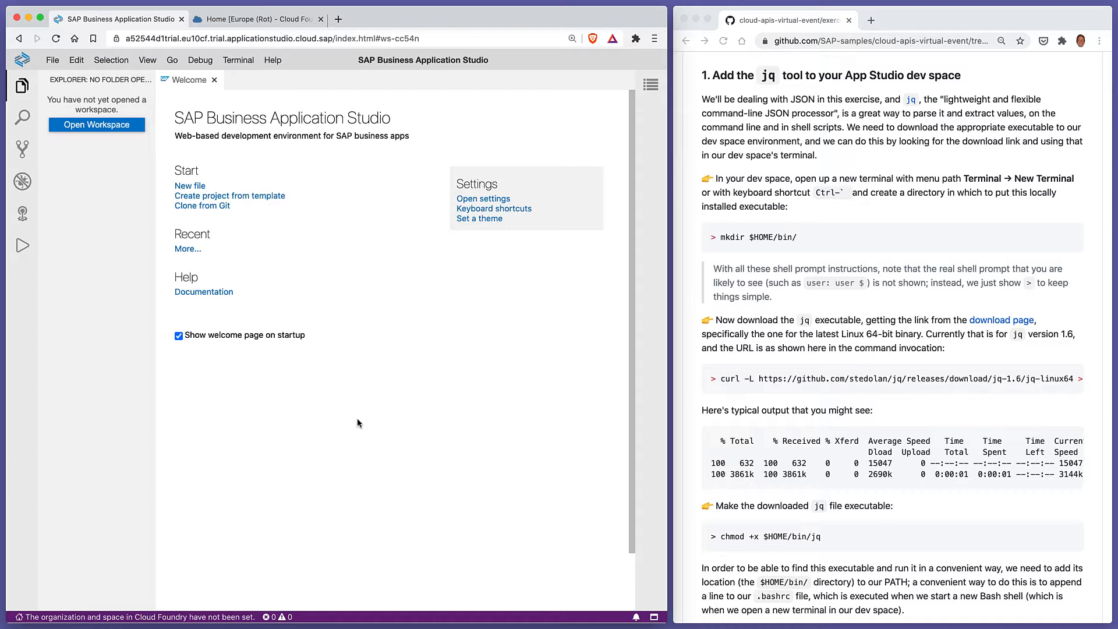
{"action": "mouse_move", "coordinate": [742, 251]}
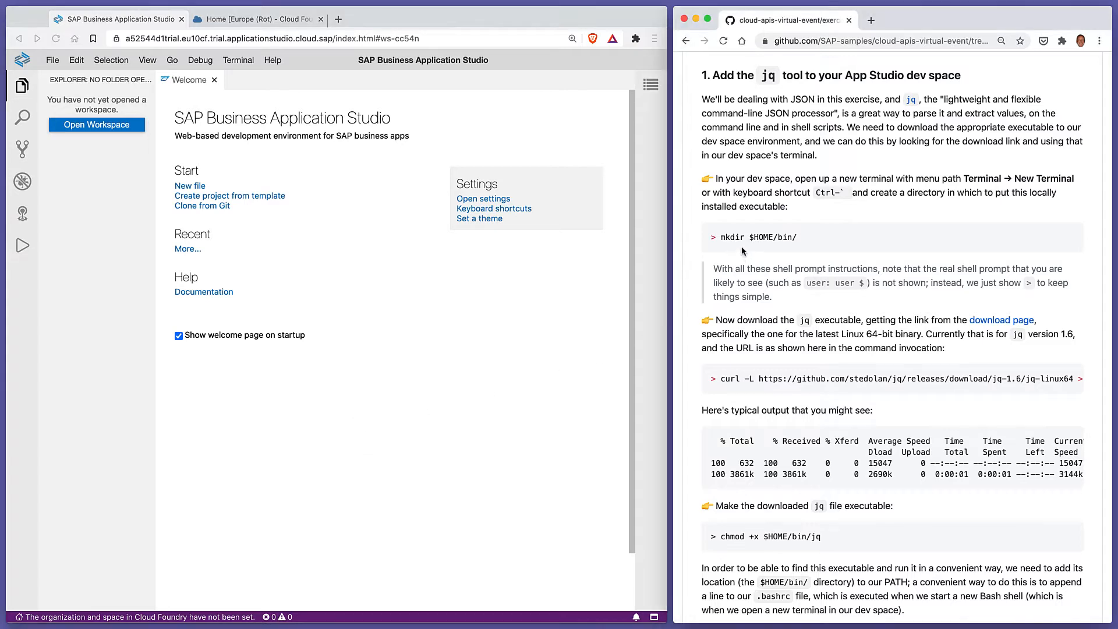
{"action": "mouse_move", "coordinate": [403, 369]}
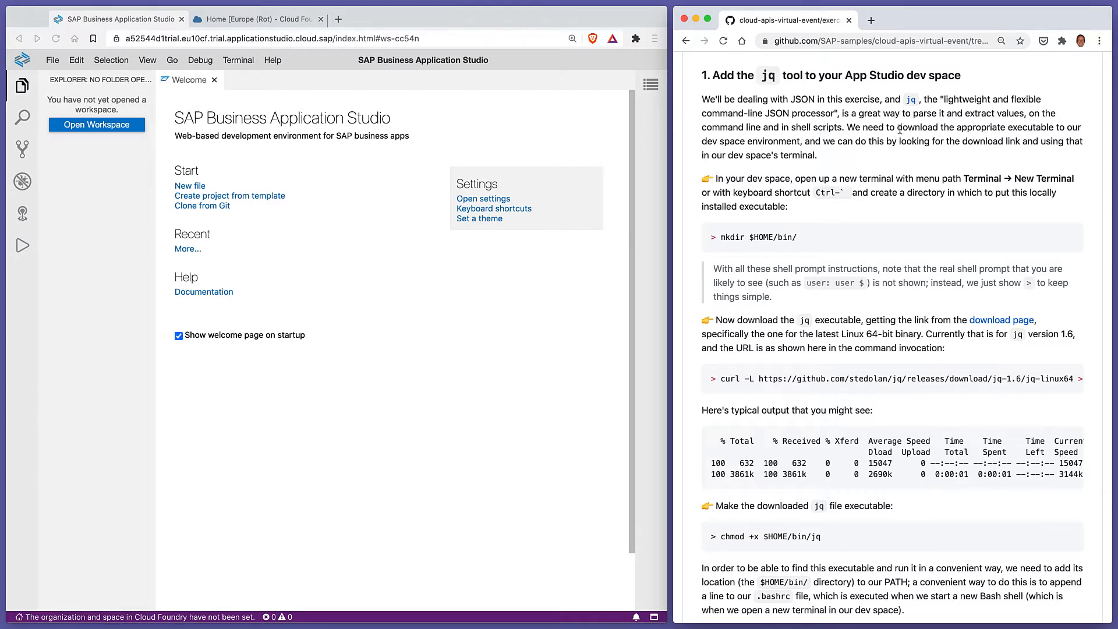
{"action": "mouse_move", "coordinate": [884, 138]}
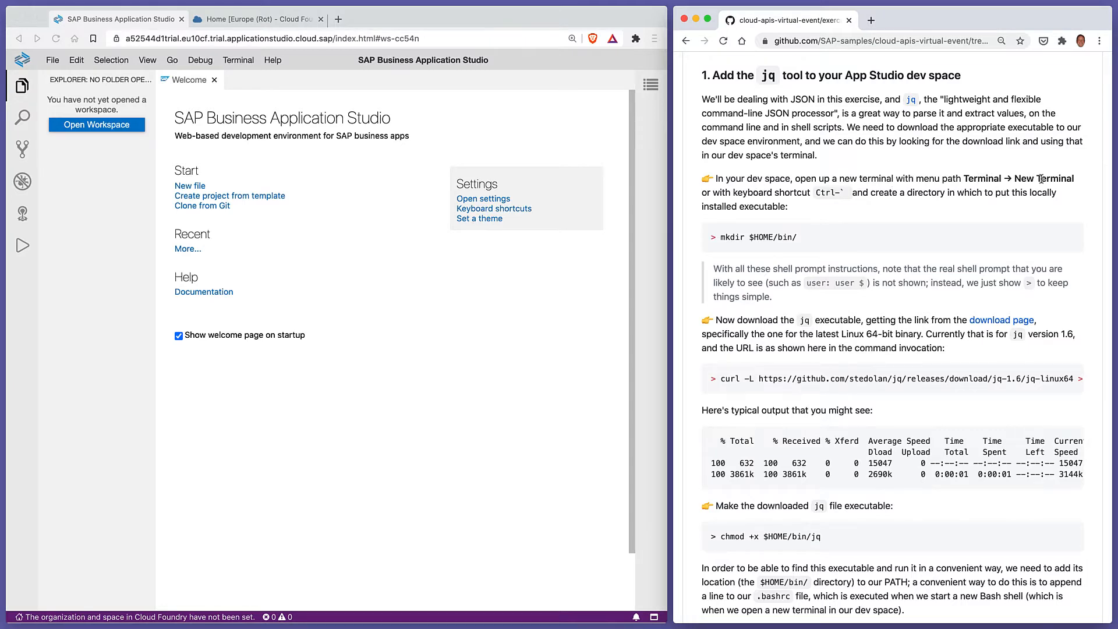
- Open a new terminal in the dev space and focus it for commands
{"action": "left_click", "coordinate": [237, 60]}
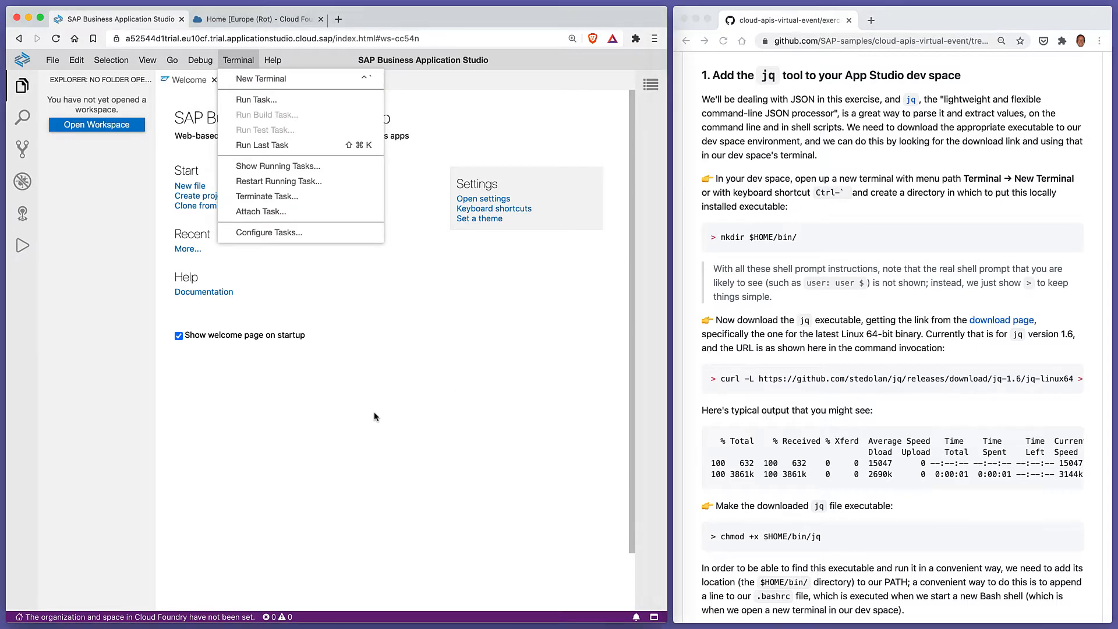
{"action": "left_click", "coordinate": [261, 78]}
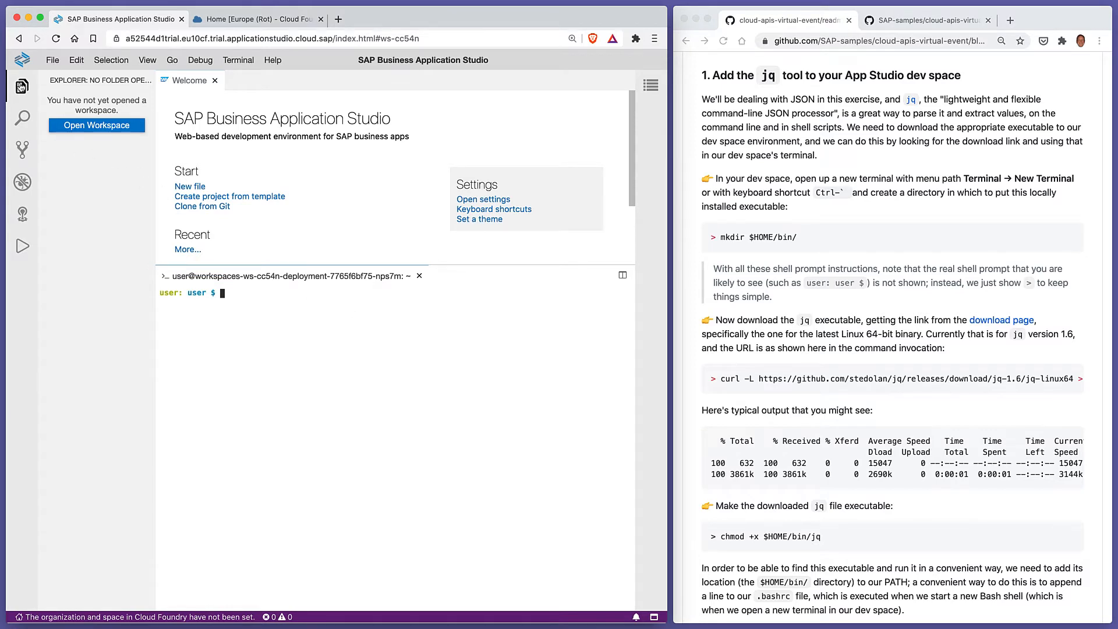
{"action": "left_click", "coordinate": [22, 85]}
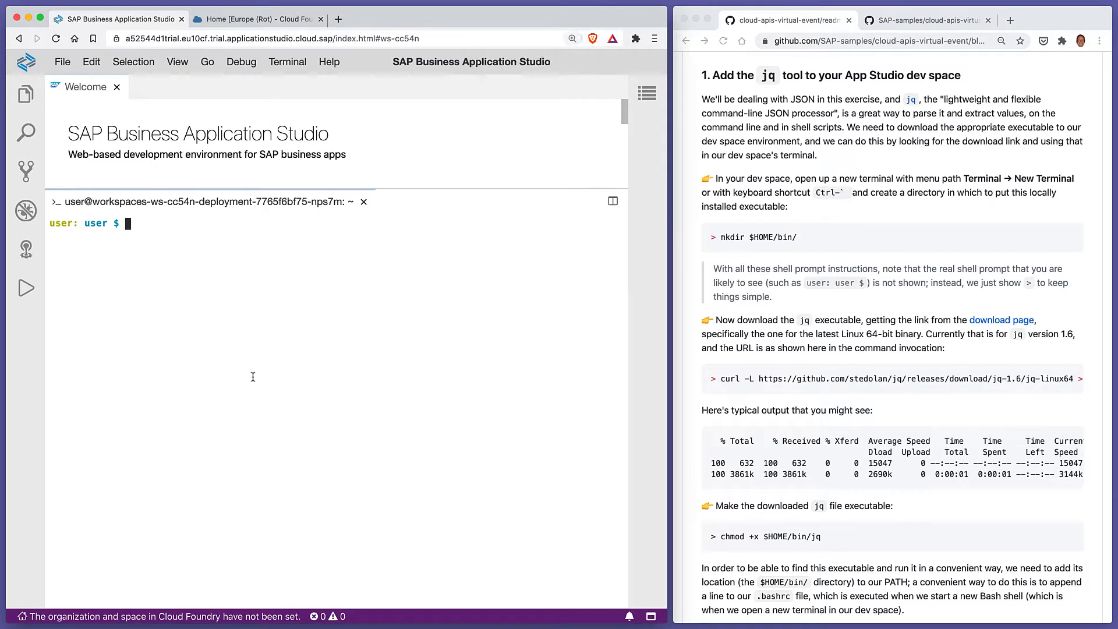
{"action": "mouse_move", "coordinate": [264, 389]}
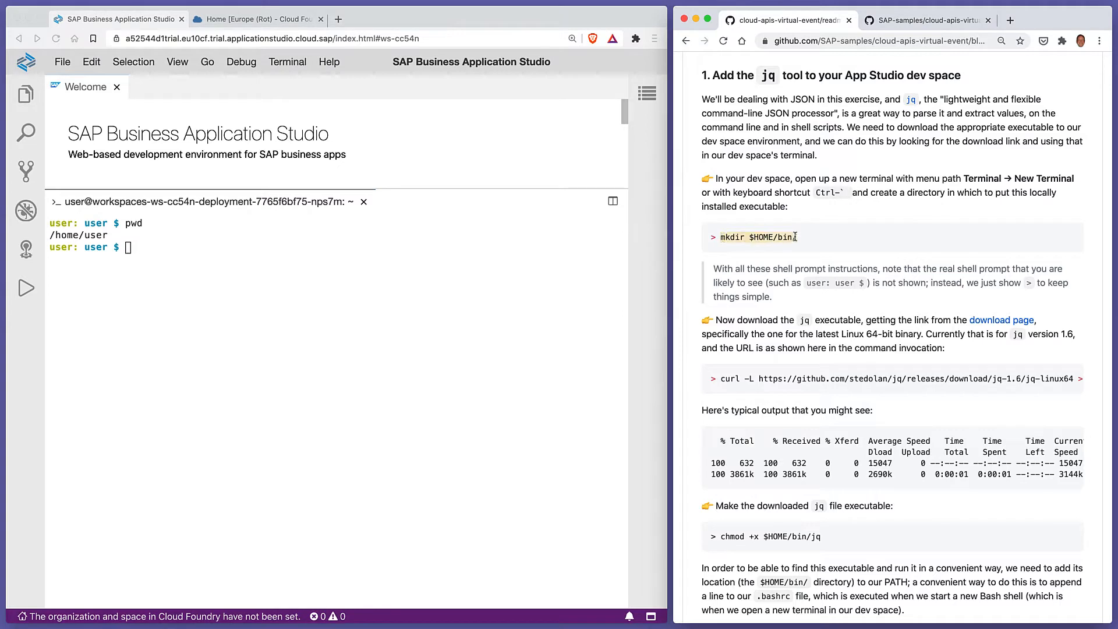
- Create $HOME/bin/ with mkdir and confirm the home path with echo $HOME
{"action": "type", "text": "mkdir $HOME/bin/"}
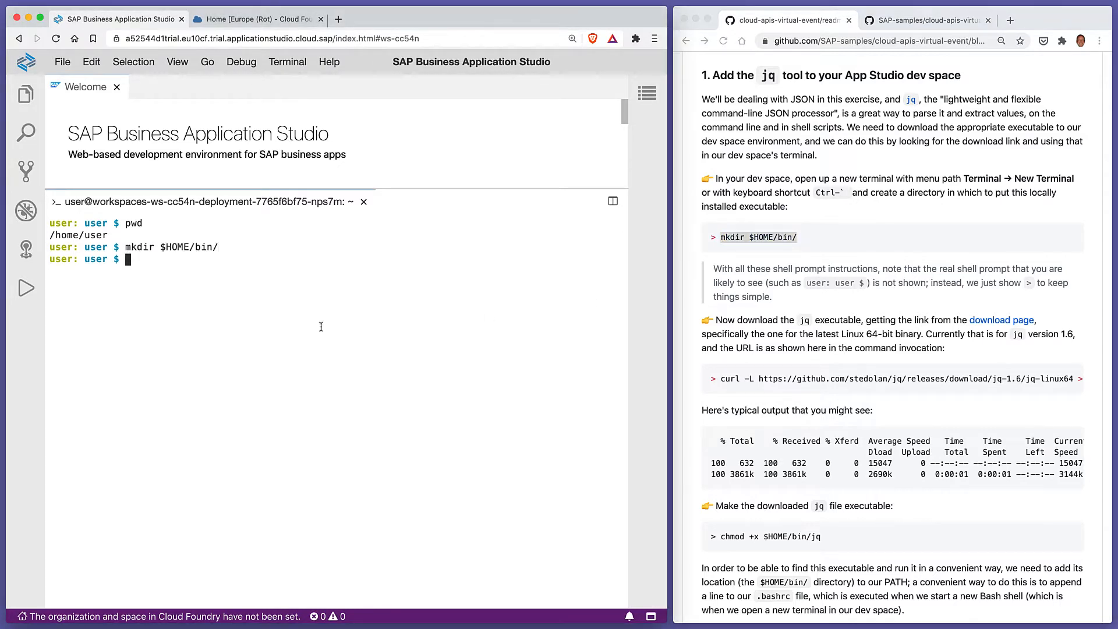
{"action": "type", "text": "echo $HOME"}
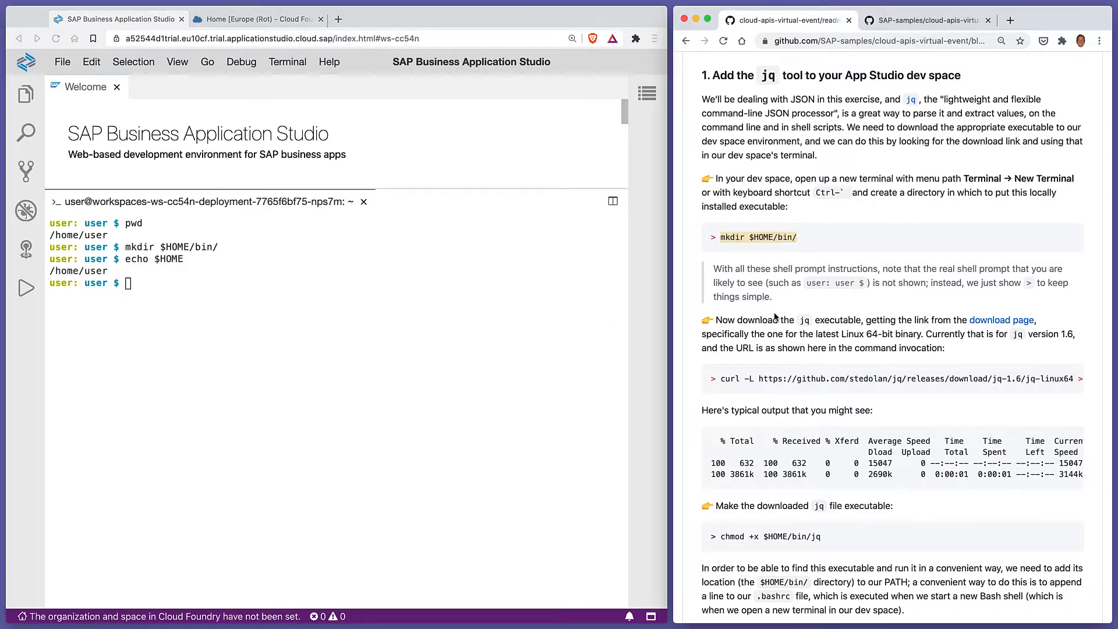
{"action": "mouse_move", "coordinate": [706, 374]}
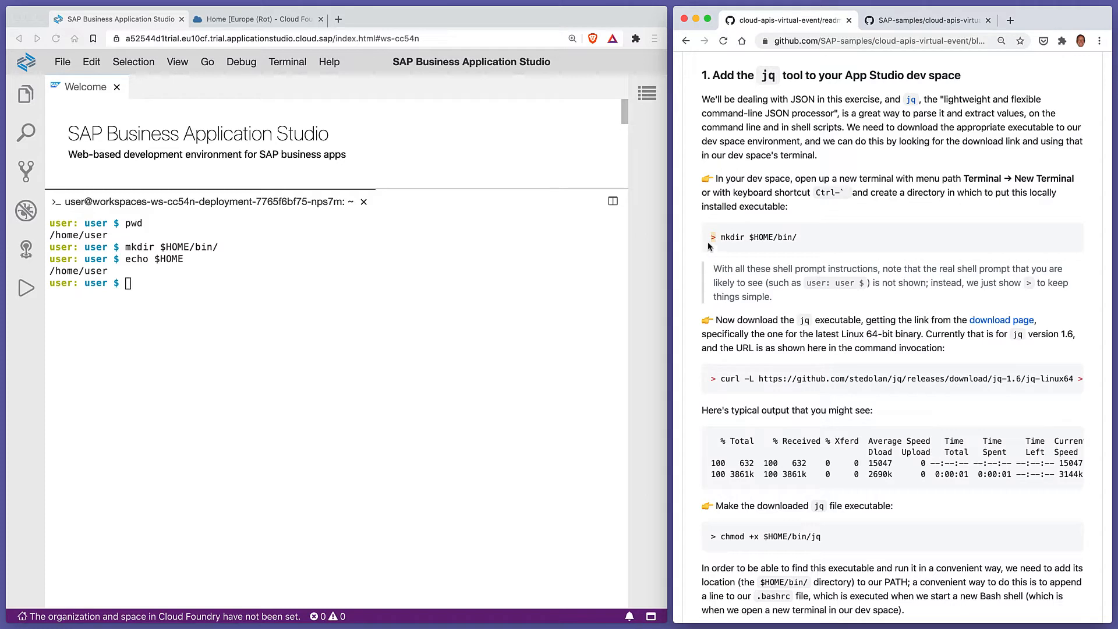
{"action": "mouse_move", "coordinate": [713, 264]}
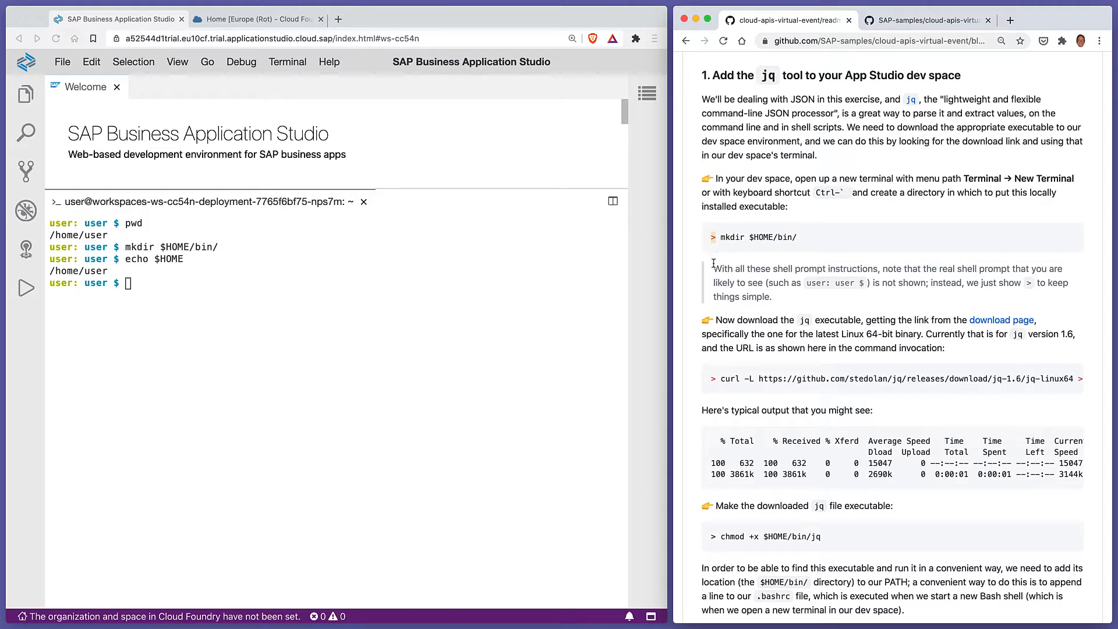
{"action": "mouse_move", "coordinate": [629, 382]}
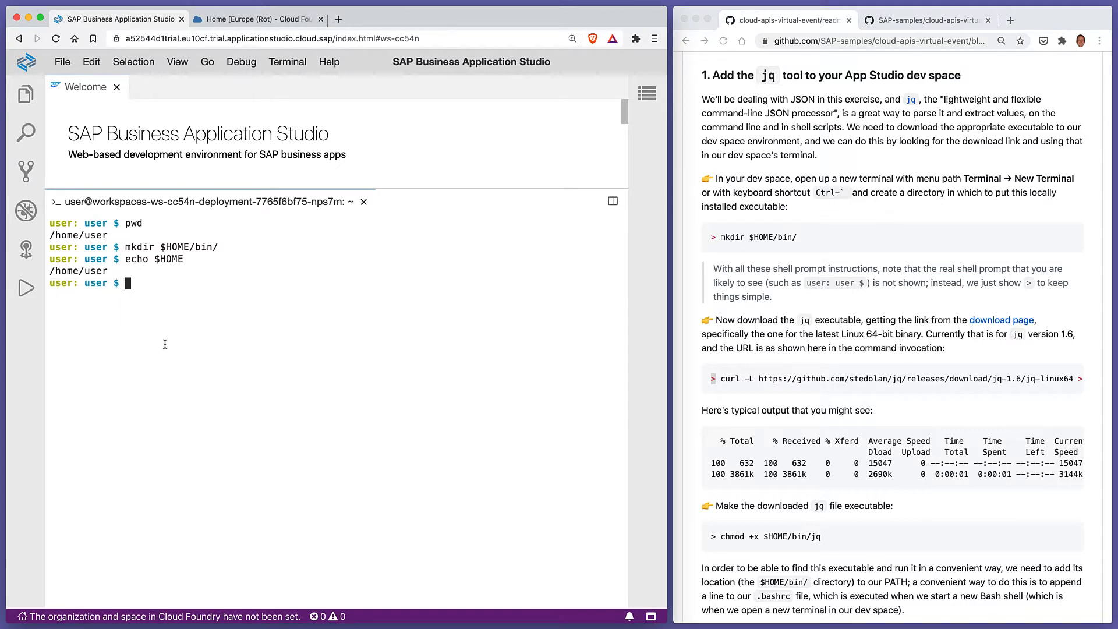
{"action": "mouse_move", "coordinate": [674, 342]}
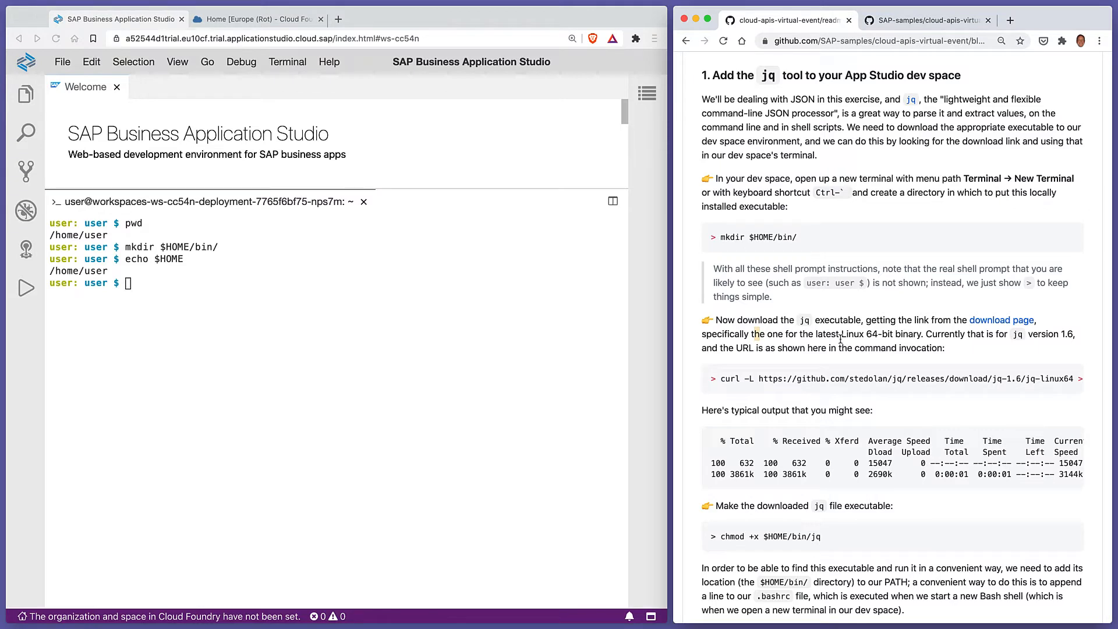
{"action": "mouse_move", "coordinate": [420, 342]}
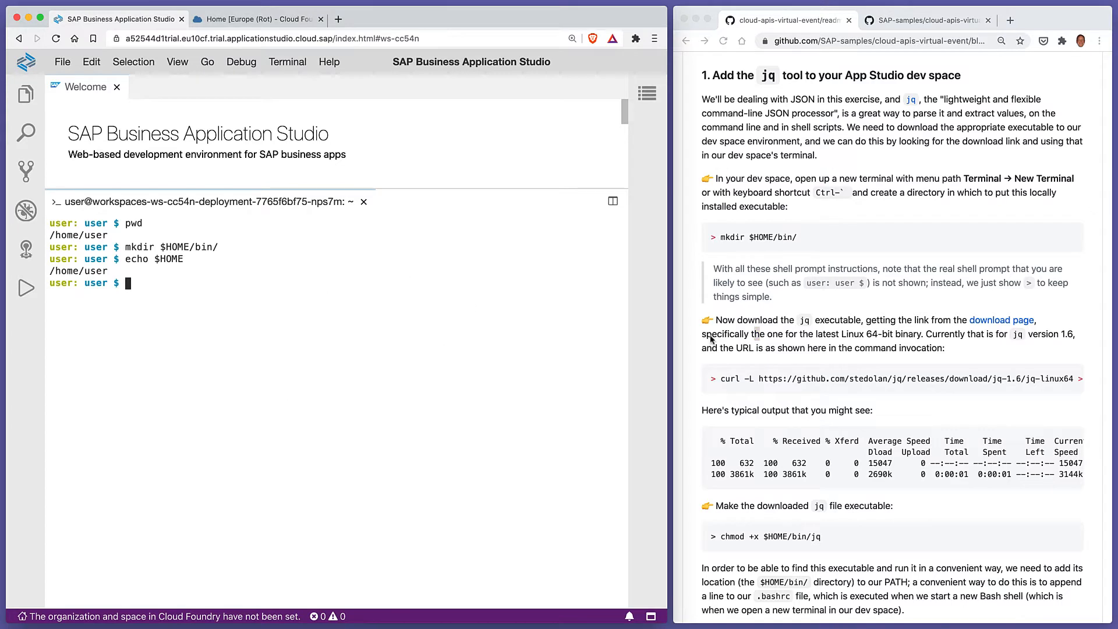
{"action": "mouse_move", "coordinate": [919, 339]}
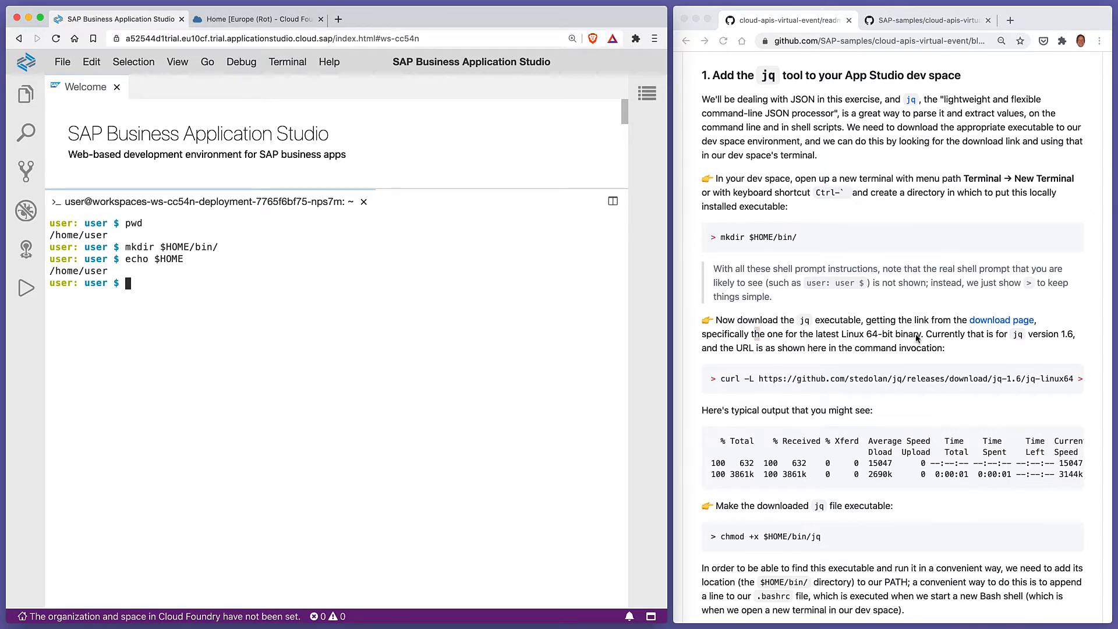
{"action": "mouse_move", "coordinate": [849, 357]}
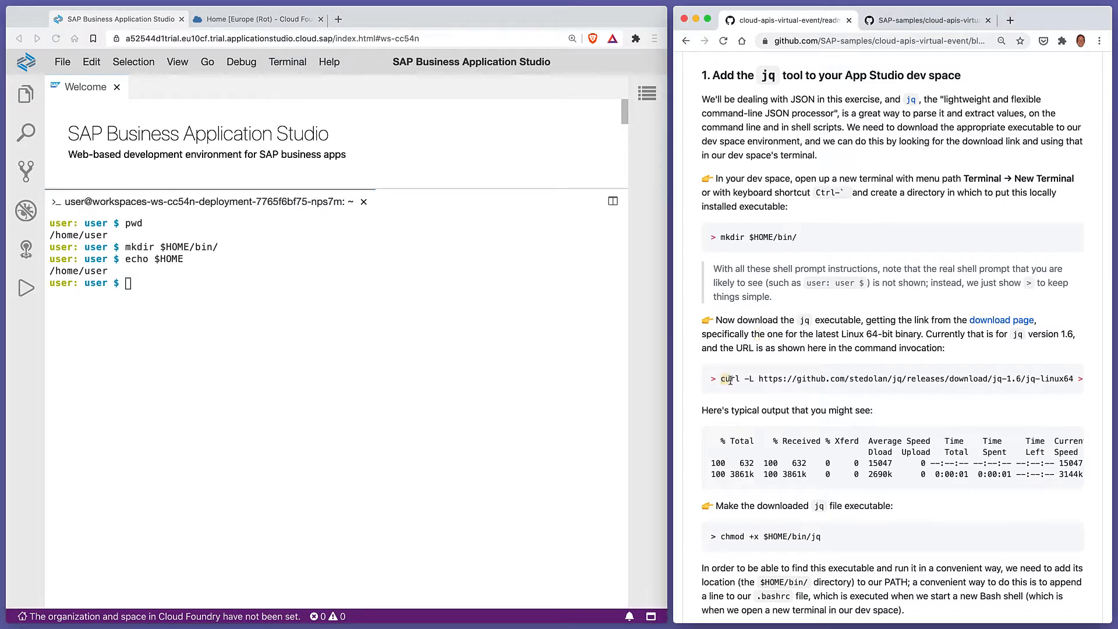
- Download the jq 1.6 Linux binary into $HOME/bin with curl and list it with ls -l
{"action": "triple_click", "coordinate": [890, 379]}
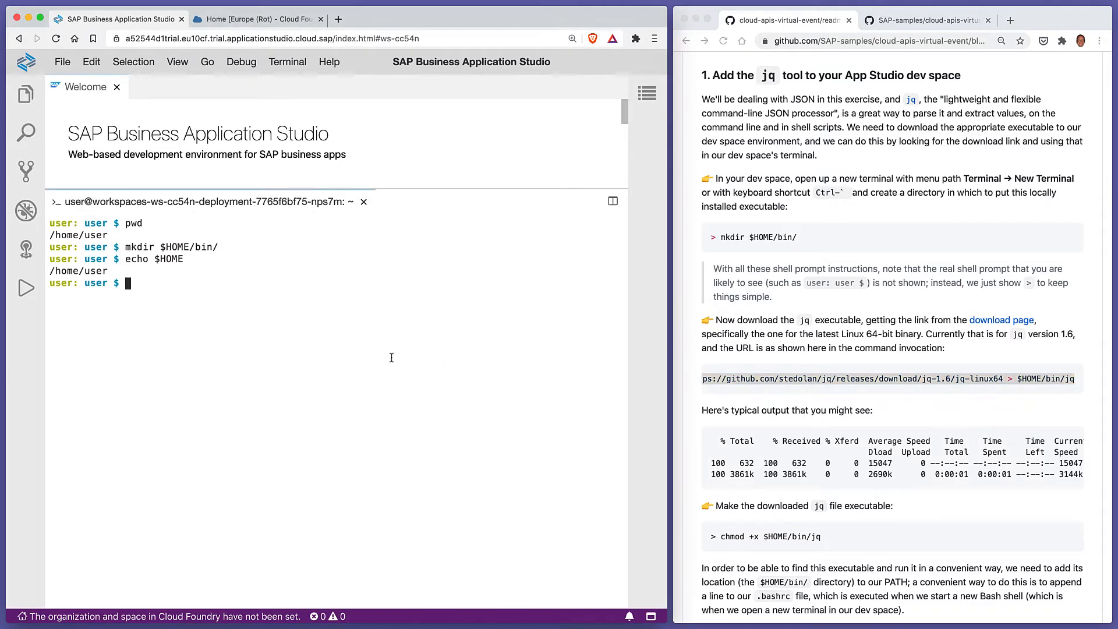
{"action": "type", "text": "curl -L https://github.com/stedolan/jq/releases/download/jq-1.6/jq-linux64 > $HOME/bin/jq"}
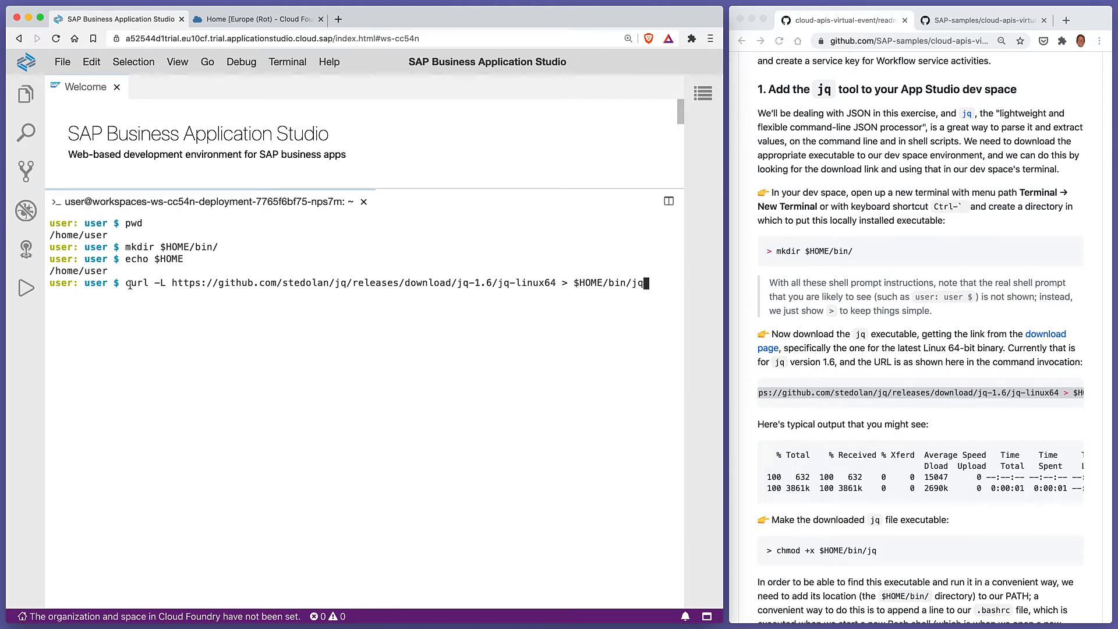
{"action": "mouse_move", "coordinate": [208, 283]}
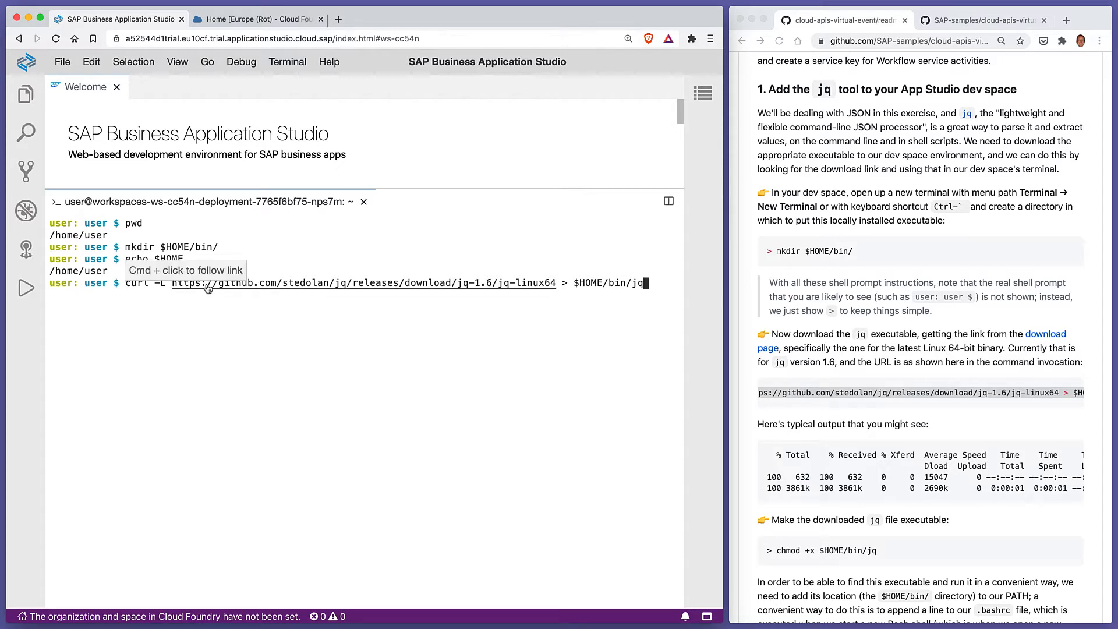
{"action": "mouse_move", "coordinate": [159, 293]}
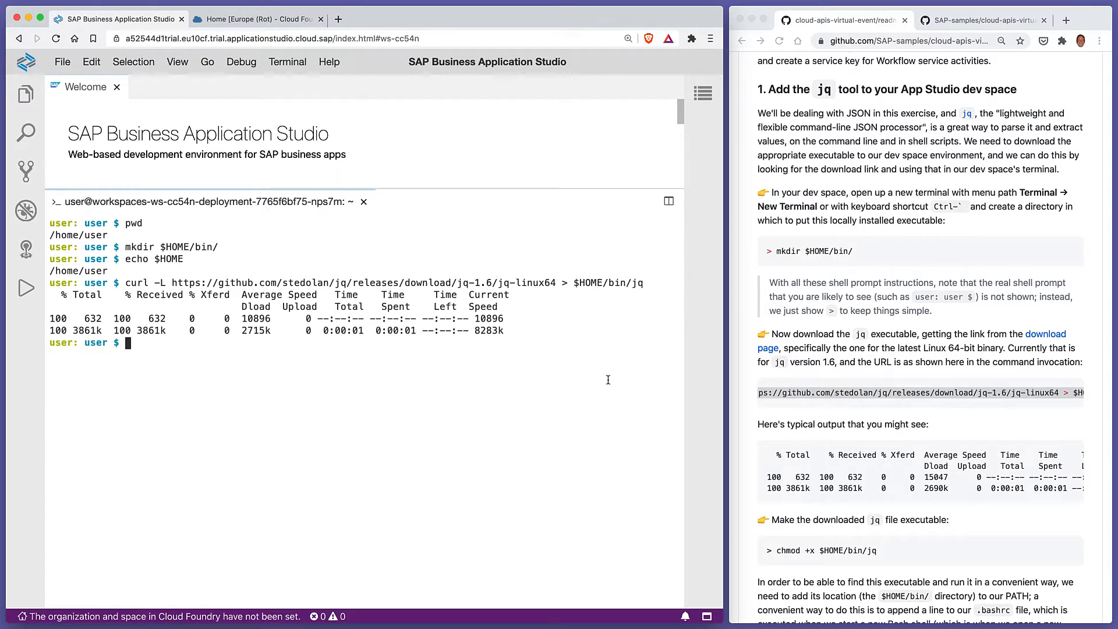
{"action": "type", "text": "ls -l bin"}
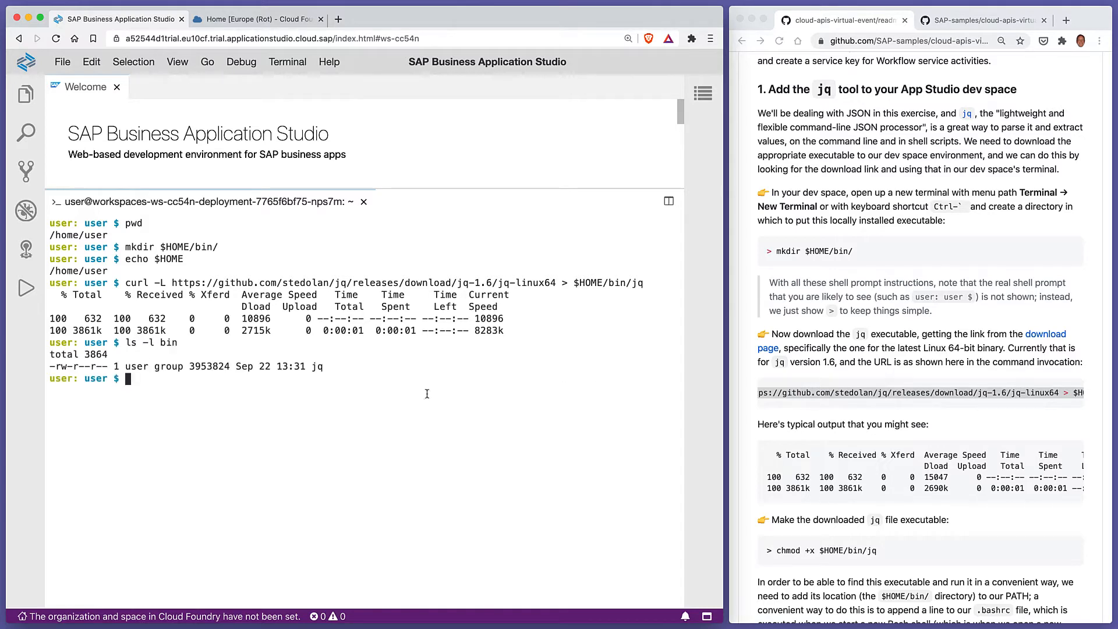
{"action": "mouse_move", "coordinate": [323, 366]}
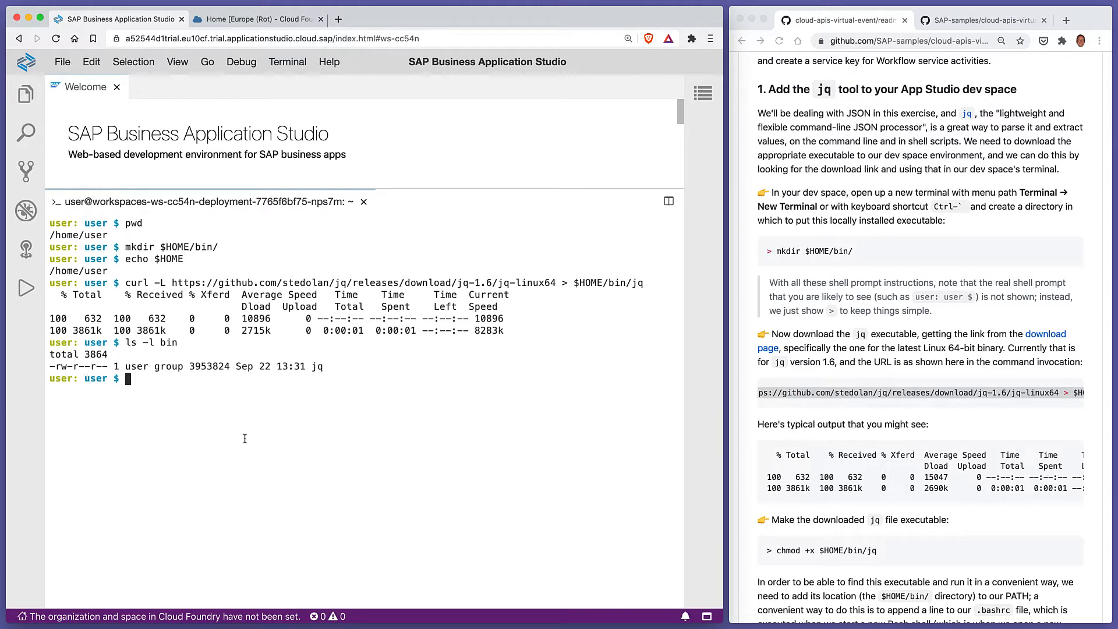
{"action": "mouse_move", "coordinate": [391, 443]}
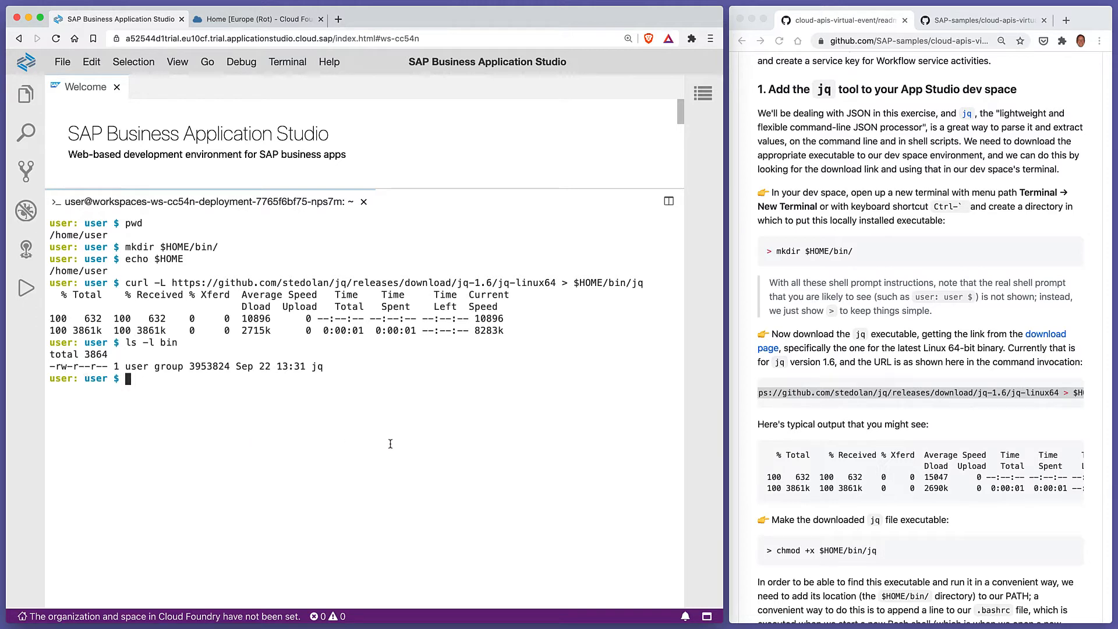
- Make jq executable with chmod +x, run bin/jq and inspect the PATH with echo $PATH
{"action": "left_click_drag", "start_coordinate": [776, 550], "coordinate": [862, 549]}
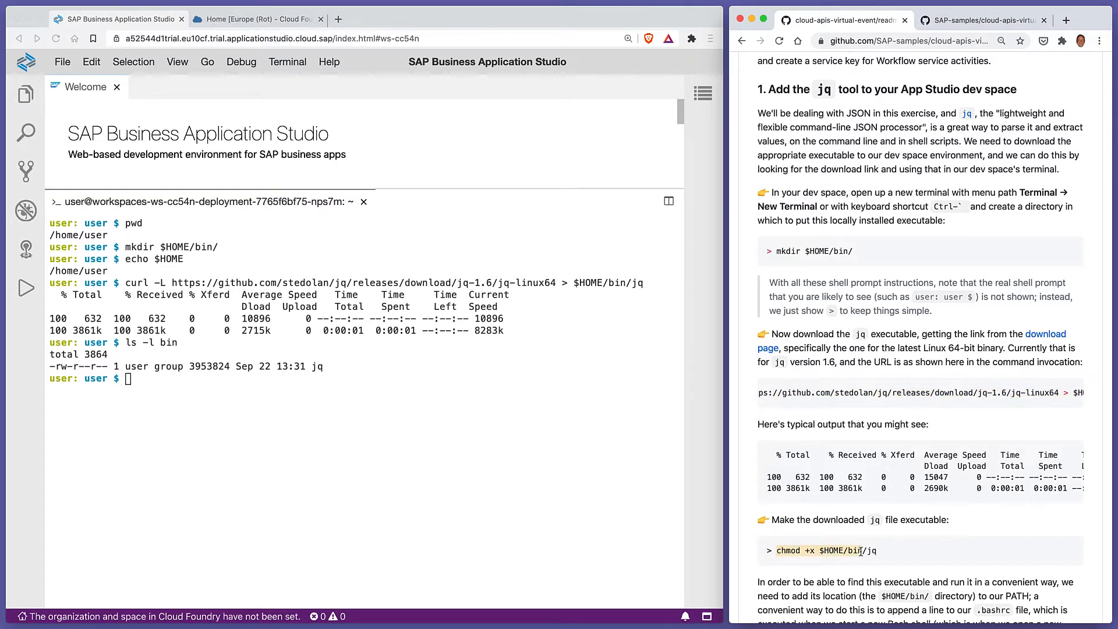
{"action": "type", "text": "chmod +x $HOME/bin/jq"}
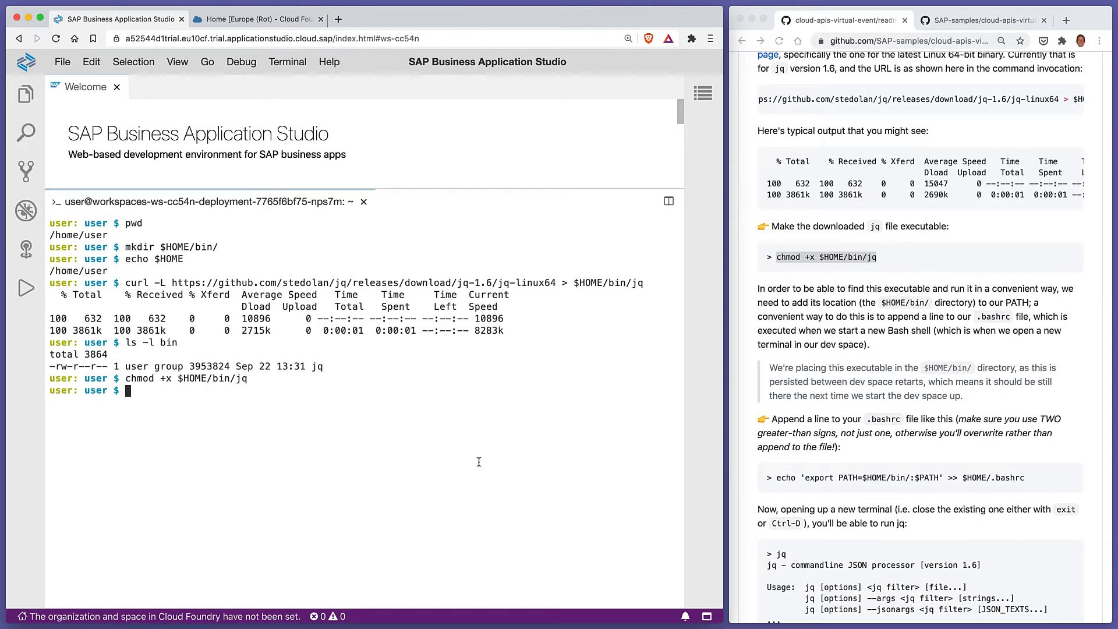
{"action": "mouse_move", "coordinate": [593, 435]}
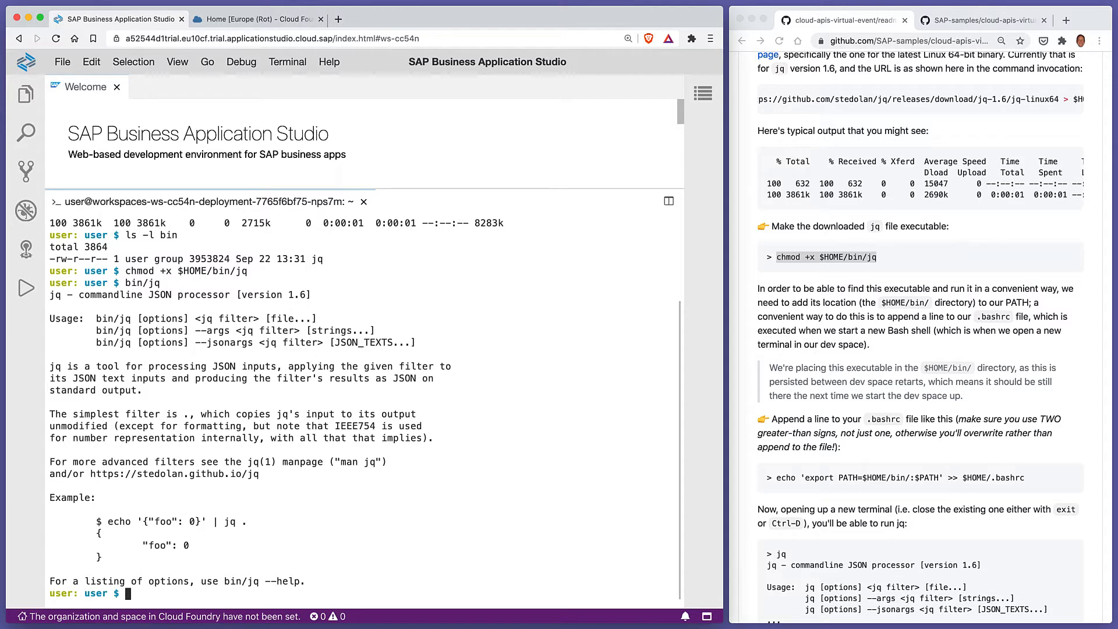
{"action": "type", "text": "bin"}
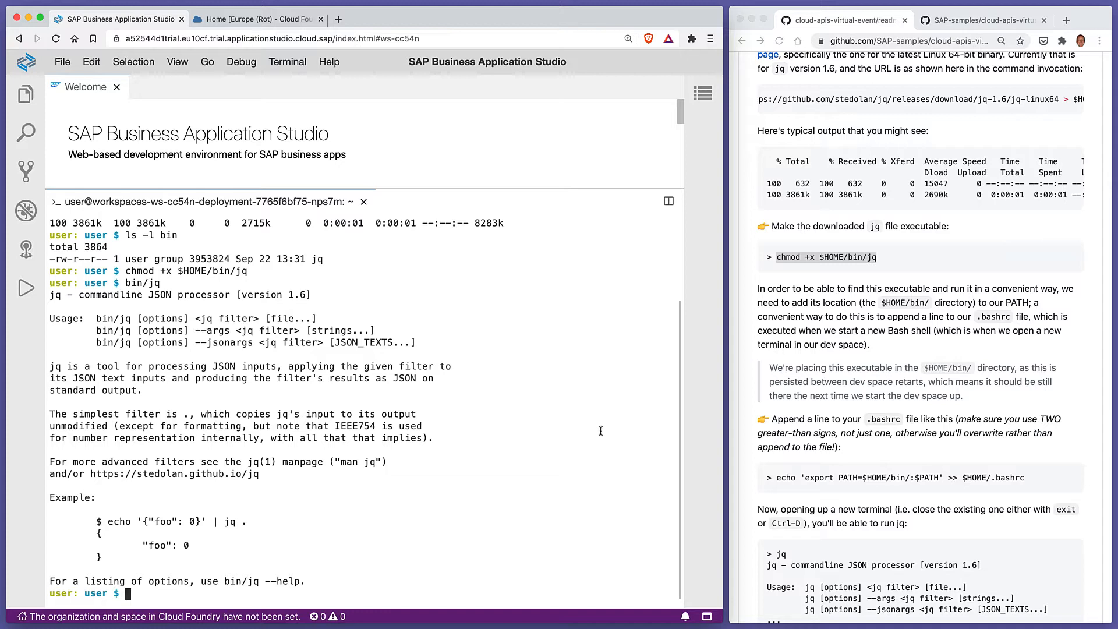
{"action": "mouse_move", "coordinate": [631, 343]}
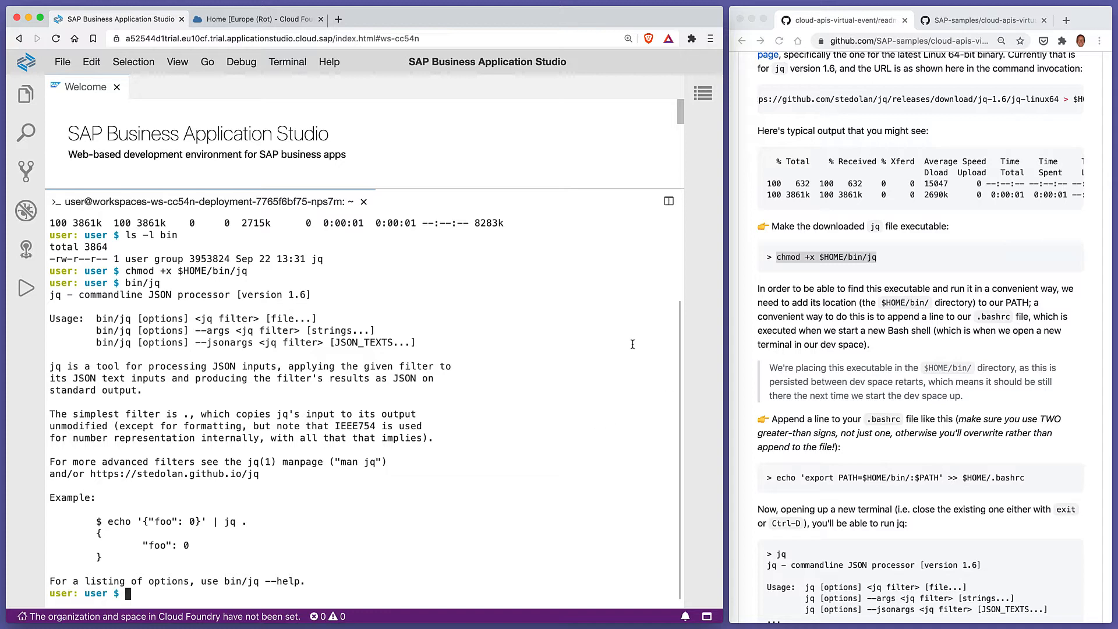
{"action": "type", "text": "echo $PATH"}
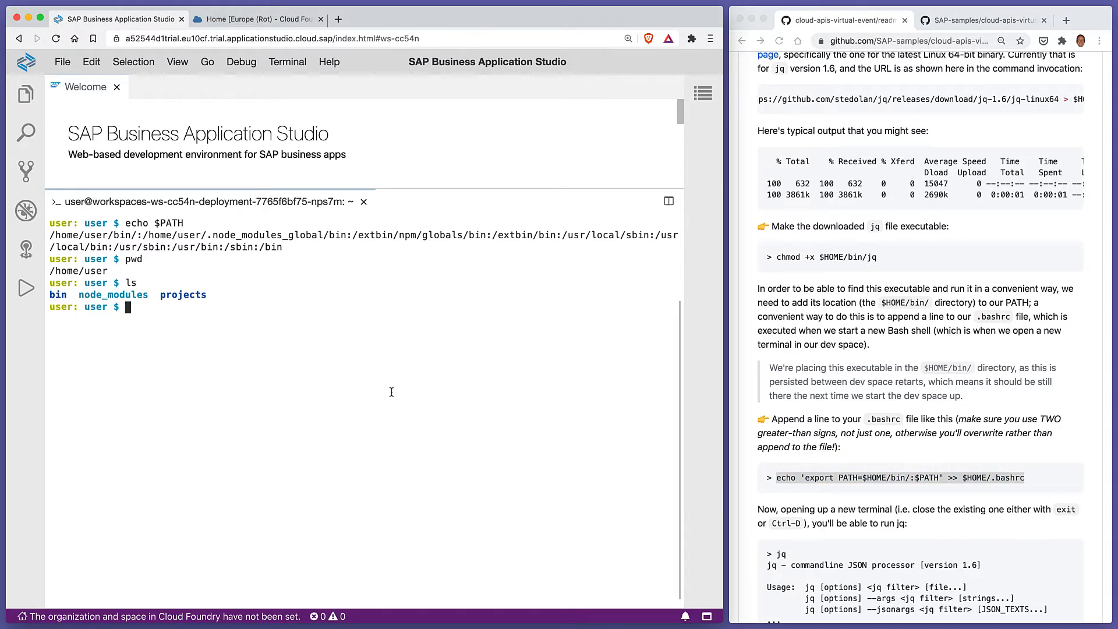
- Append export PATH=$HOME/bin/:$PATH to .bashrc and verify with cat ~/.bashrc
{"action": "type", "text": "echo 'export PATH=$HOME/bin/:$PATH' >> $HOME/.bashrc"}
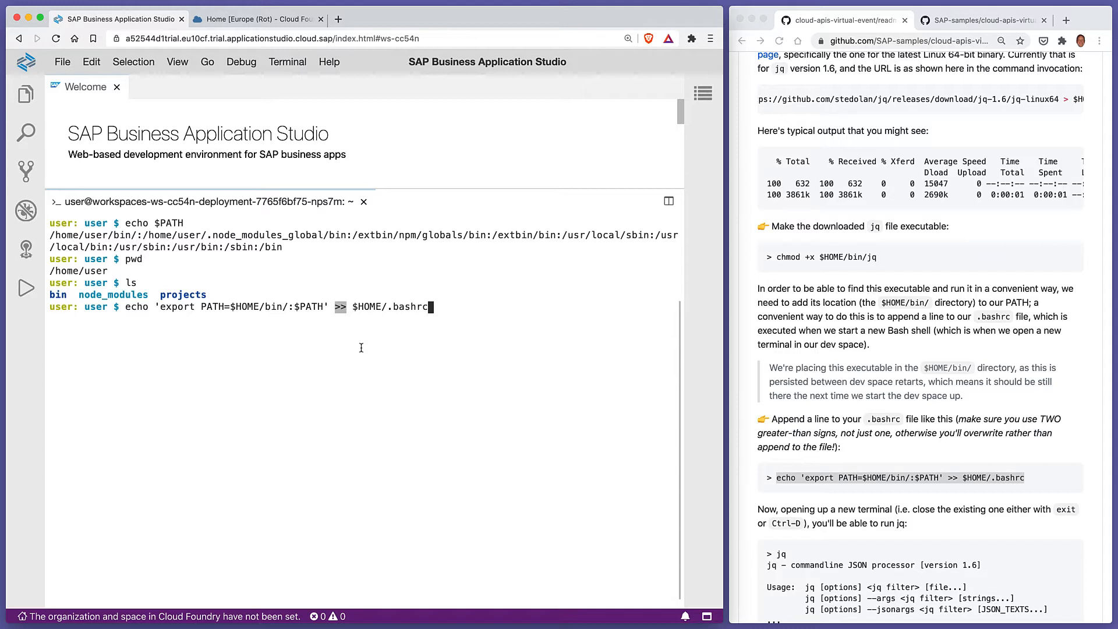
{"action": "mouse_move", "coordinate": [420, 352]}
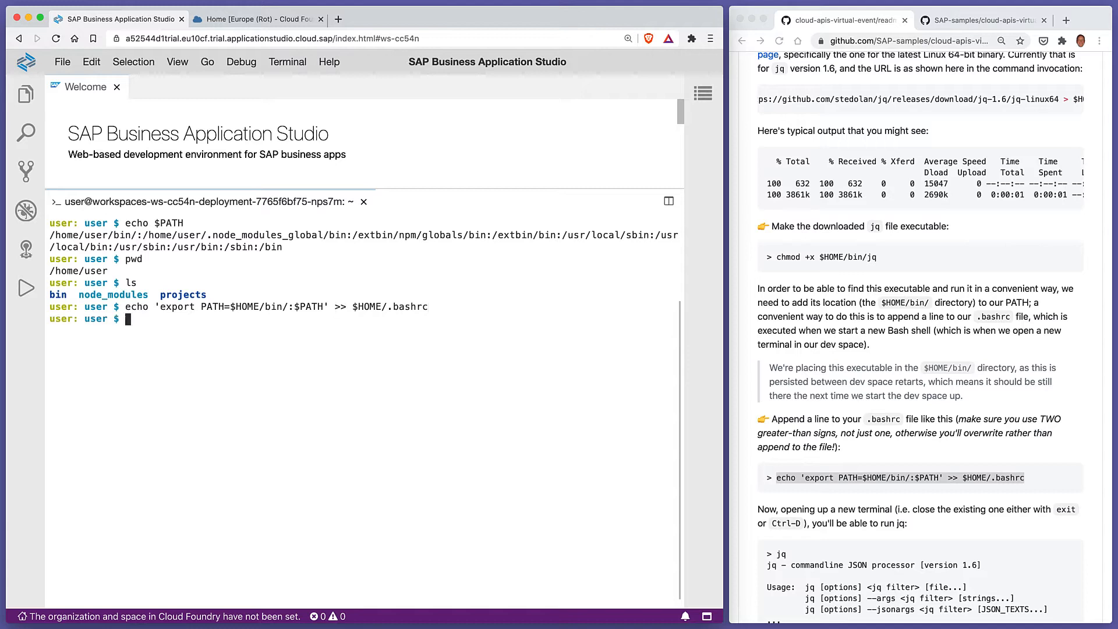
{"action": "type", "text": "cat ~/.bash"}
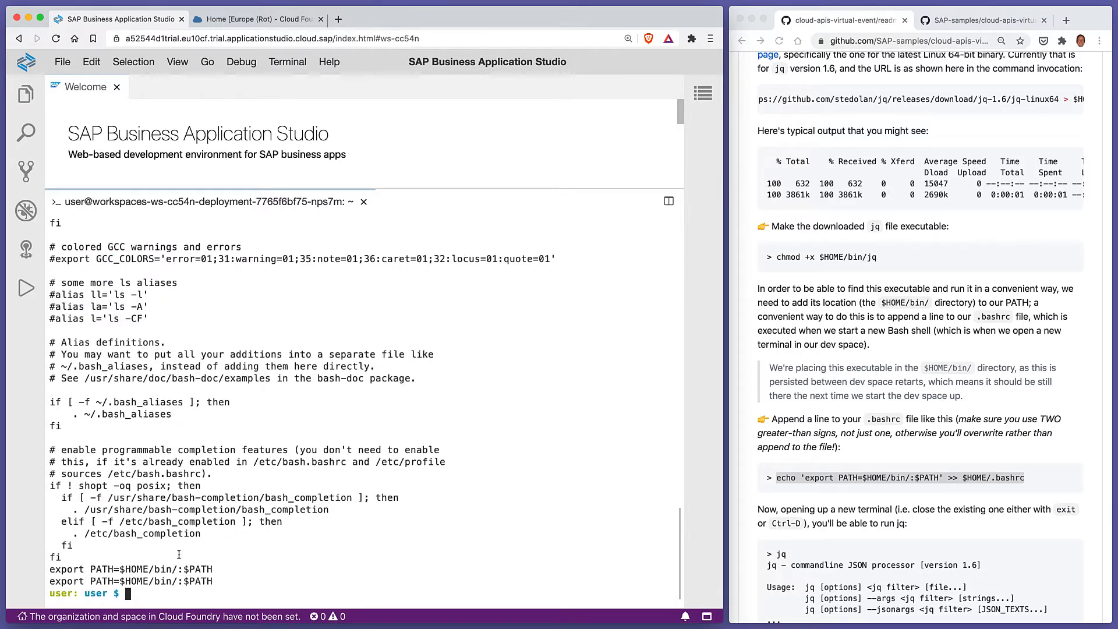
{"action": "double_click", "coordinate": [130, 581]}
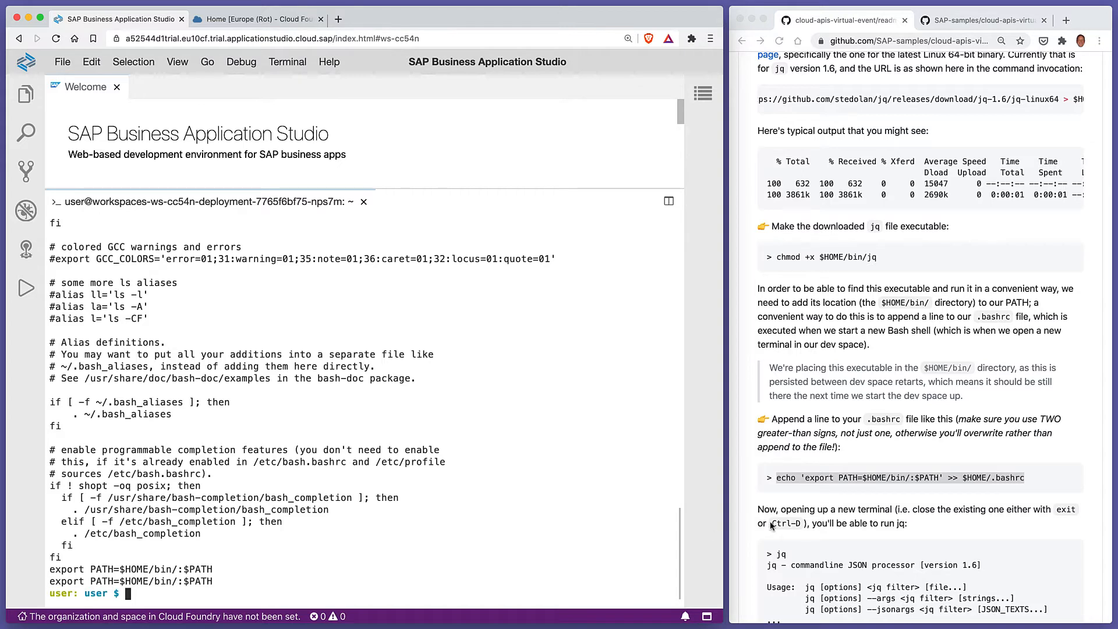
{"action": "mouse_move", "coordinate": [336, 554]}
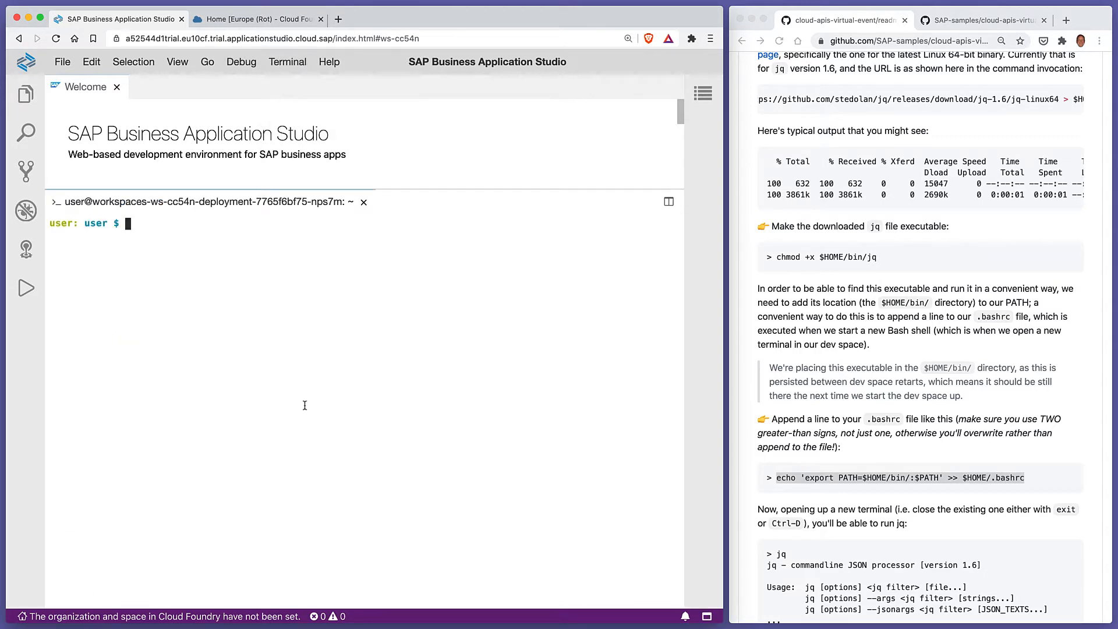
- Run jq by name in the new terminal to show its 1.6 usage help
{"action": "type", "text": "jq"}
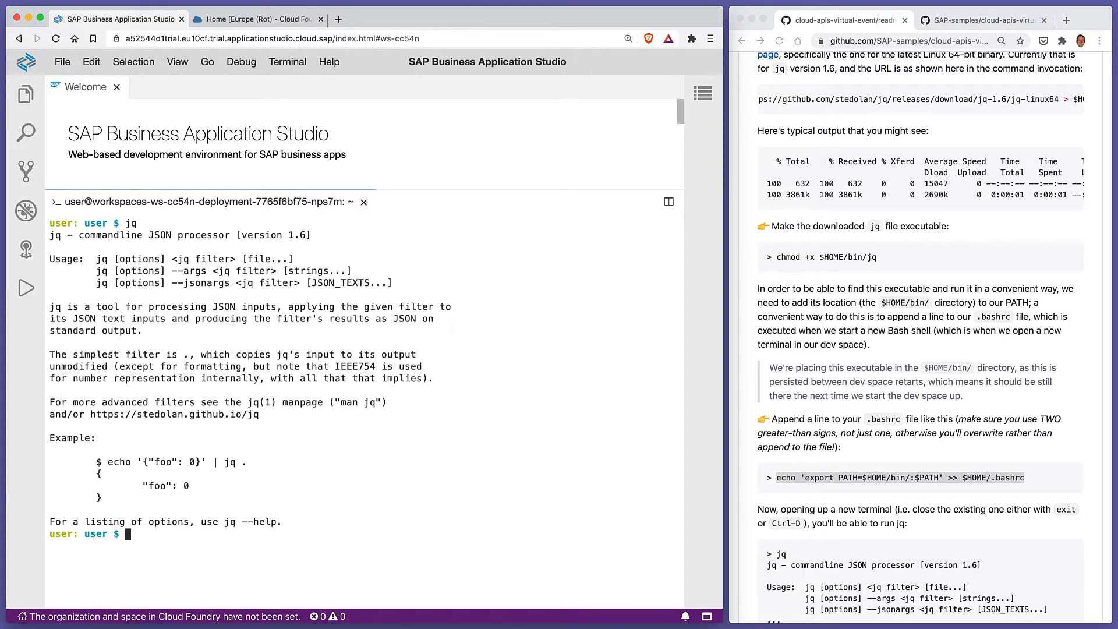
{"action": "mouse_move", "coordinate": [869, 453]}
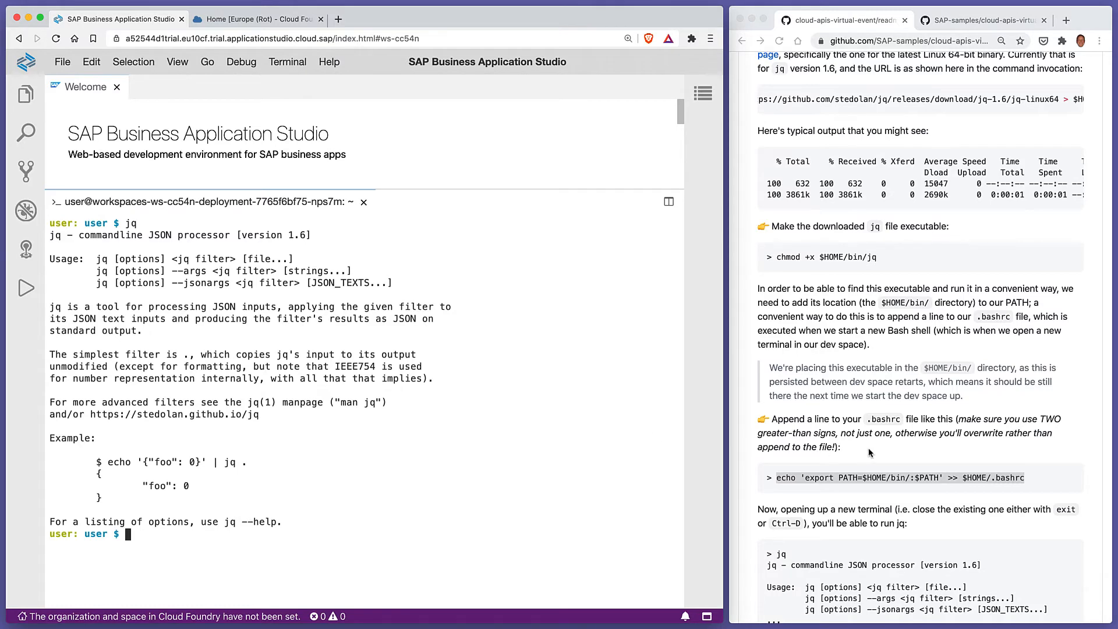
{"action": "scroll", "scroll_direction": "down", "scroll_amount": 3}
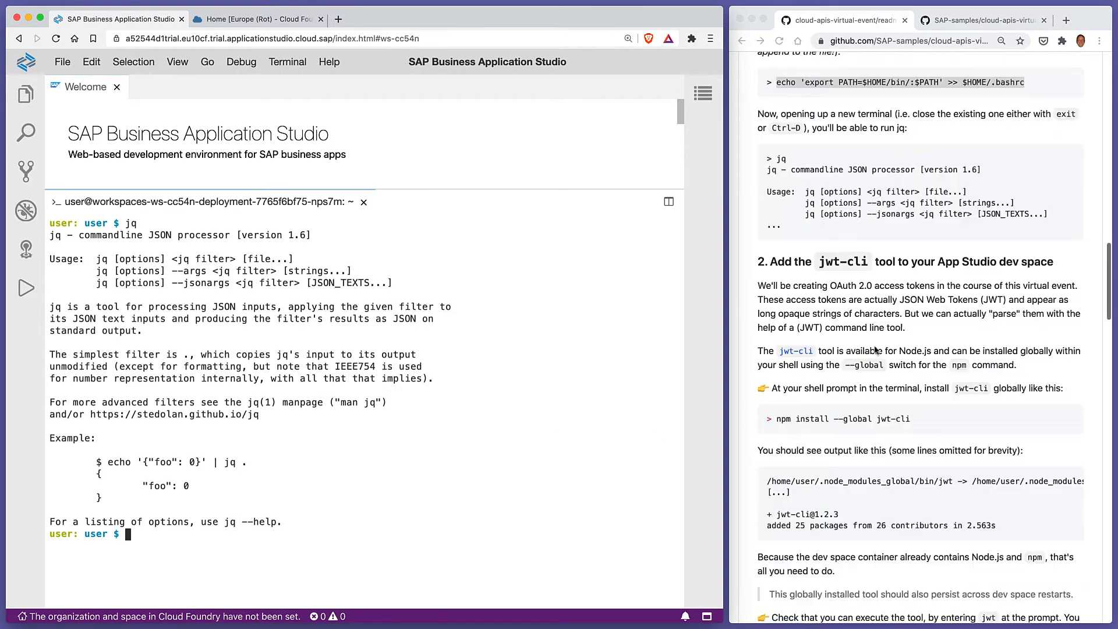
{"action": "scroll", "scroll_direction": "down", "scroll_amount": 3}
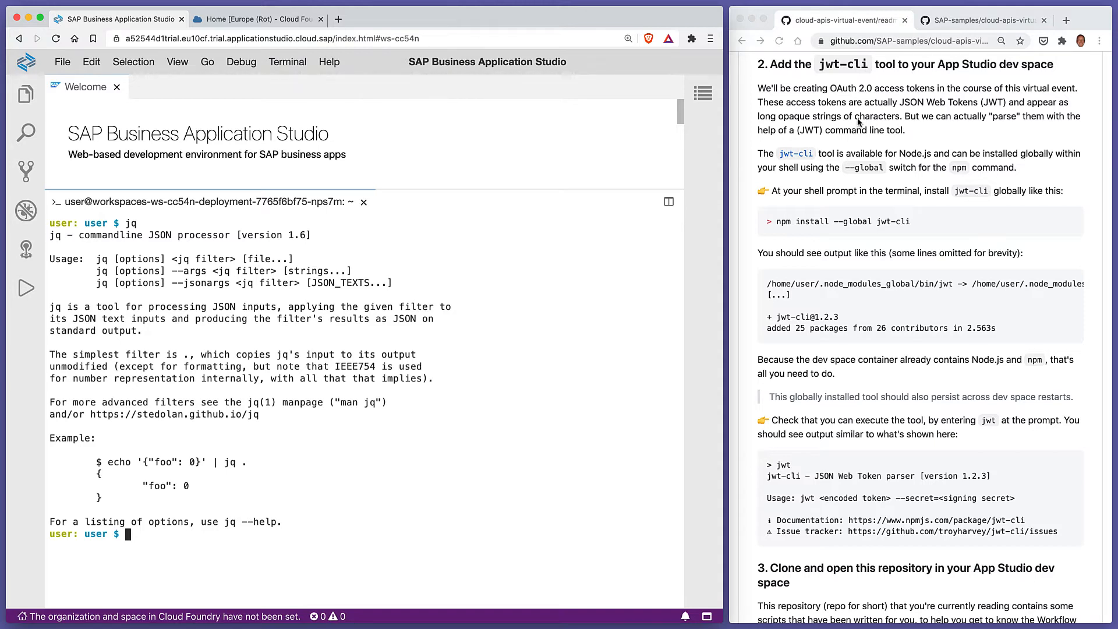
{"action": "mouse_move", "coordinate": [478, 347]}
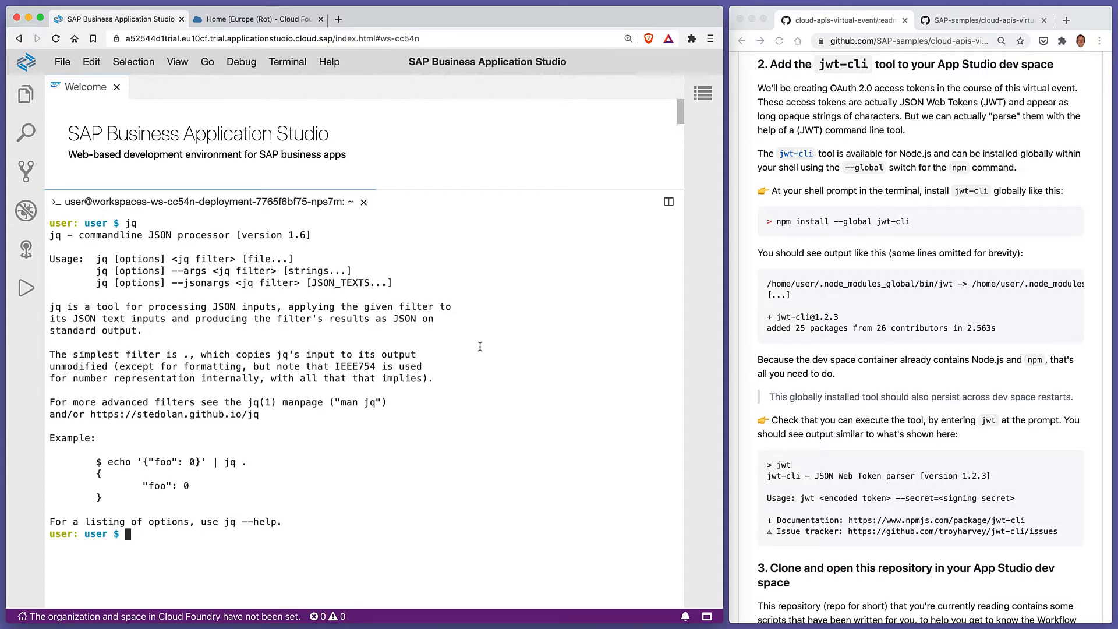
- Install jwt-cli globally with npm install --global jwt-cli and run jwt to verify its usage help
{"action": "type", "text": "np"}
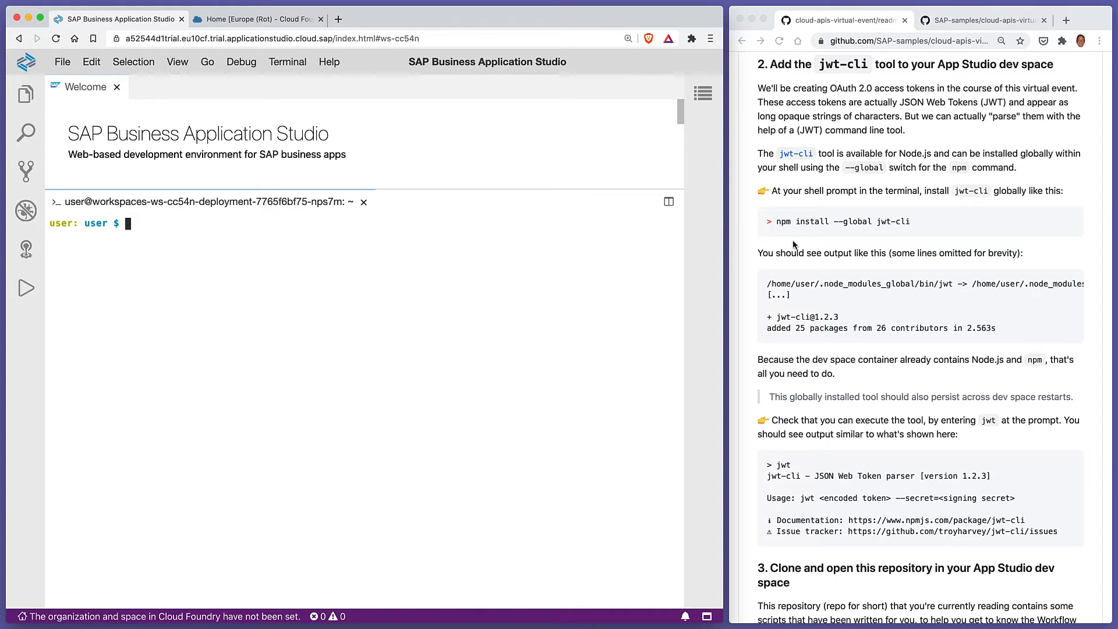
{"action": "mouse_move", "coordinate": [889, 229]}
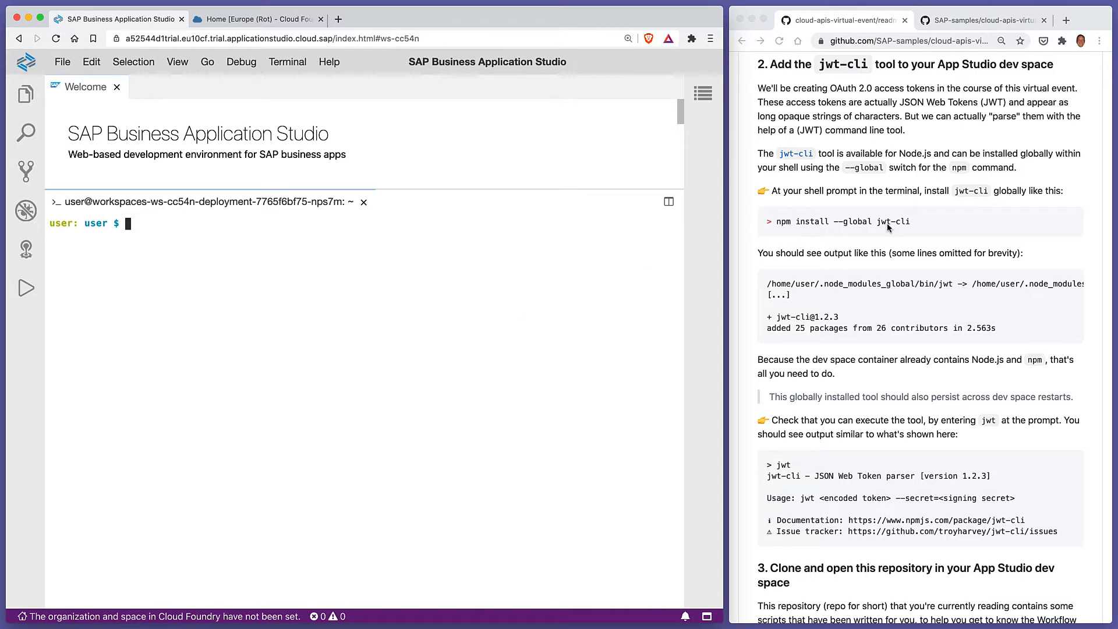
{"action": "mouse_move", "coordinate": [514, 329]}
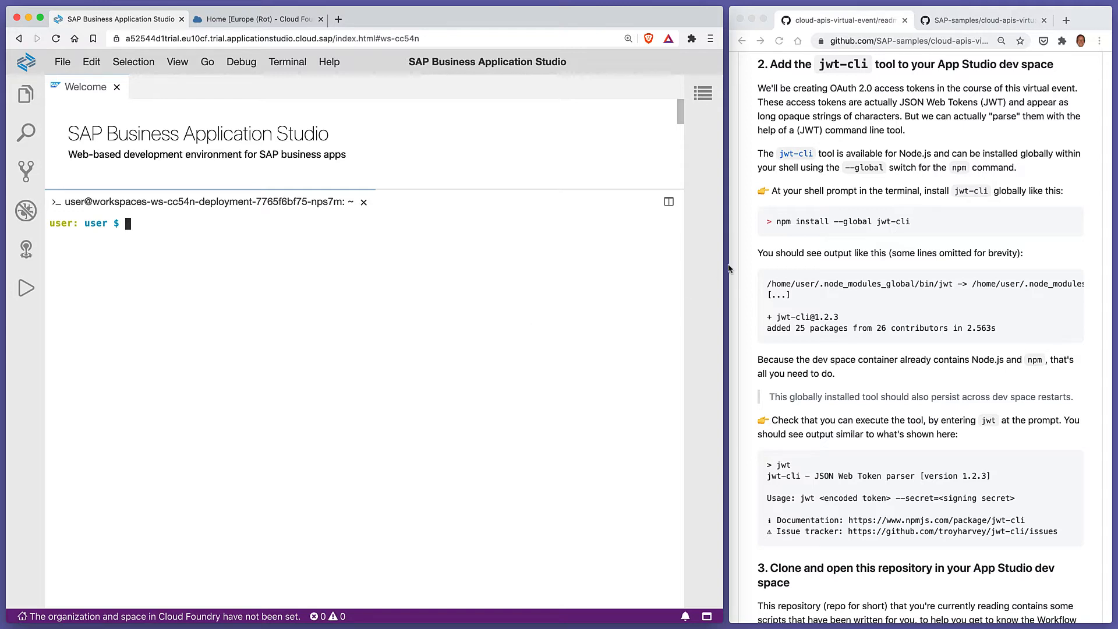
{"action": "triple_click", "coordinate": [840, 221]}
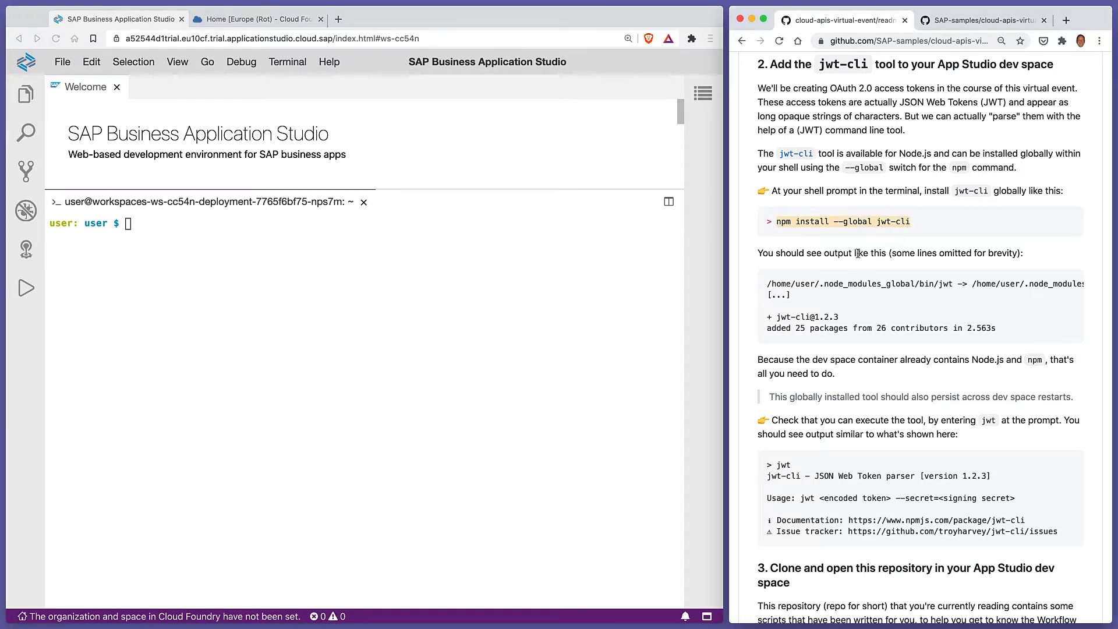
{"action": "type", "text": "npm install --global jwt-cli"}
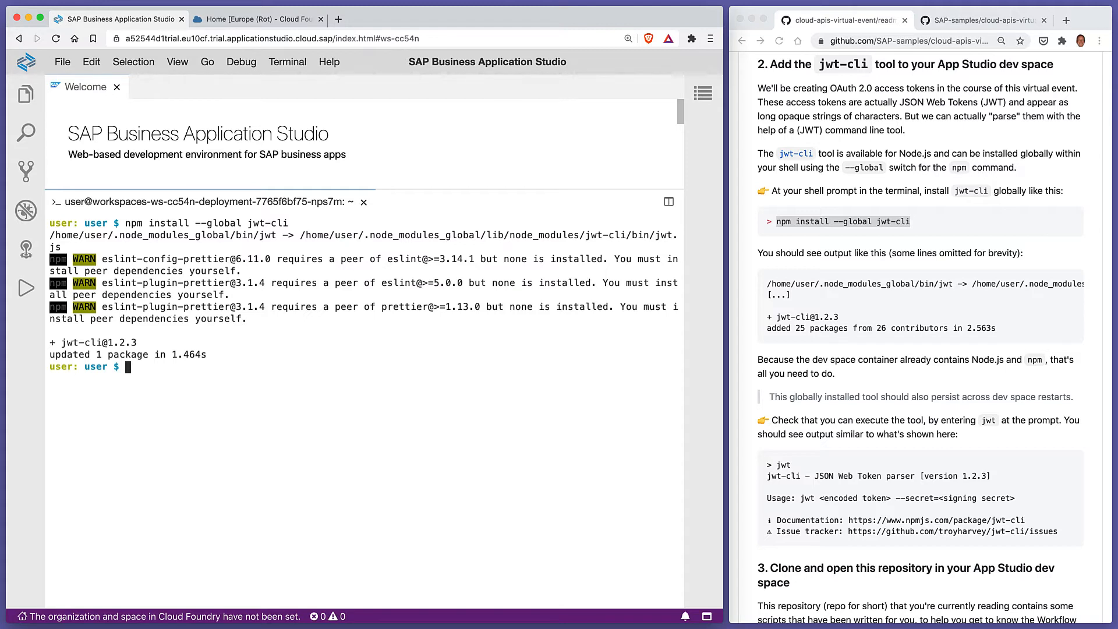
{"action": "type", "text": "jwt"}
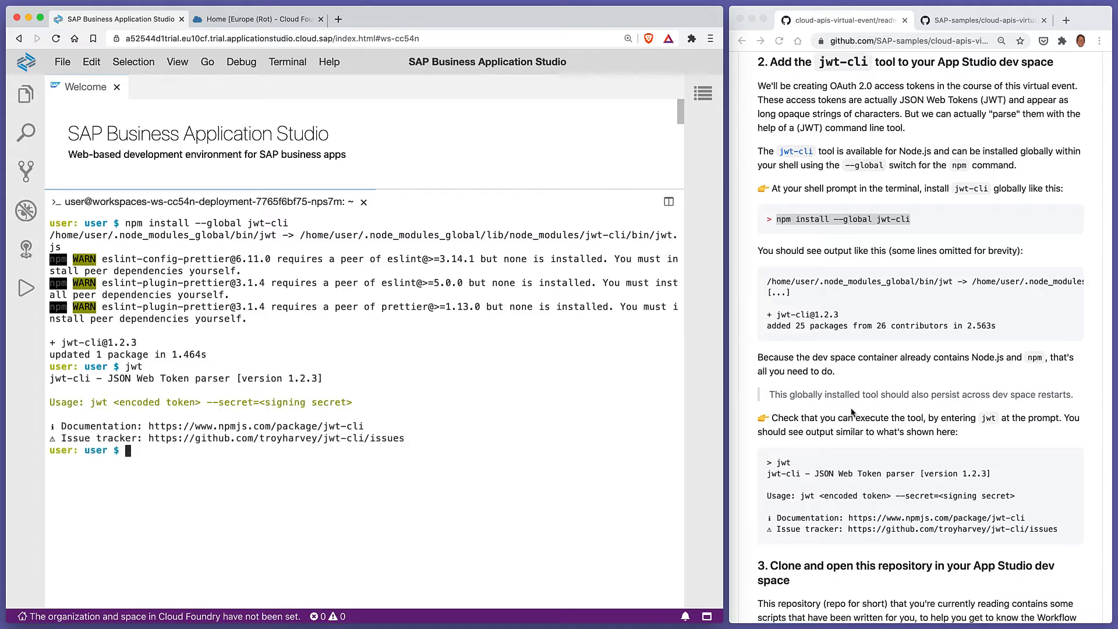
{"action": "scroll", "scroll_direction": "down", "scroll_amount": 3}
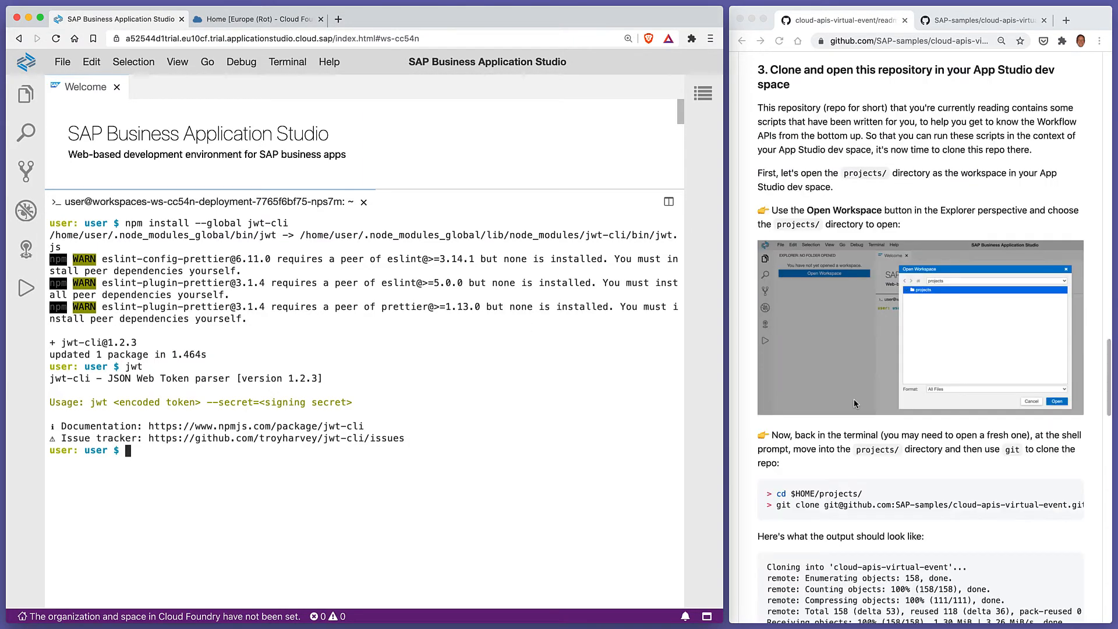
{"action": "mouse_move", "coordinate": [395, 473]}
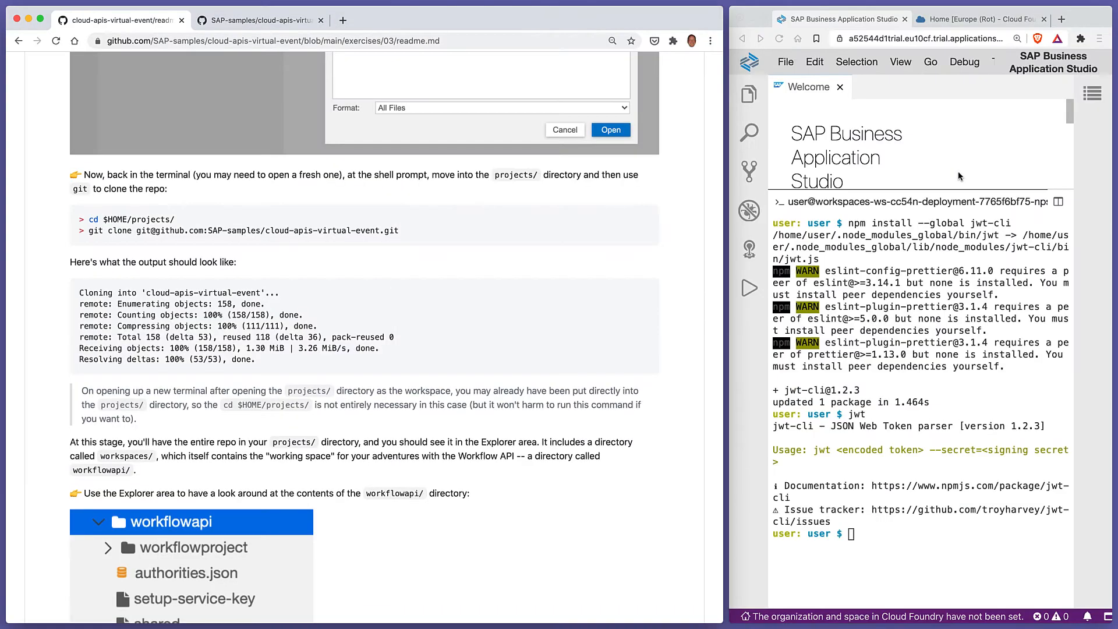
{"action": "mouse_move", "coordinate": [427, 349]}
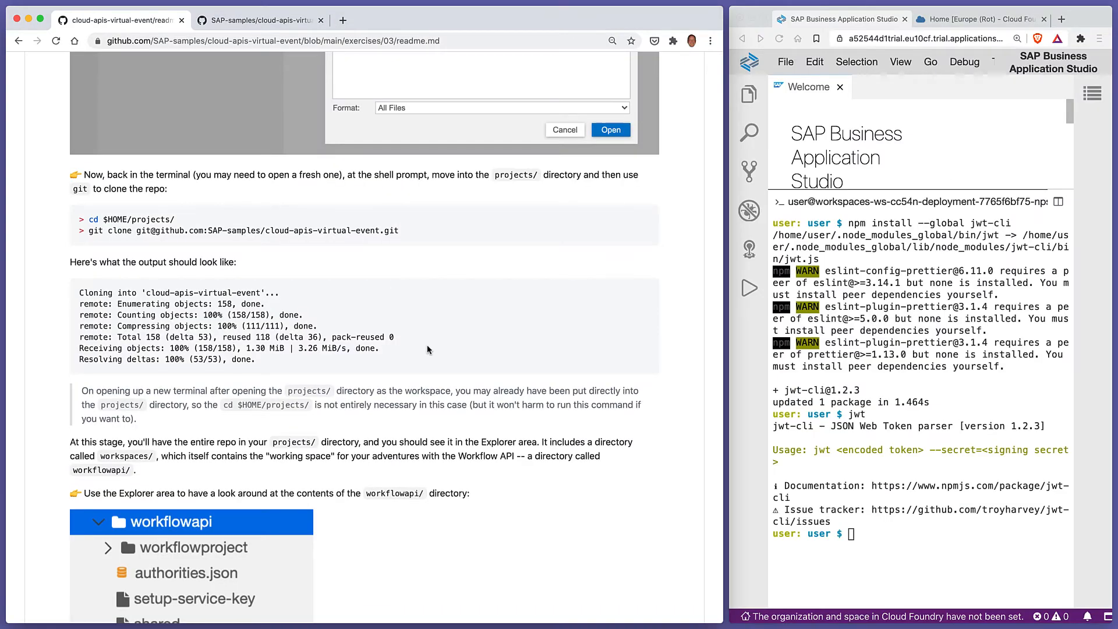
- Switch to the repository tab and open the workspaces/workflowapi folder
{"action": "left_click", "coordinate": [259, 19]}
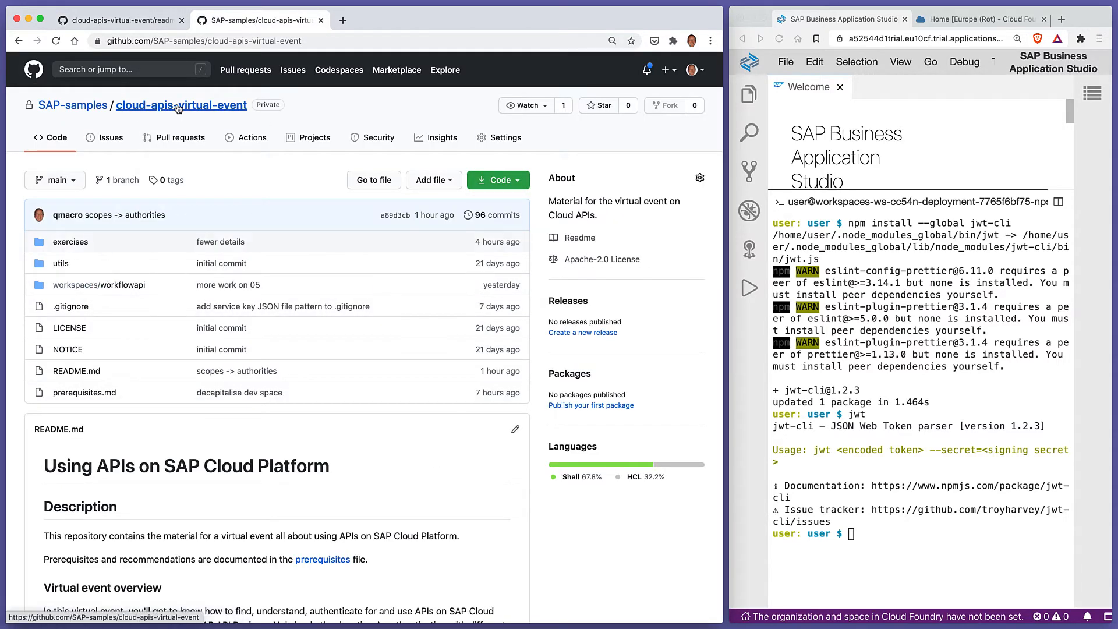
{"action": "mouse_move", "coordinate": [99, 284]}
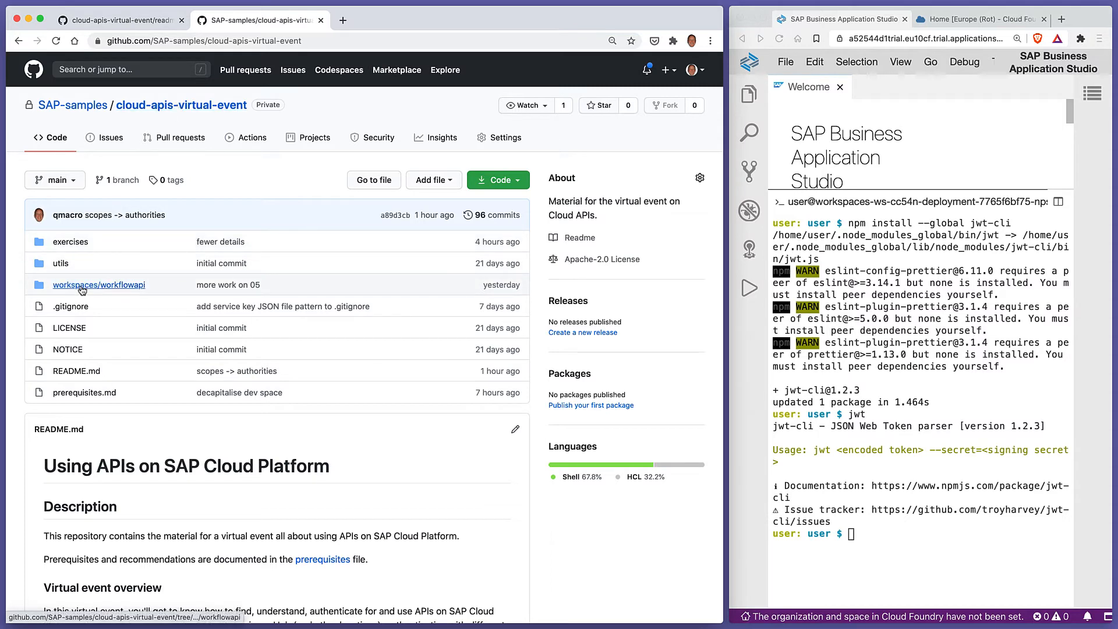
{"action": "left_click", "coordinate": [98, 284]}
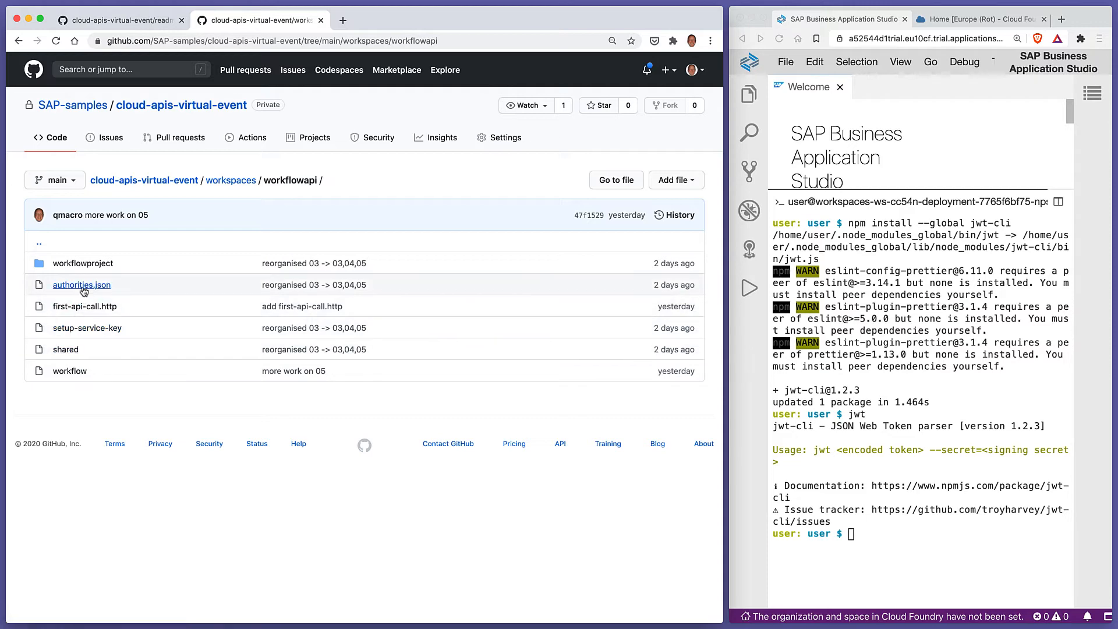
{"action": "mouse_move", "coordinate": [270, 490]}
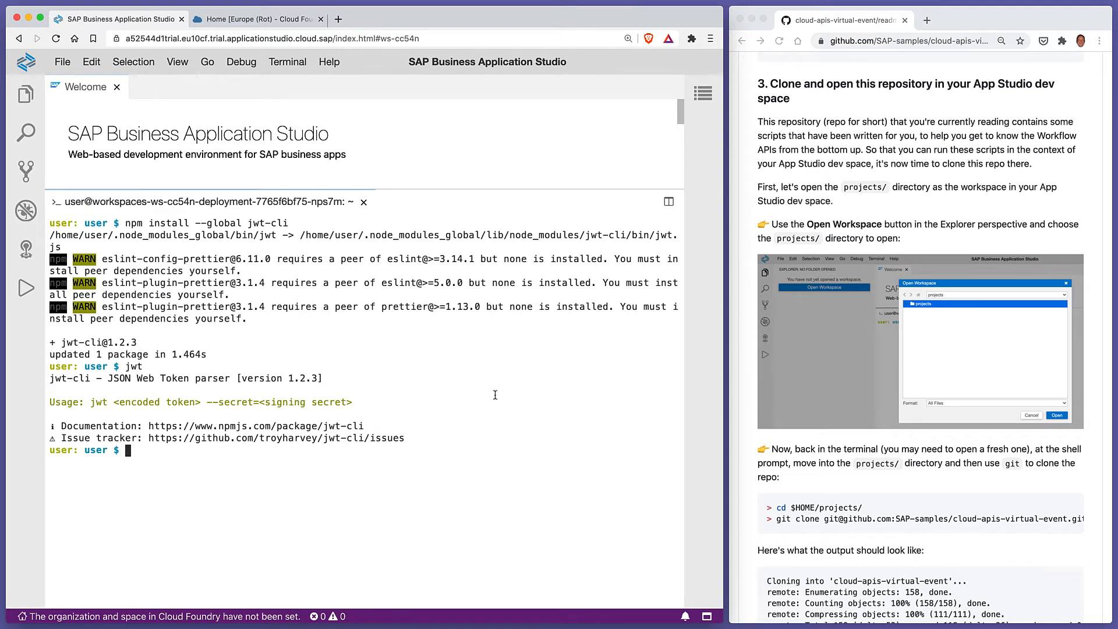
{"action": "mouse_move", "coordinate": [417, 476]}
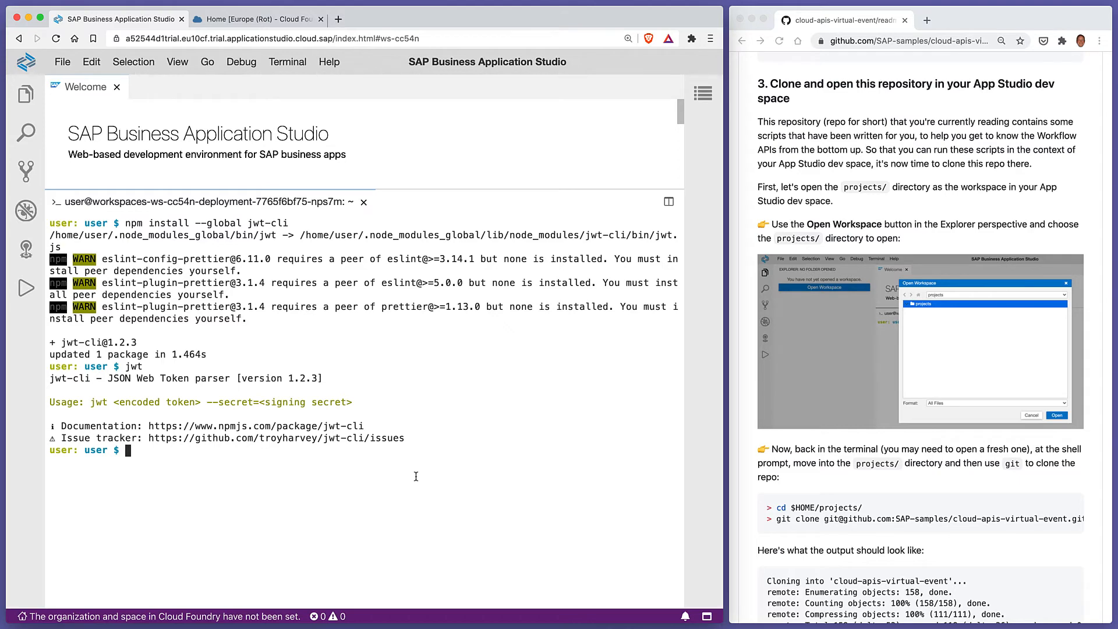
- List the home directory and open the projects/ directory as the workspace
{"action": "type", "text": "ls"}
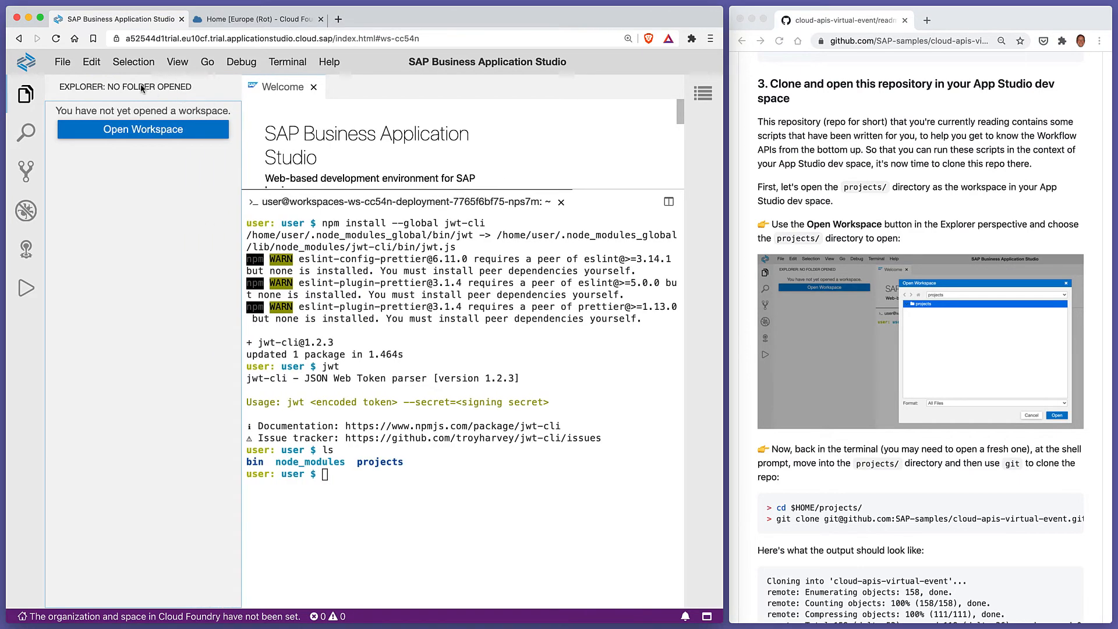
{"action": "mouse_move", "coordinate": [141, 126]}
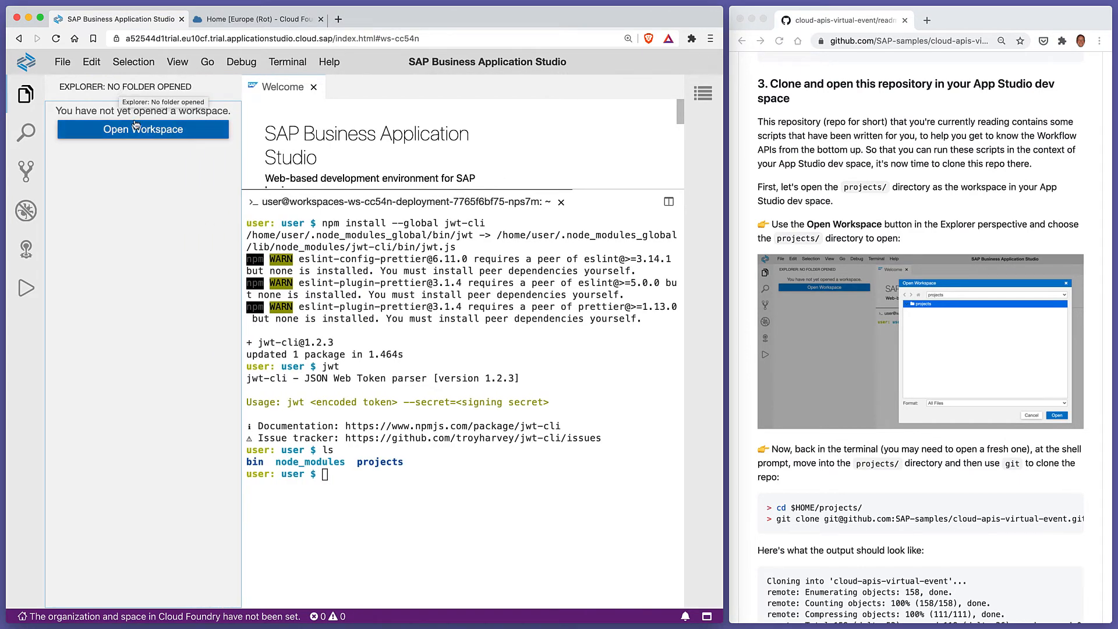
{"action": "left_click", "coordinate": [142, 129]}
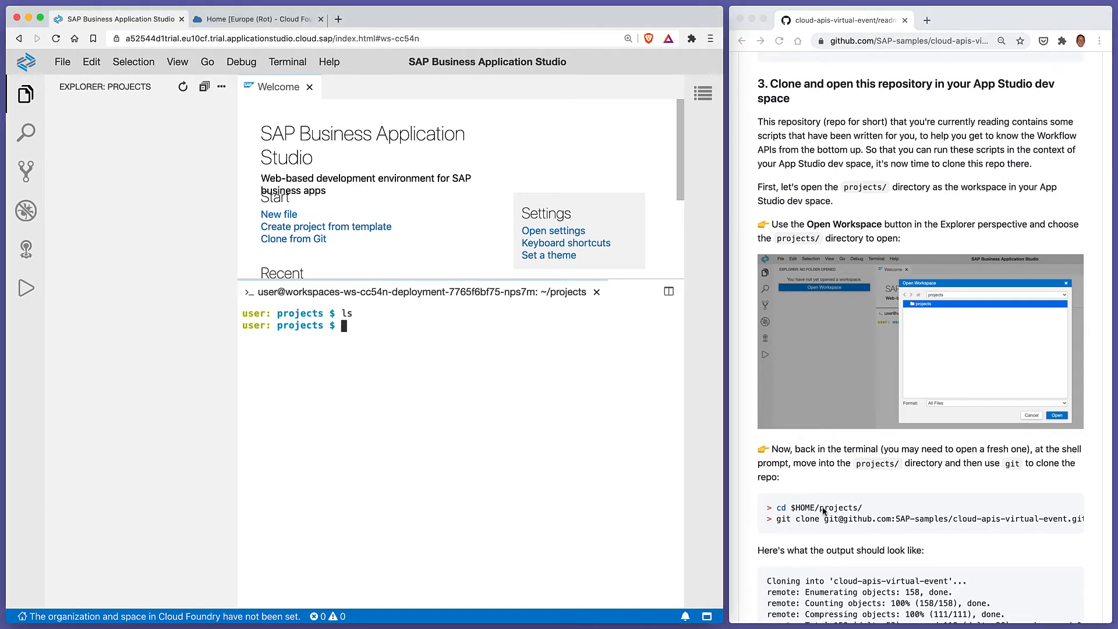
{"action": "mouse_move", "coordinate": [528, 402]}
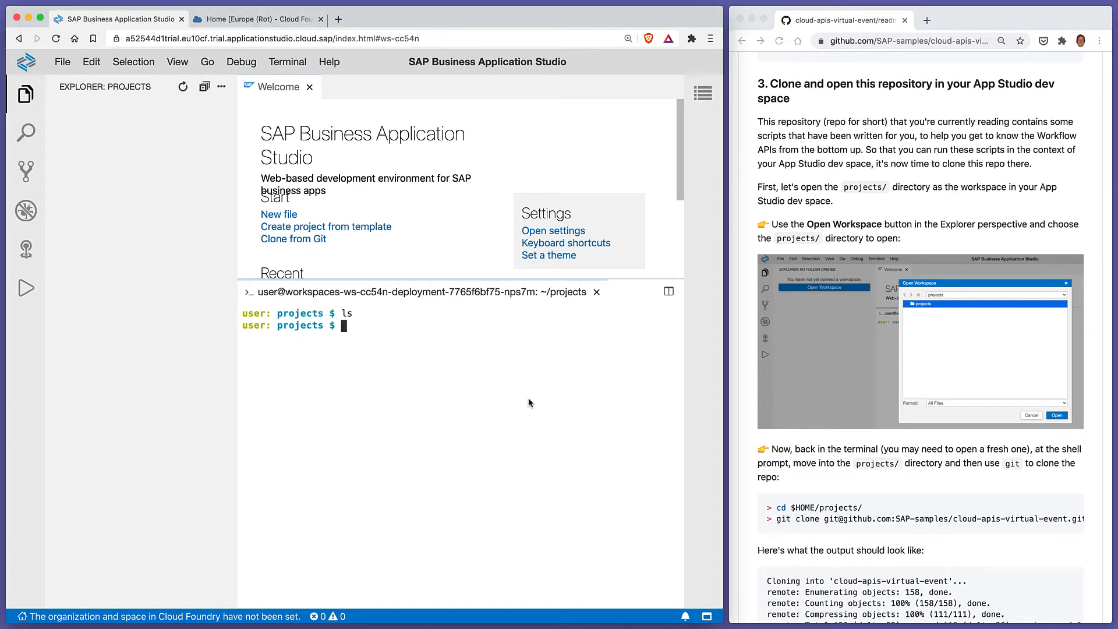
- Change the terminal directory to $HOME/projects/ and confirm it with pwd
{"action": "double_click", "coordinate": [820, 508]}
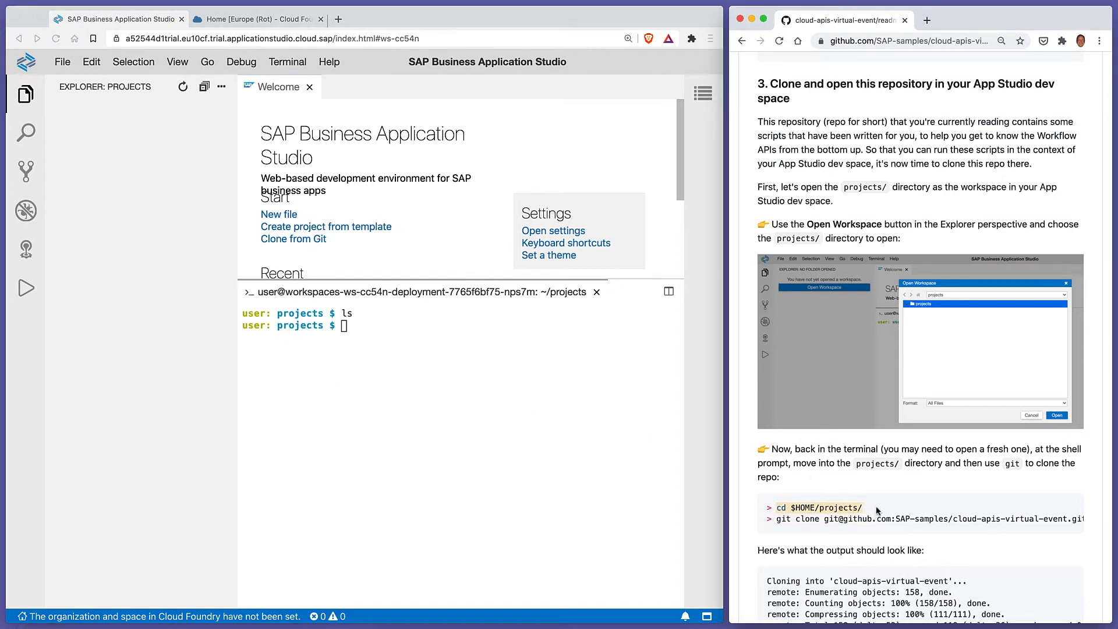
{"action": "type", "text": "cd $HOME/projects/"}
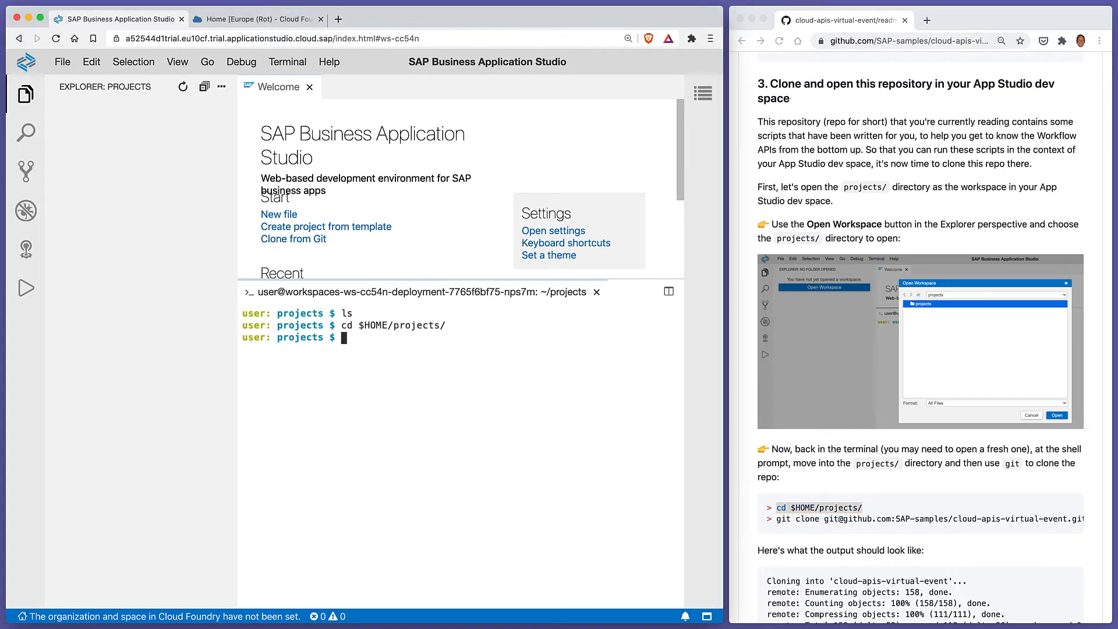
{"action": "type", "text": "pwd"}
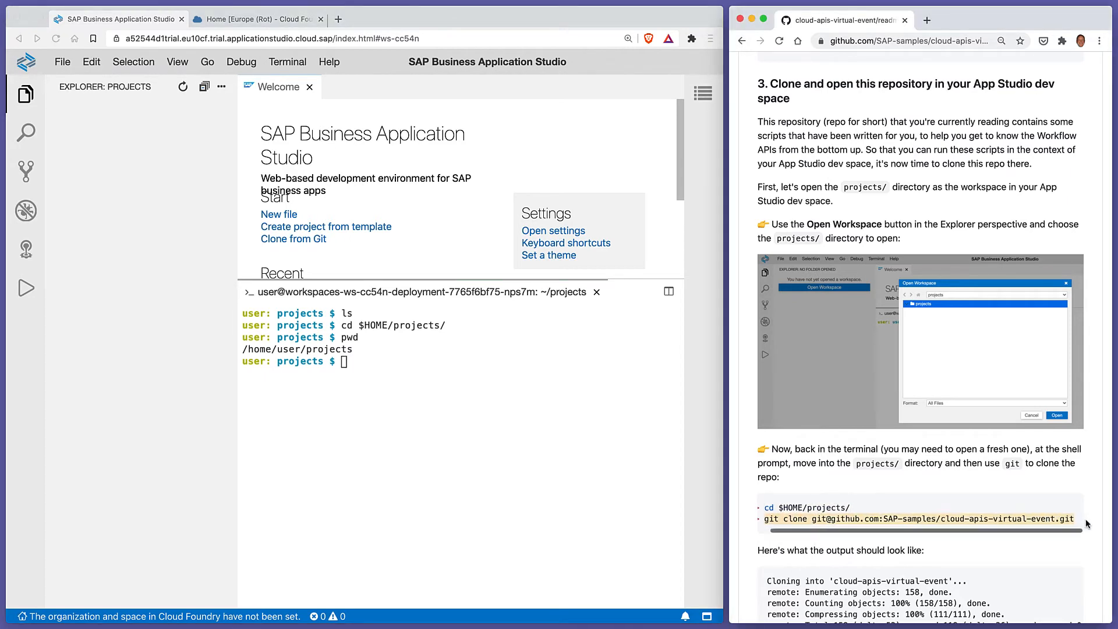
{"action": "type", "text": "git clone git@github.com:SAP-samples/cloud-apis-virtual-event.git"}
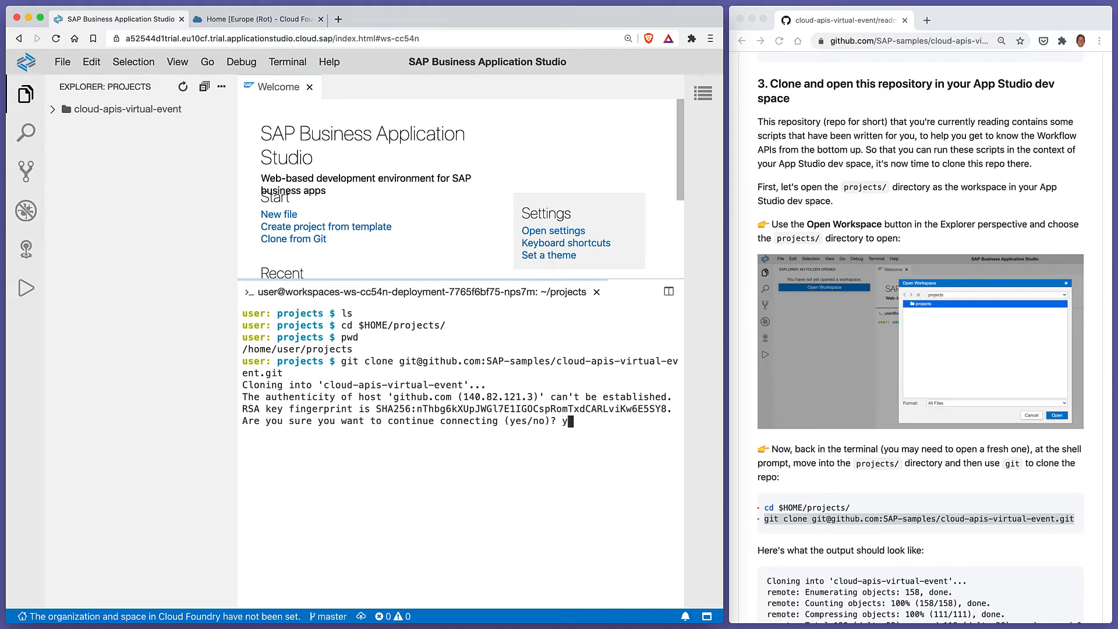
{"action": "type", "text": "yes"}
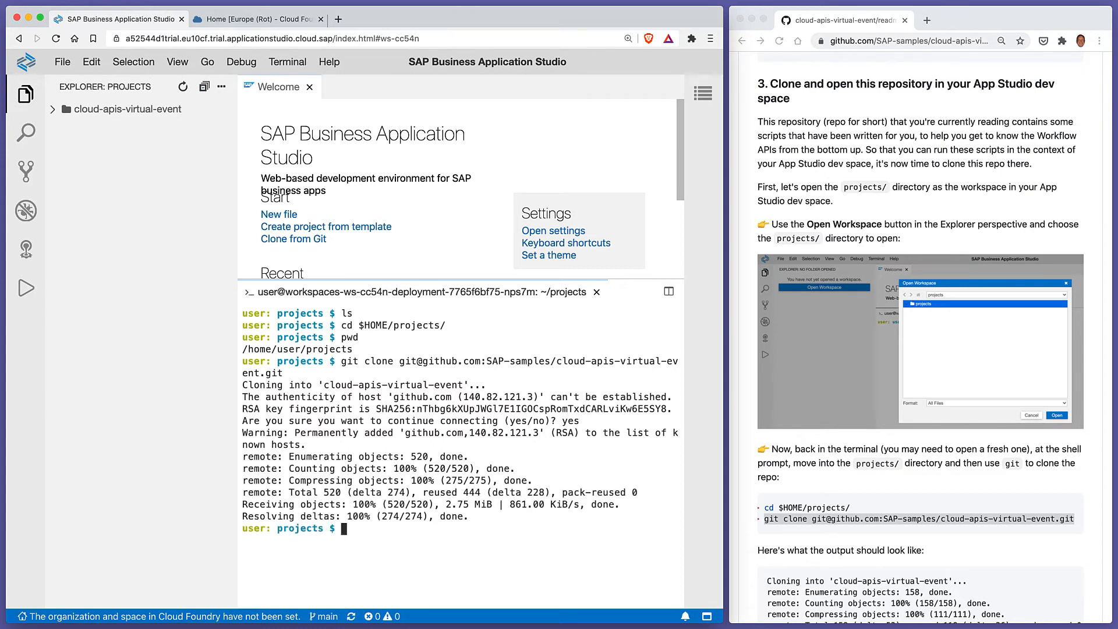
{"action": "type", "text": "ls"}
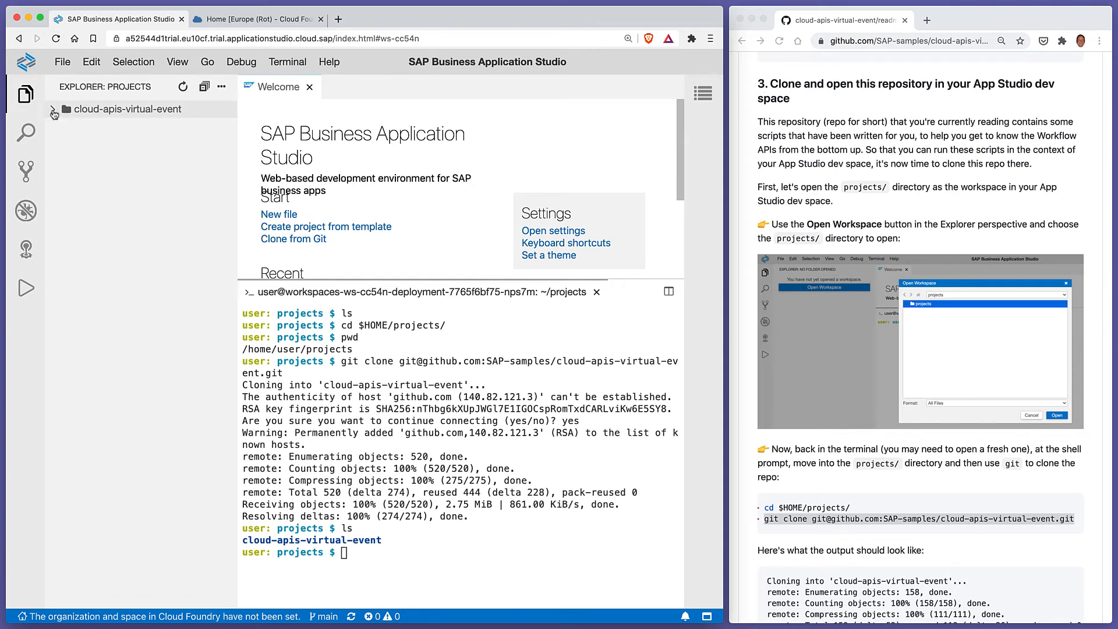
- Reveal the cloned cloud-apis-virtual-event repository contents in the Explorer
{"action": "left_click", "coordinate": [53, 112]}
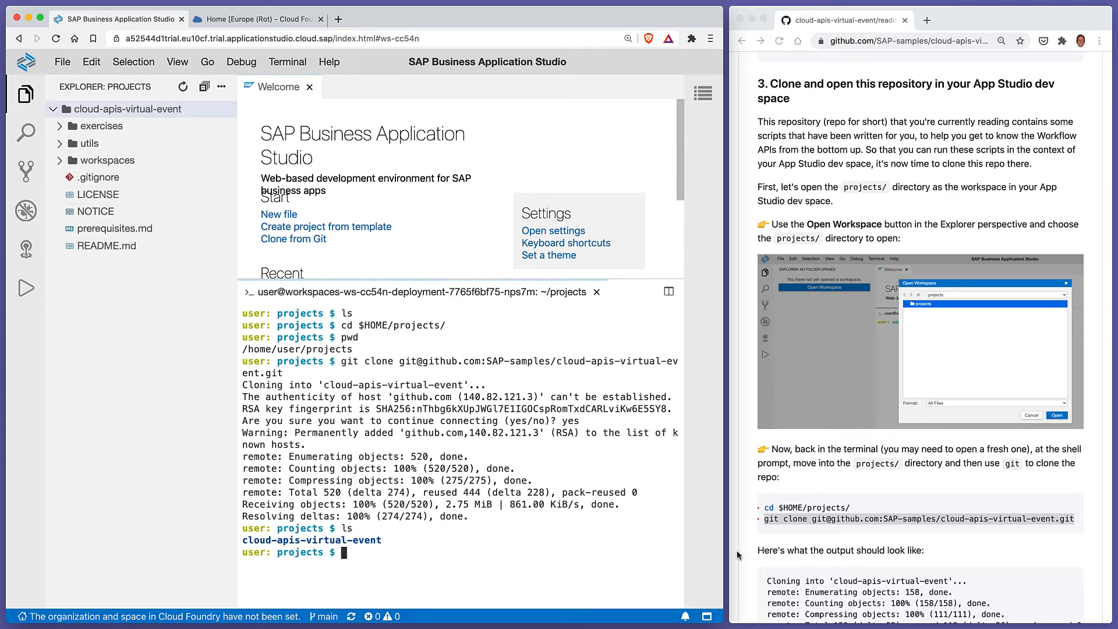
{"action": "scroll", "scroll_direction": "down", "scroll_amount": 3}
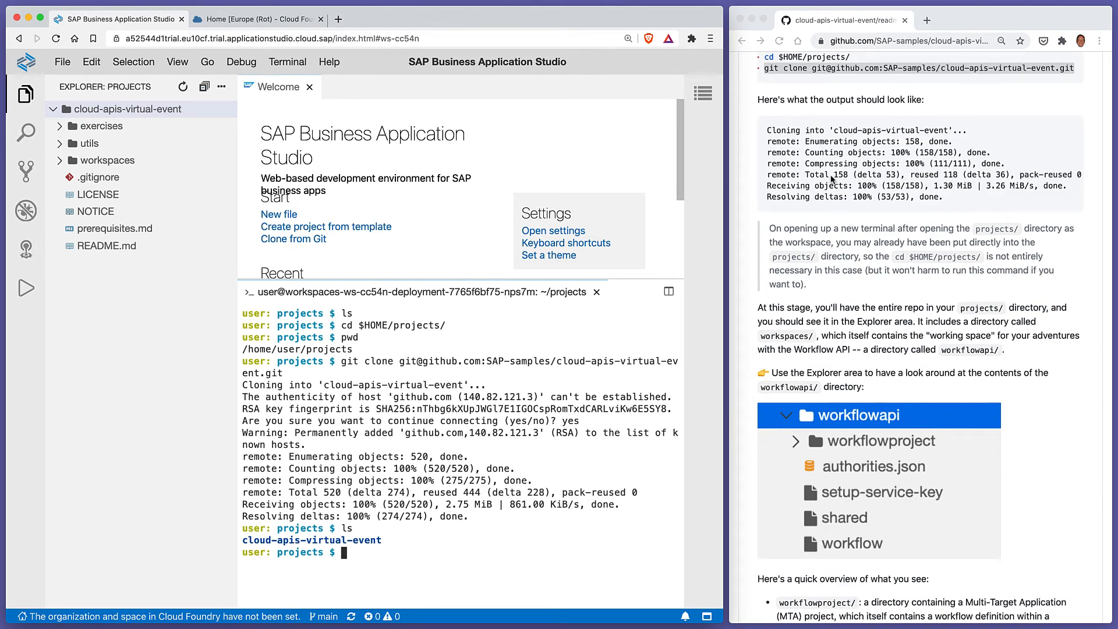
{"action": "mouse_move", "coordinate": [958, 317]}
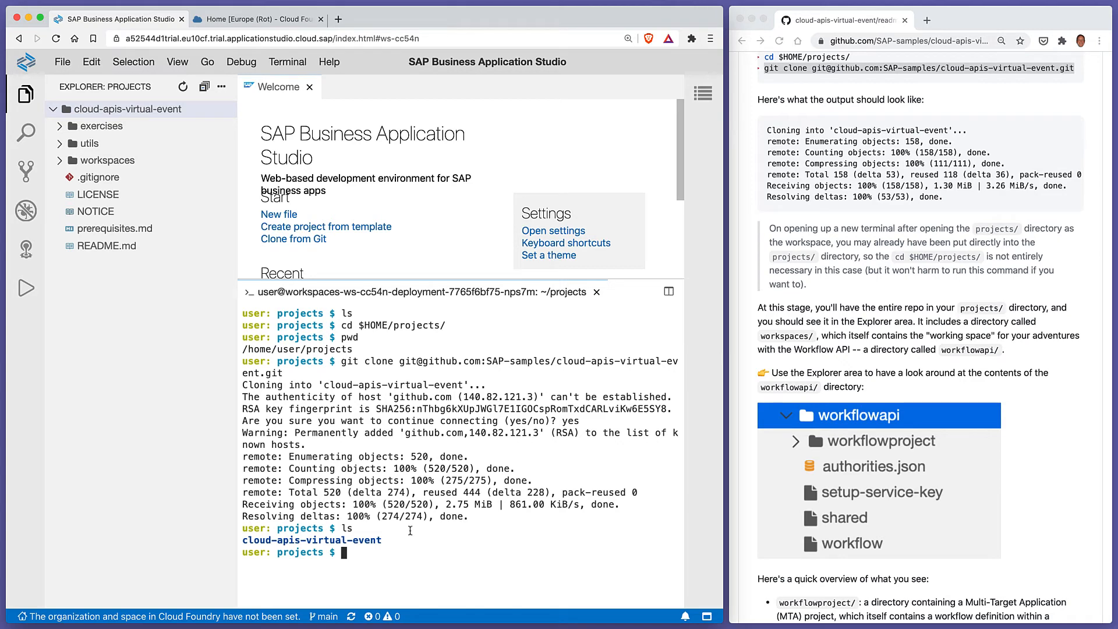
{"action": "mouse_move", "coordinate": [758, 505]}
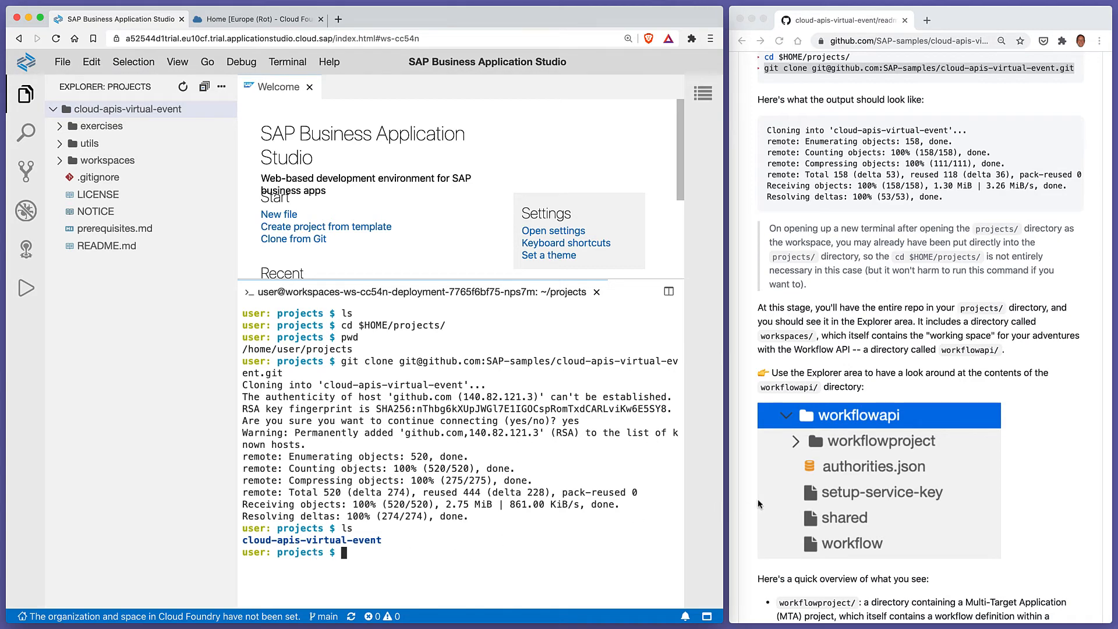
{"action": "scroll", "scroll_direction": "down", "scroll_amount": 3}
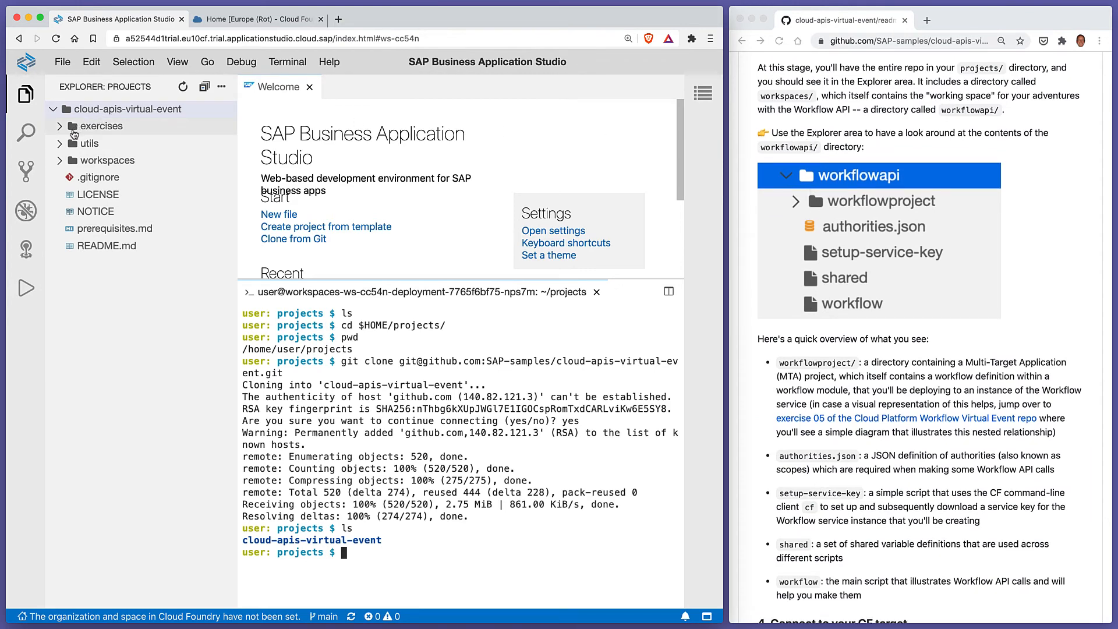
- Browse the exercises folder to exercise 03 and collapse it again
{"action": "left_click", "coordinate": [100, 126]}
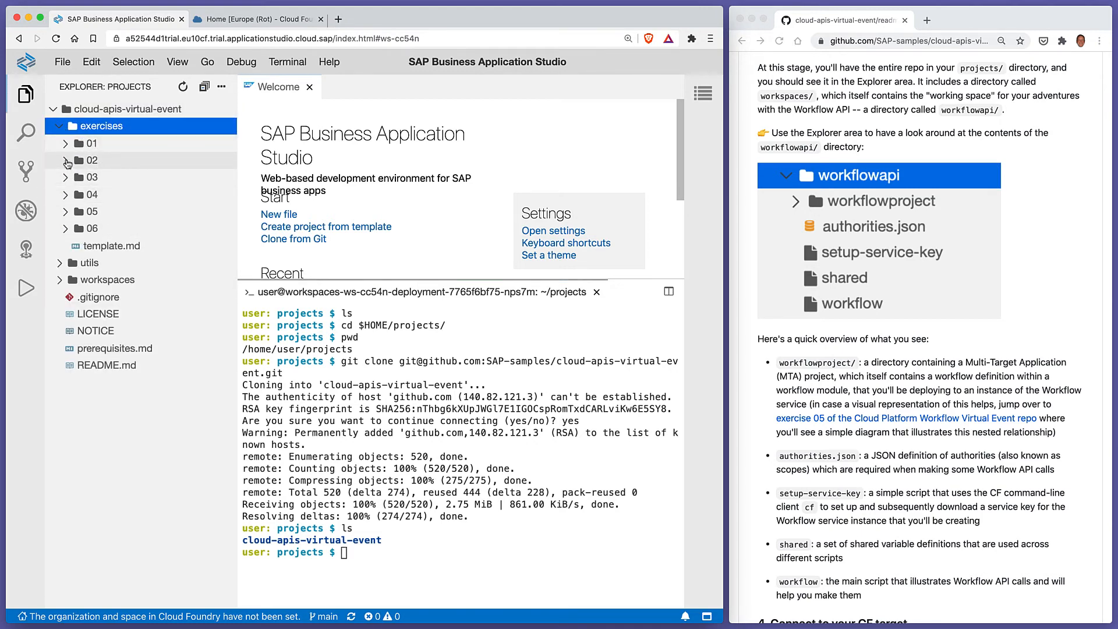
{"action": "left_click", "coordinate": [93, 177]}
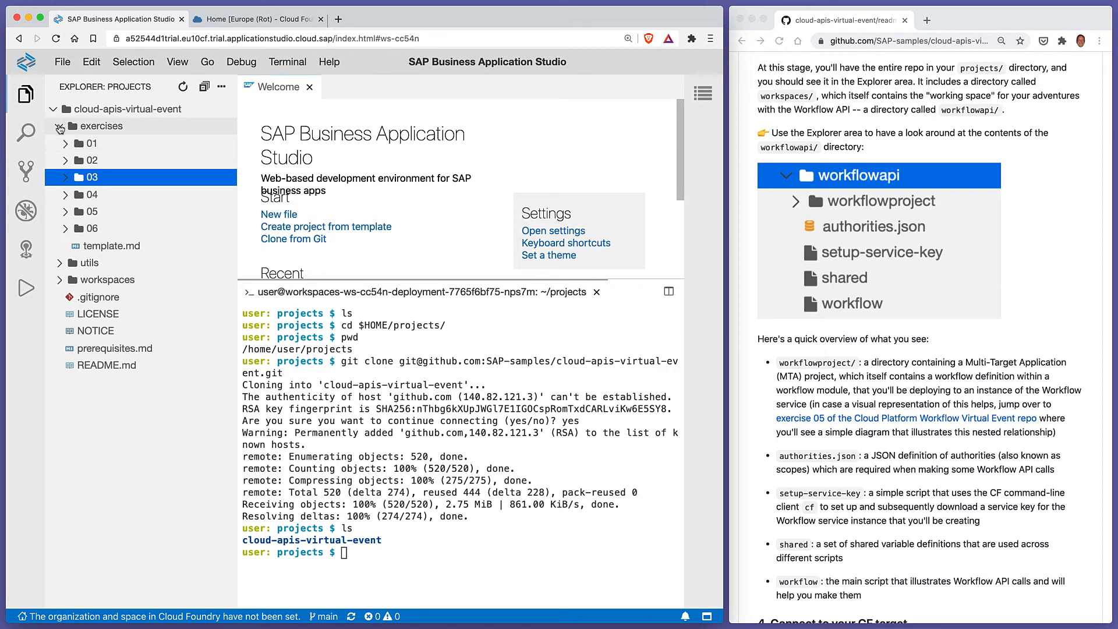
{"action": "left_click", "coordinate": [101, 126]}
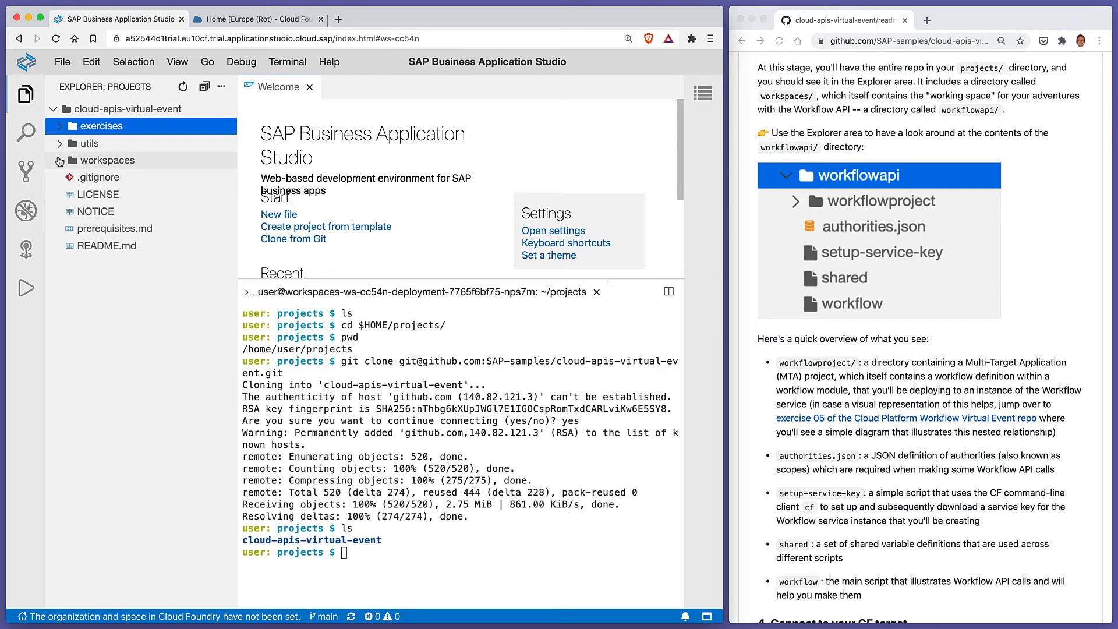
- Expand workspaces/workflowapi down through workflowproject and workflowmodule to its workflows folder
{"action": "left_click", "coordinate": [110, 159]}
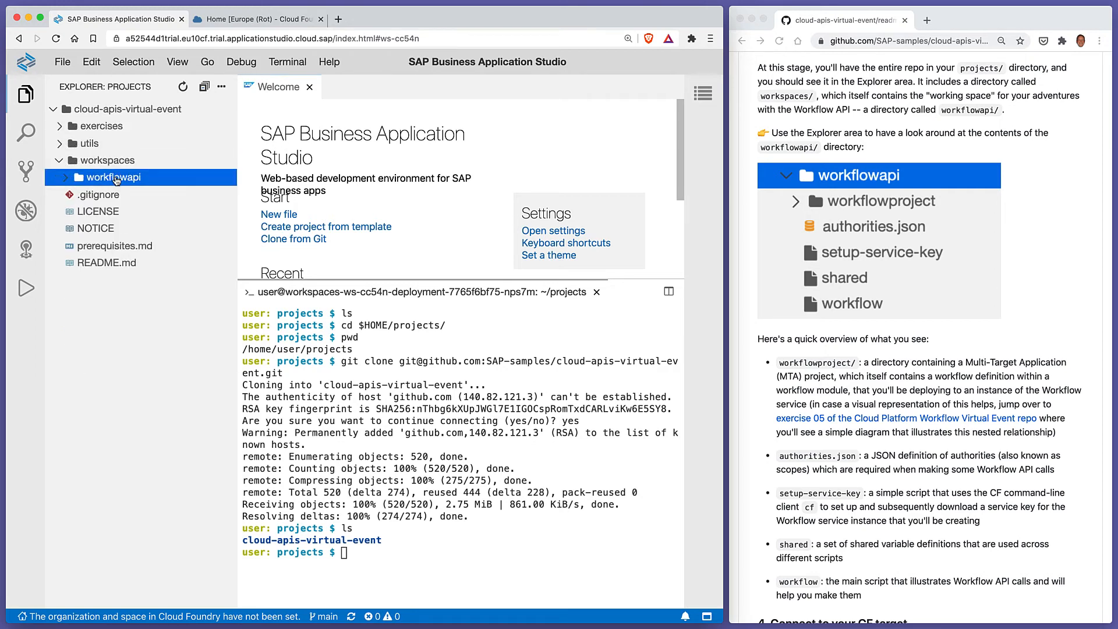
{"action": "mouse_move", "coordinate": [110, 177]}
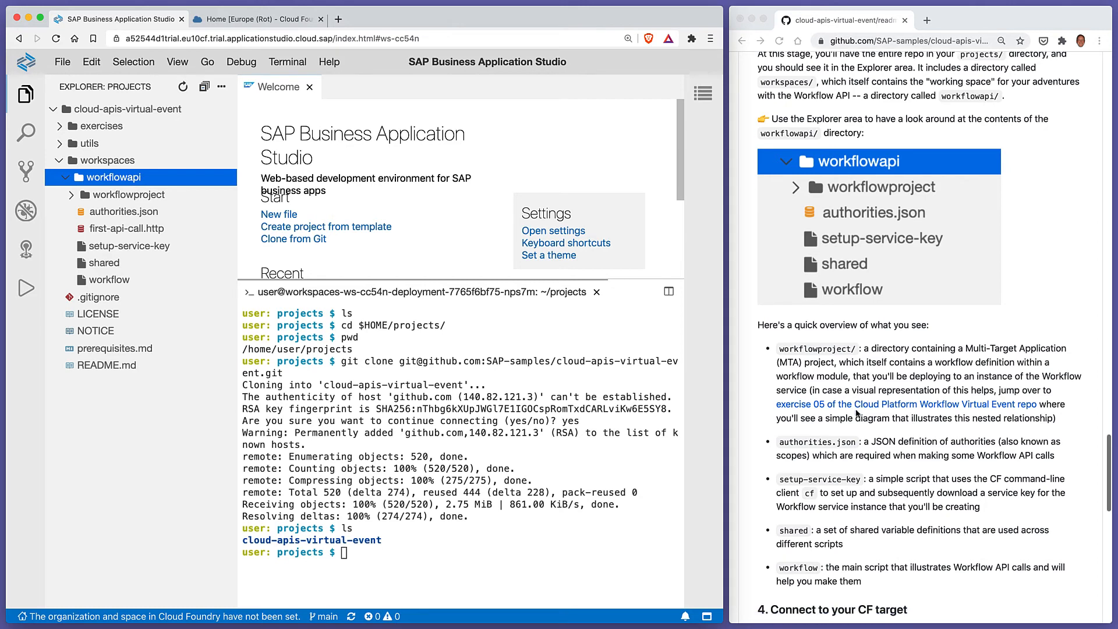
{"action": "scroll", "scroll_direction": "down", "scroll_amount": 3}
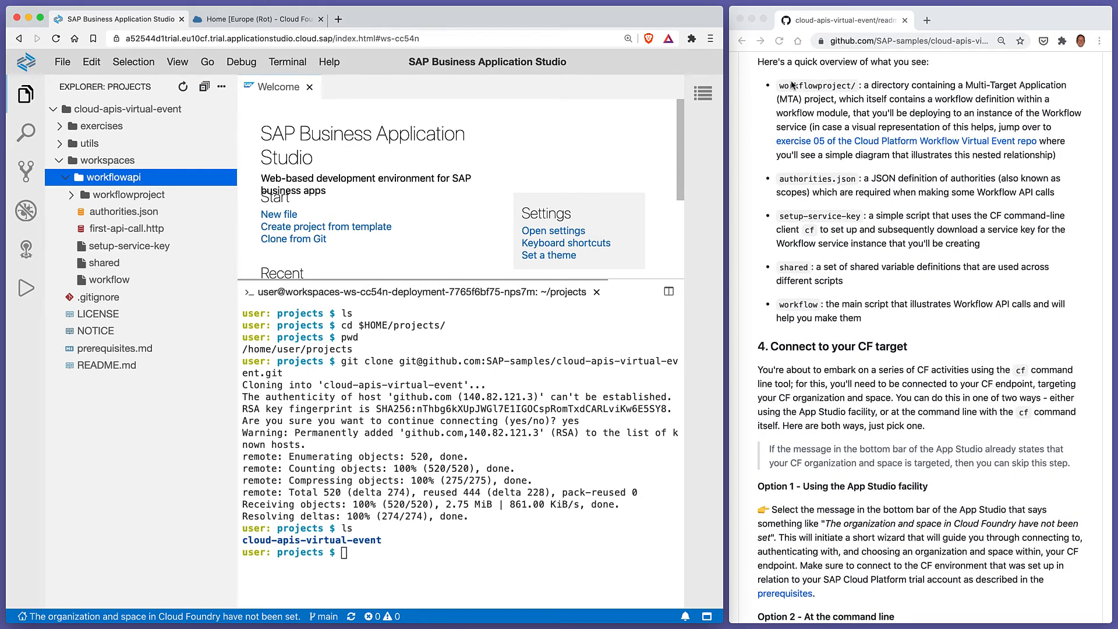
{"action": "mouse_move", "coordinate": [910, 93]}
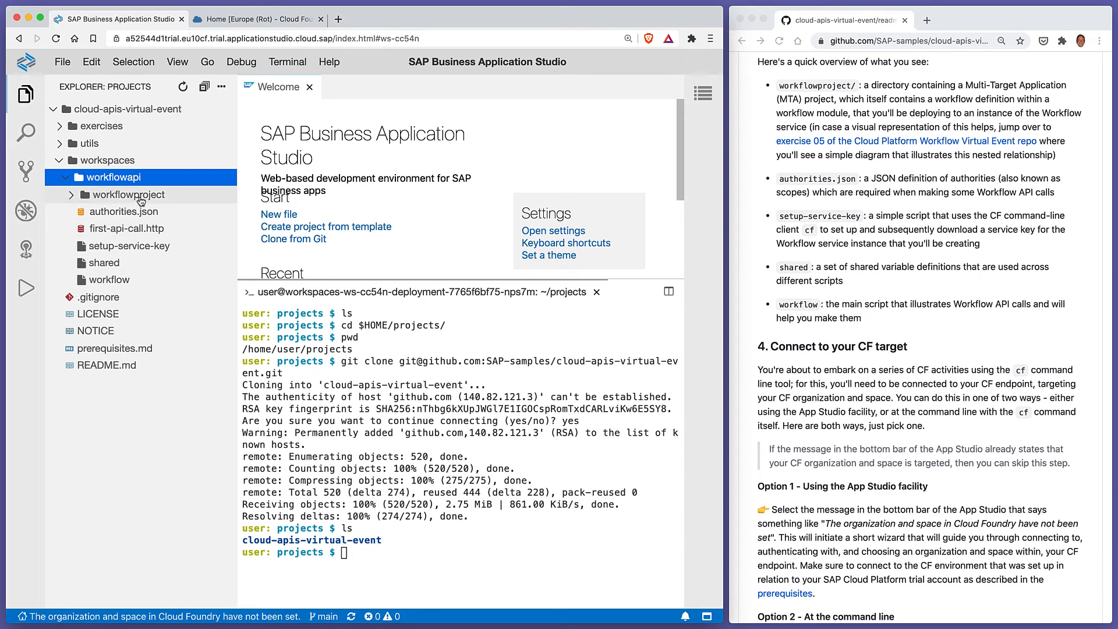
{"action": "left_click", "coordinate": [132, 194]}
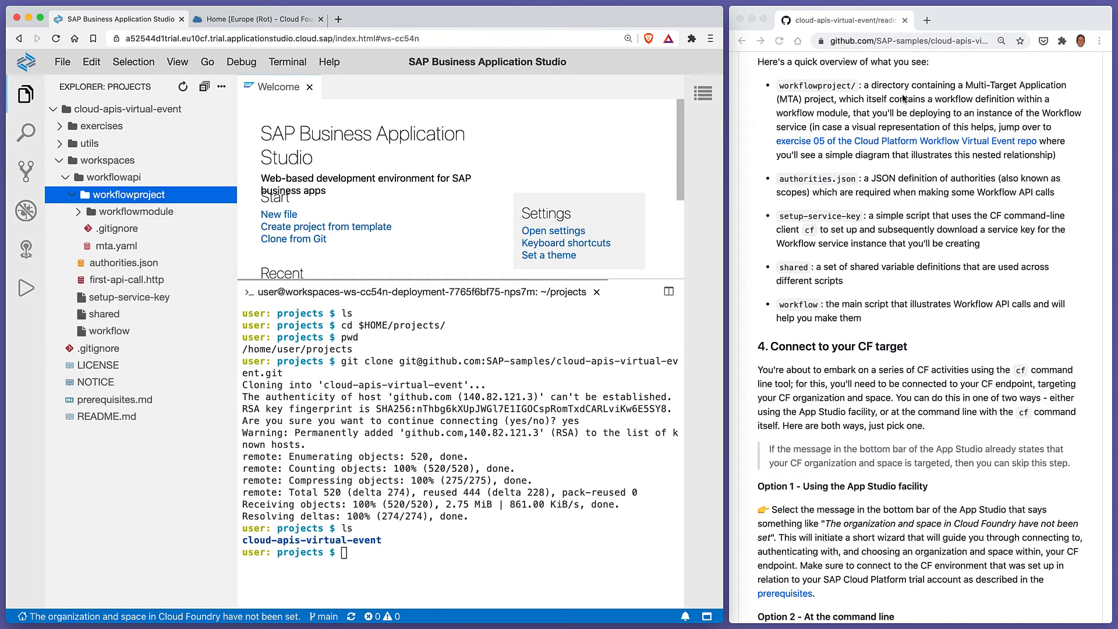
{"action": "left_click", "coordinate": [135, 211]}
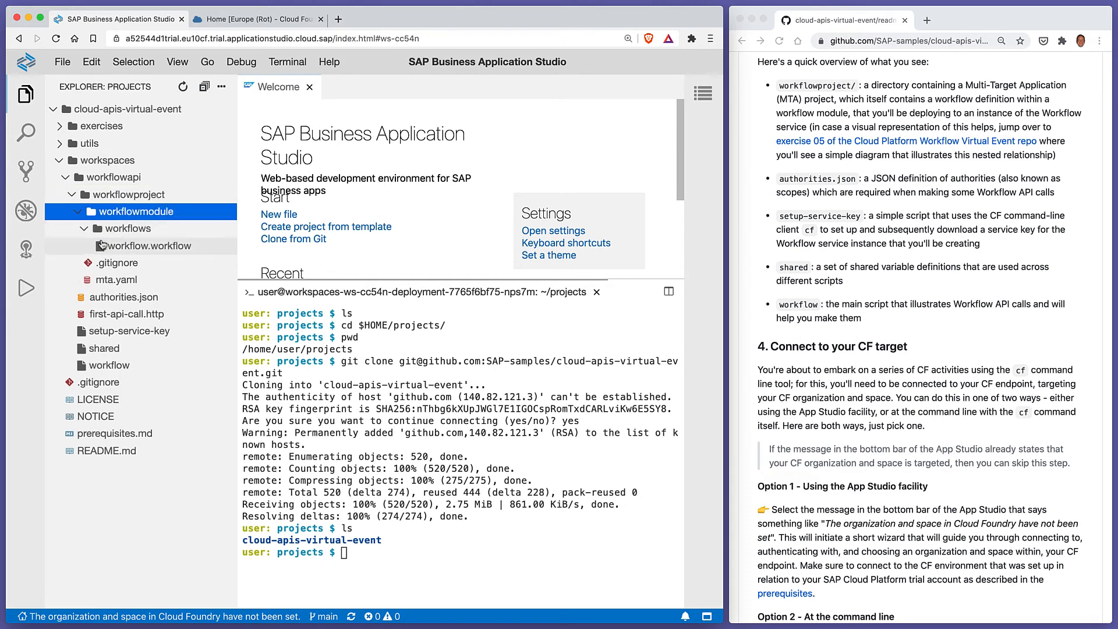
{"action": "mouse_move", "coordinate": [149, 246]}
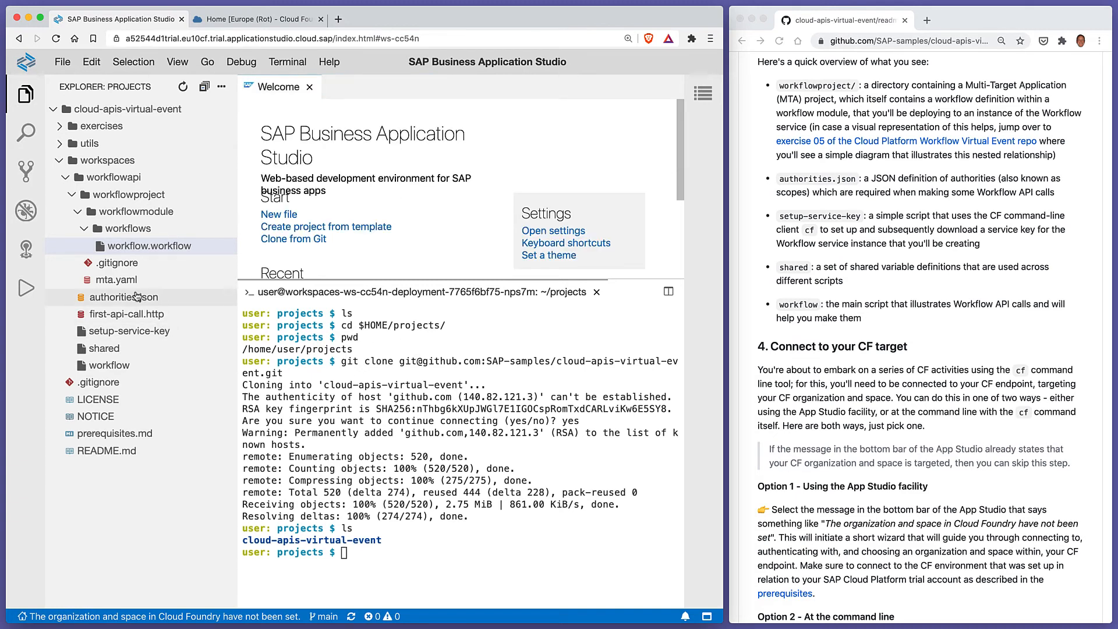
- Open authorities.json and the setup-service-key script in editor tabs
{"action": "left_click", "coordinate": [130, 297]}
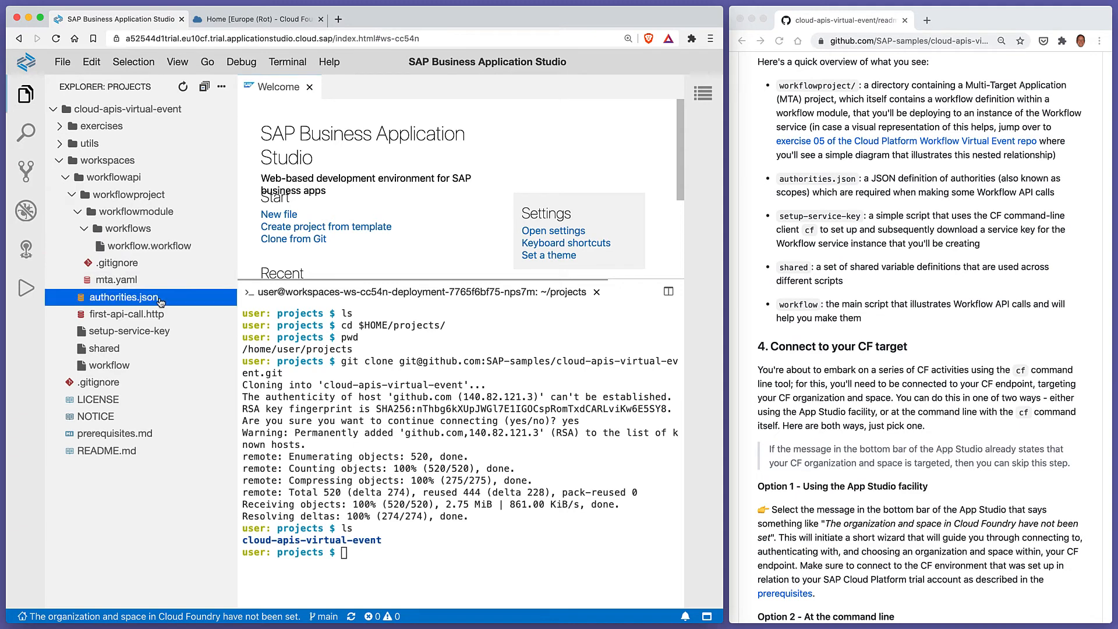
{"action": "left_click", "coordinate": [127, 297]}
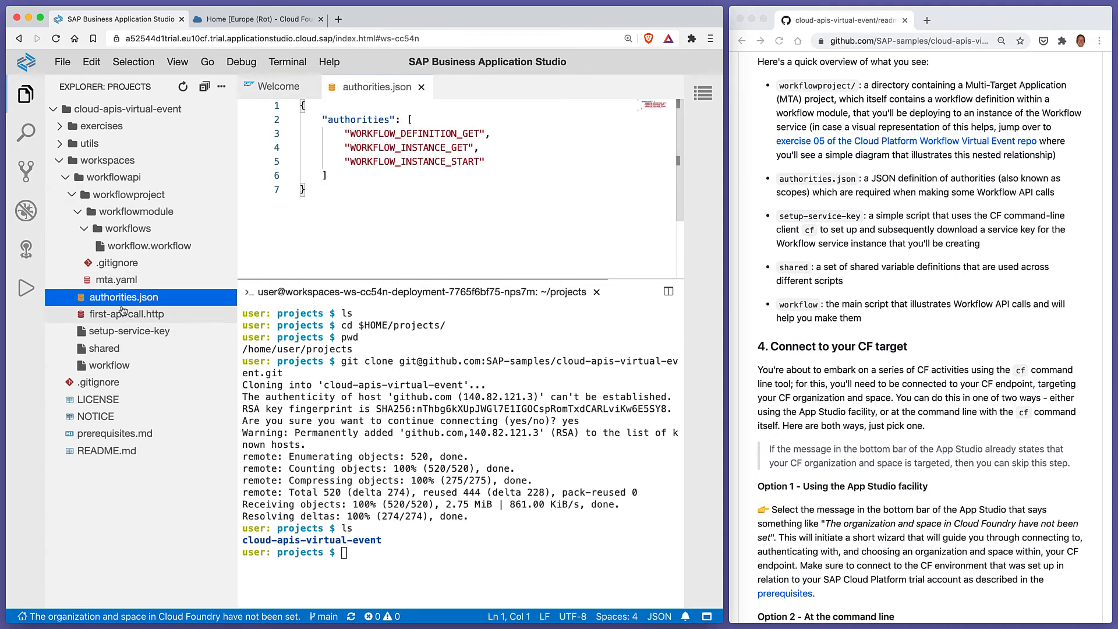
{"action": "left_click", "coordinate": [129, 330]}
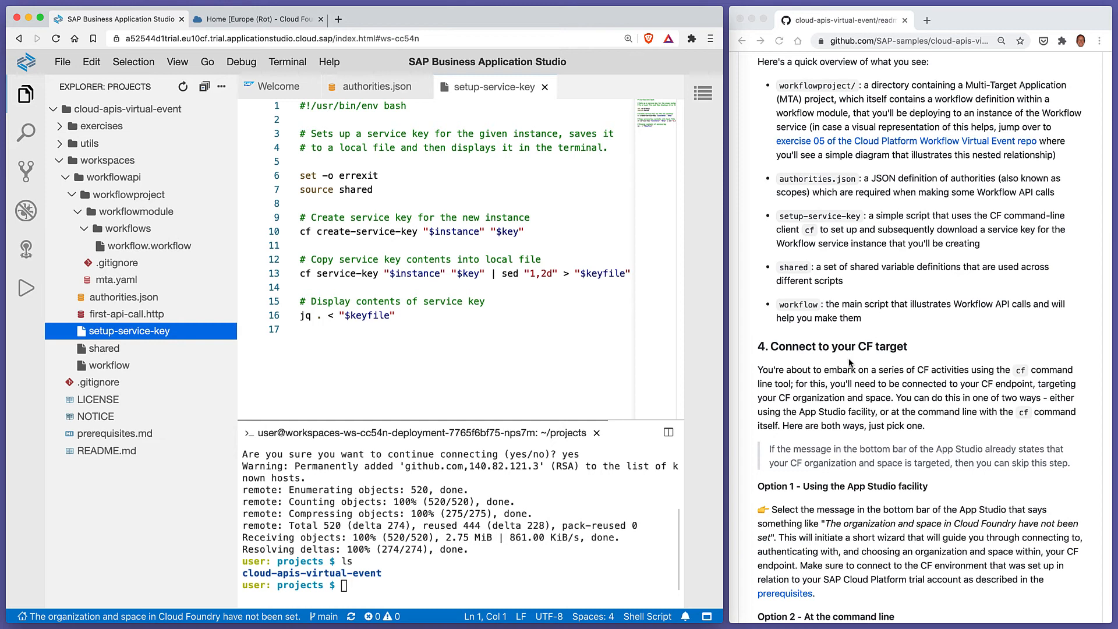
{"action": "mouse_move", "coordinate": [850, 365]}
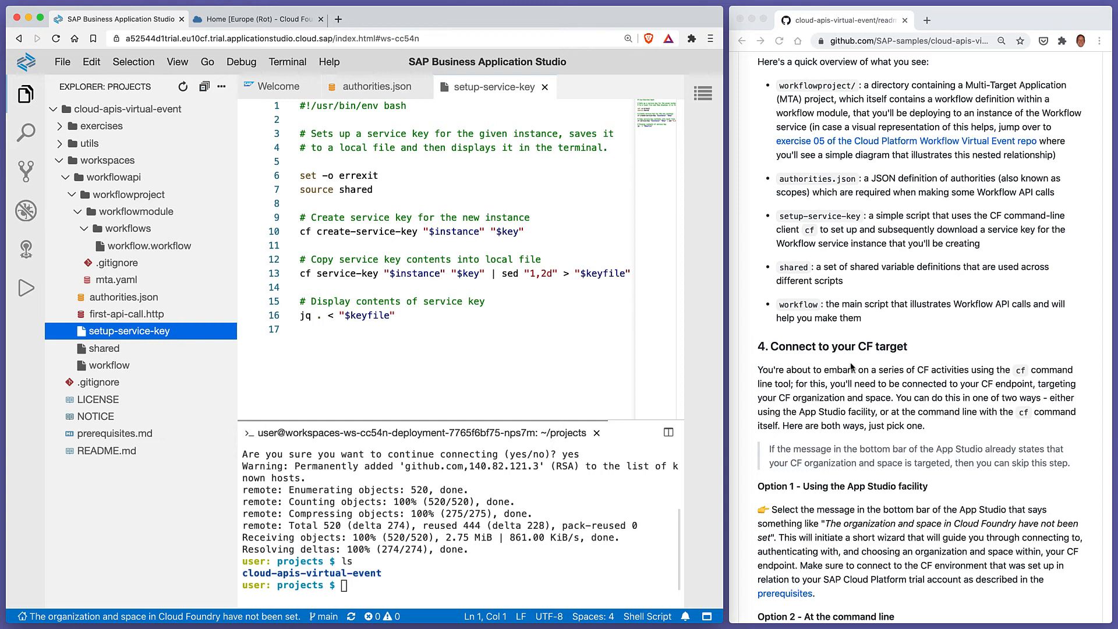
{"action": "mouse_move", "coordinate": [851, 366]}
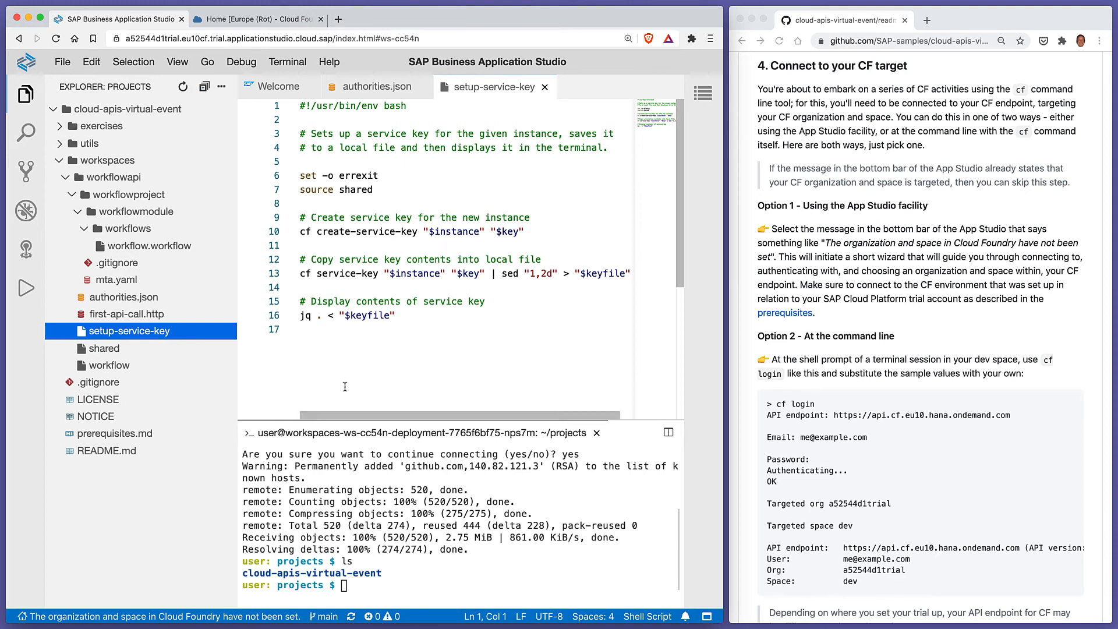
{"action": "mouse_move", "coordinate": [856, 78]}
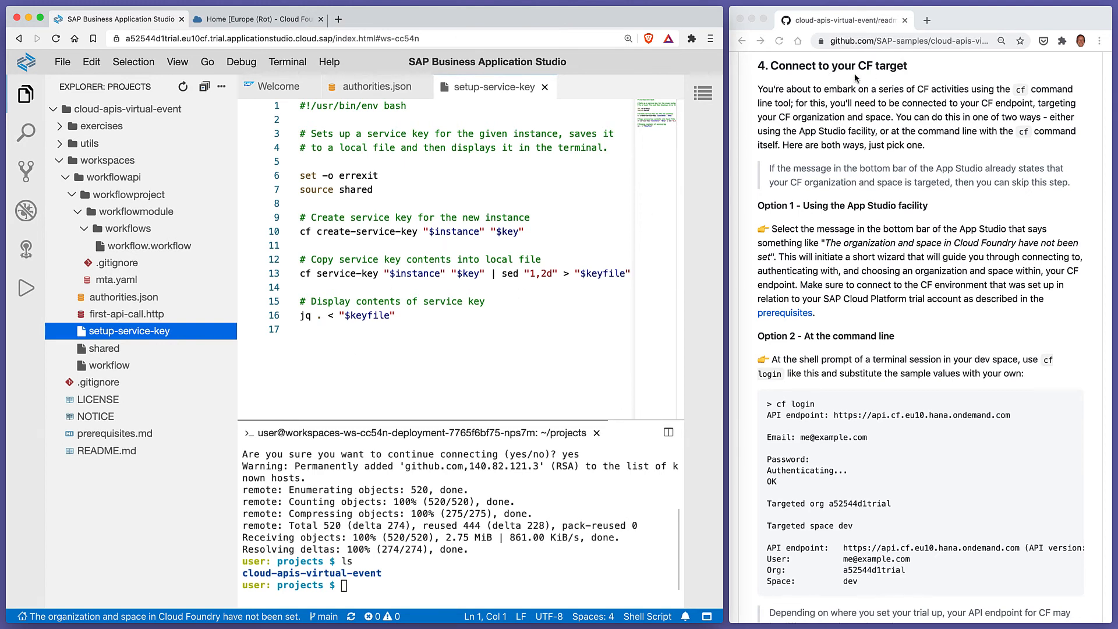
{"action": "mouse_move", "coordinate": [870, 135]}
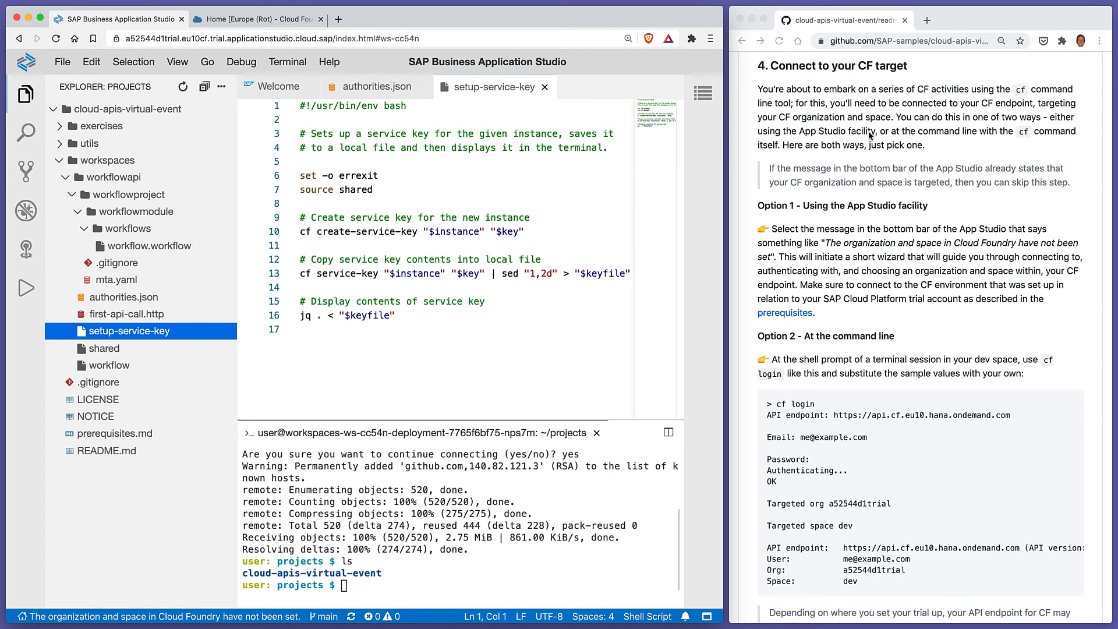
{"action": "mouse_move", "coordinate": [764, 164]}
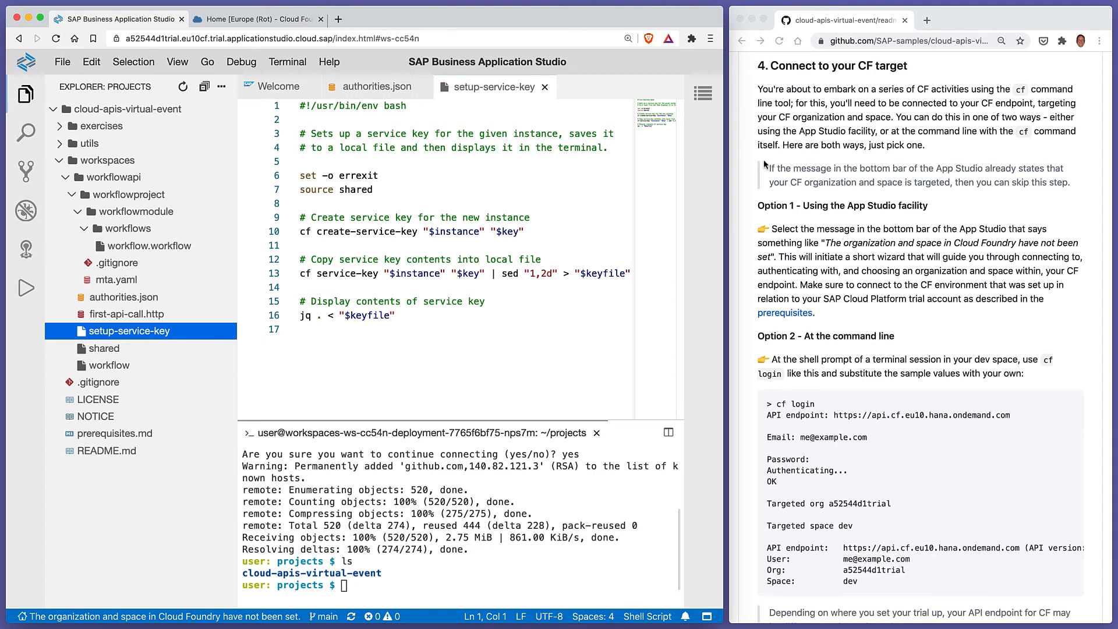
{"action": "mouse_move", "coordinate": [327, 449]}
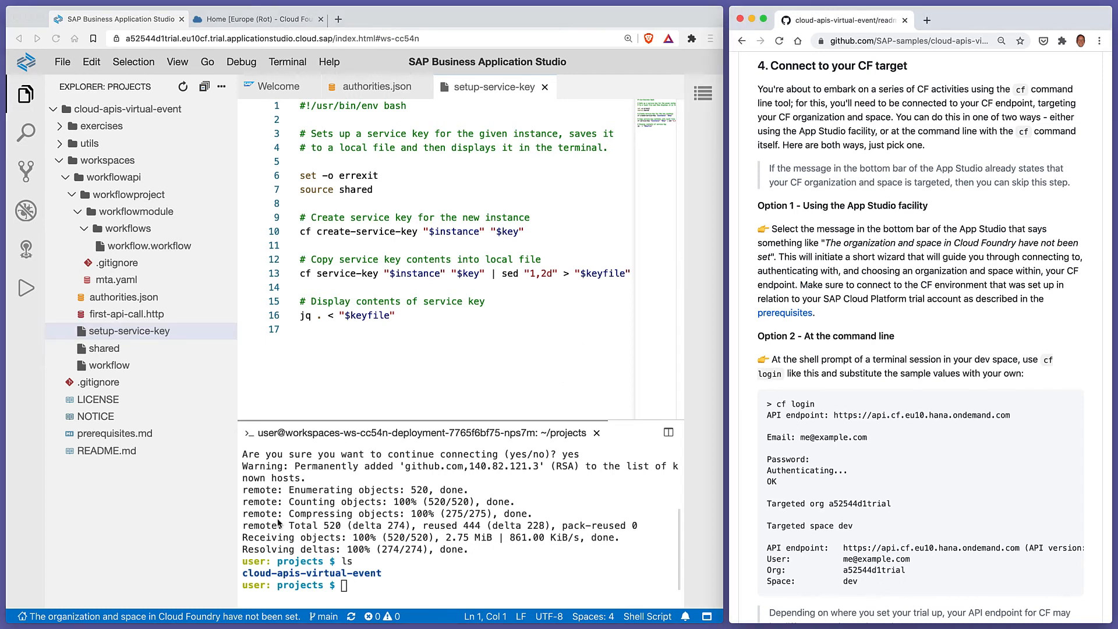
- Log in to Cloud Foundry targeting org a52544d1trial and space dev, dismissing the confirmation notice
{"action": "left_click", "coordinate": [157, 616]}
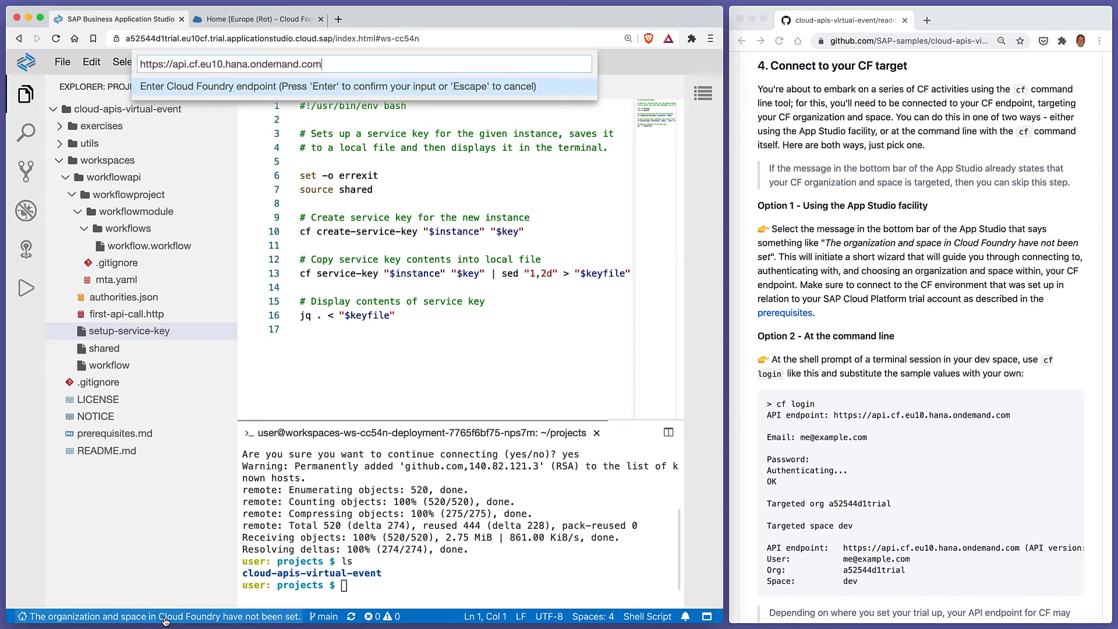
{"action": "mouse_move", "coordinate": [125, 618]}
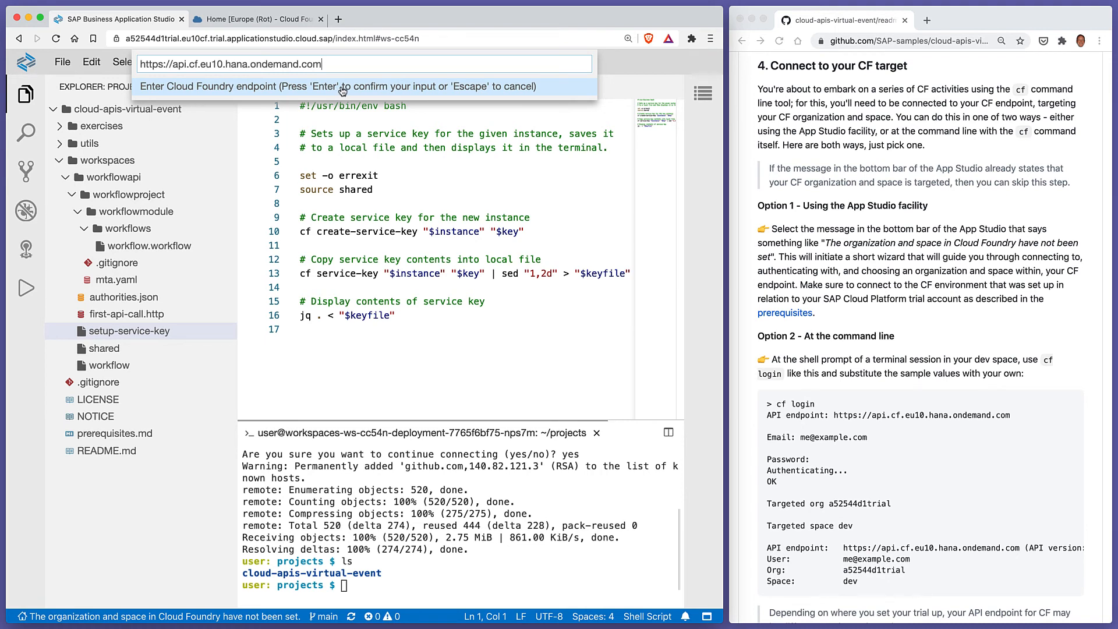
{"action": "mouse_move", "coordinate": [832, 407]}
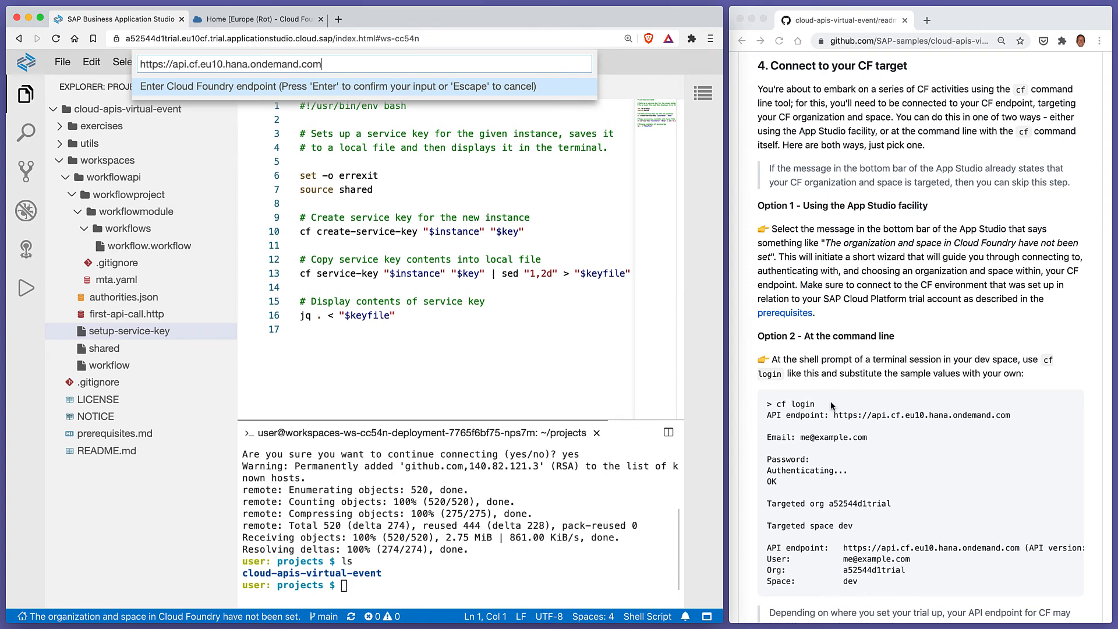
{"action": "scroll", "scroll_direction": "down", "scroll_amount": 3}
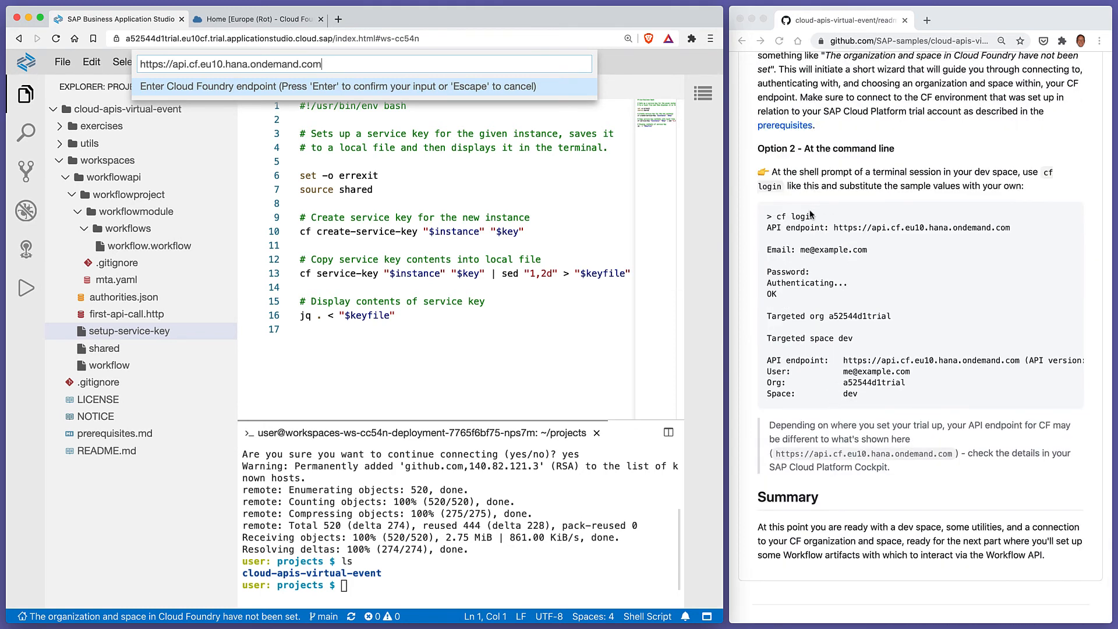
{"action": "mouse_move", "coordinate": [811, 218]}
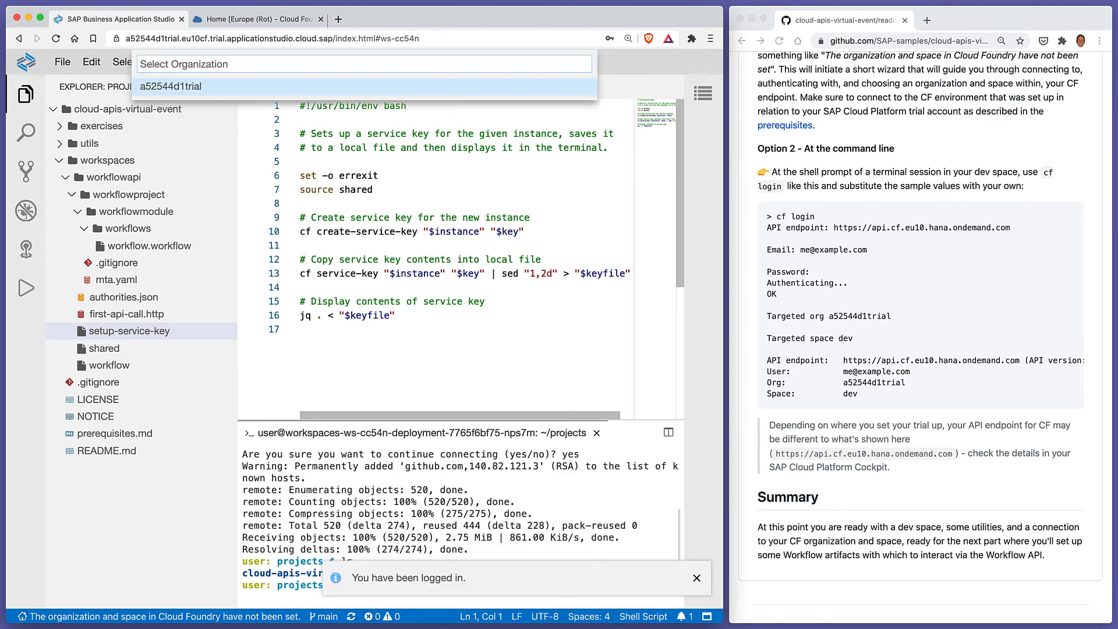
{"action": "mouse_move", "coordinate": [297, 202]}
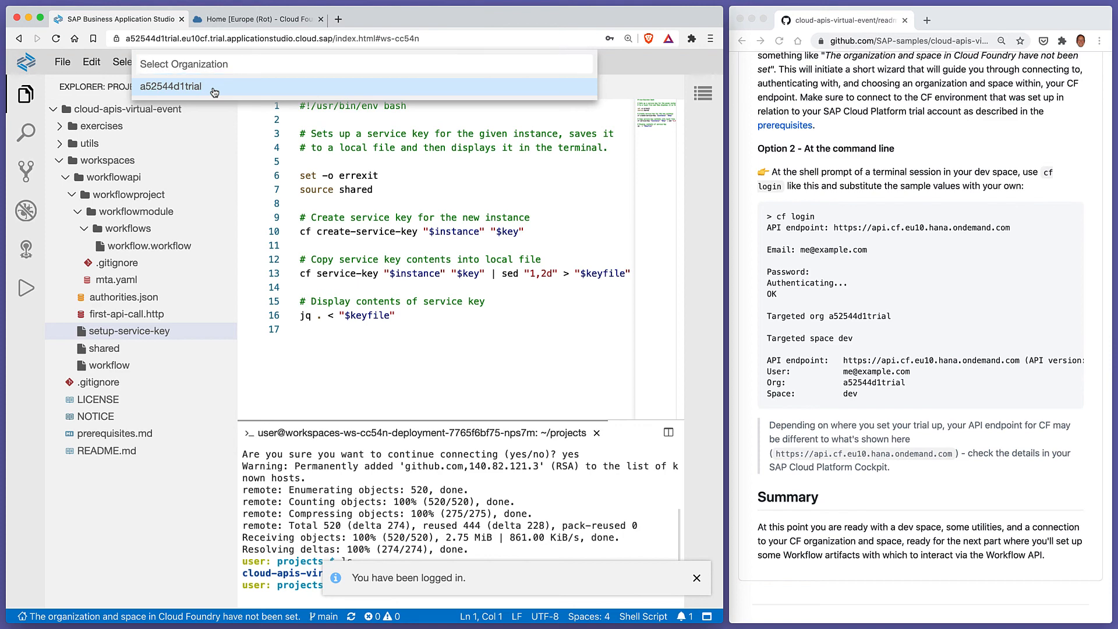
{"action": "left_click", "coordinate": [170, 86]}
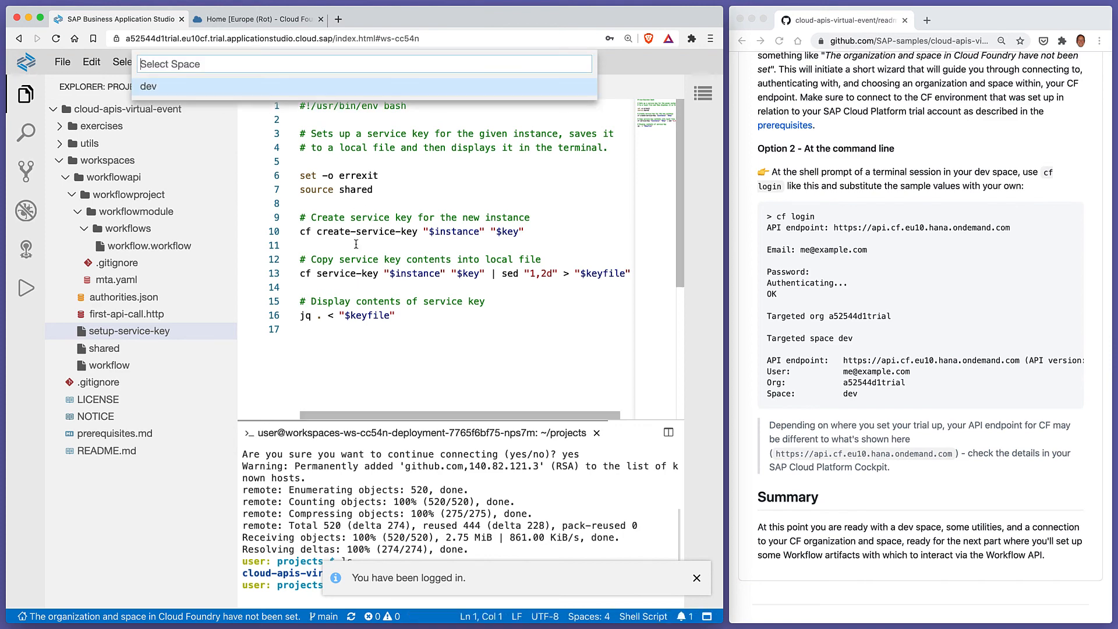
{"action": "left_click", "coordinate": [148, 85]}
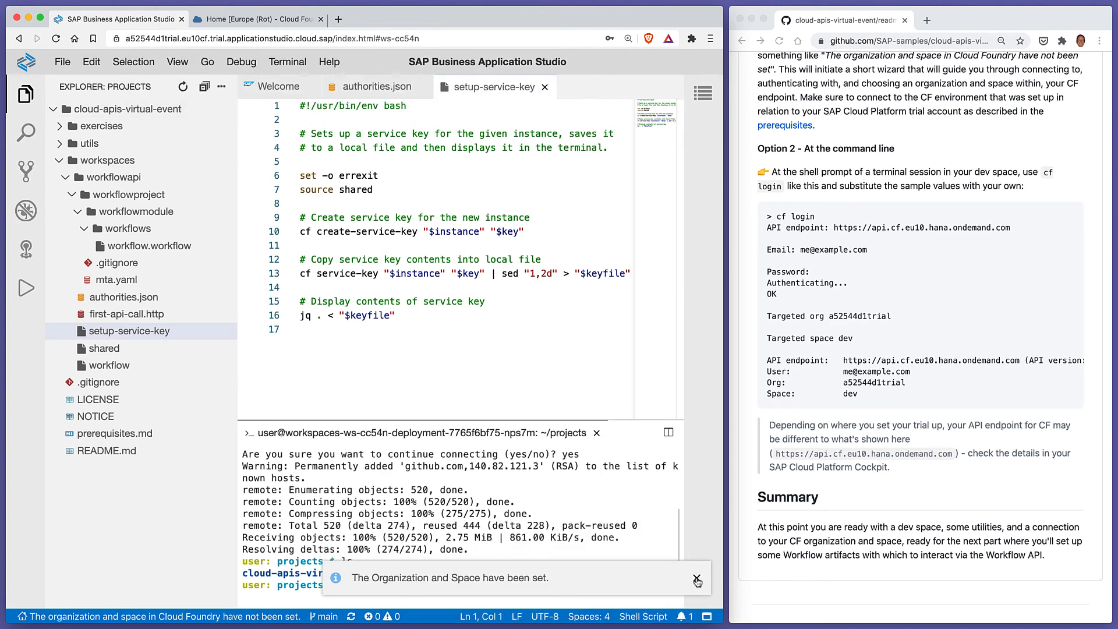
{"action": "left_click", "coordinate": [696, 579]}
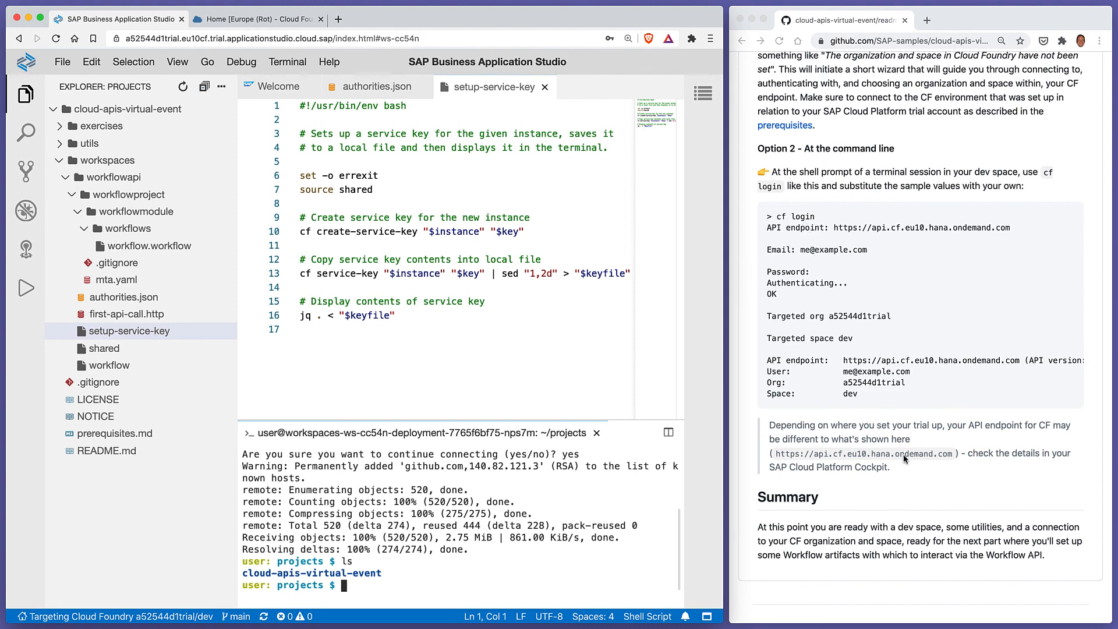
{"action": "mouse_move", "coordinate": [866, 475]}
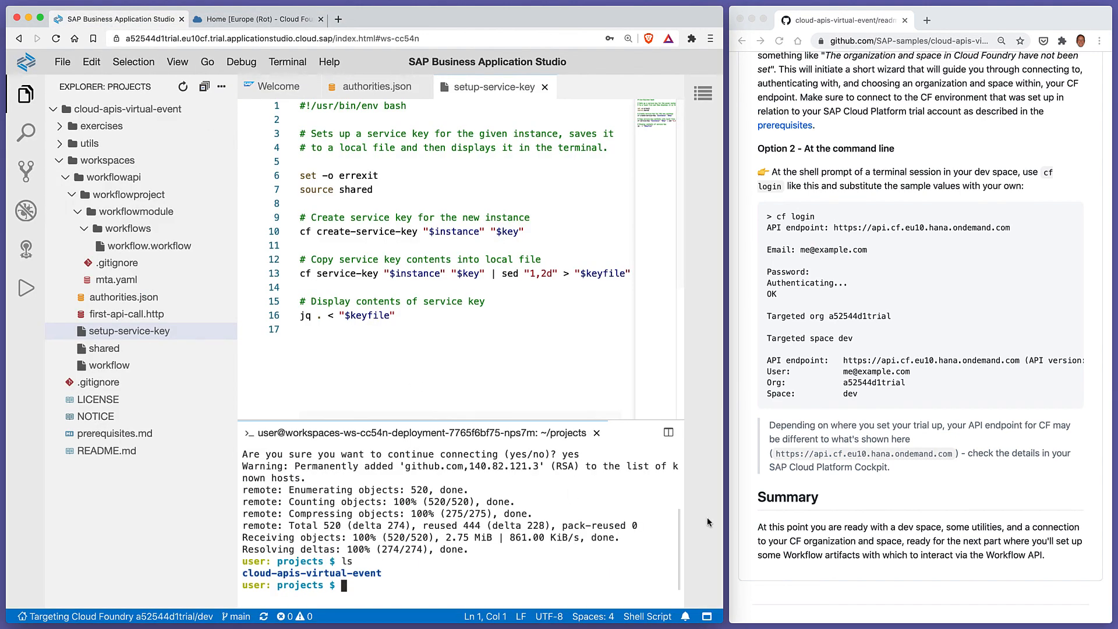
{"action": "mouse_move", "coordinate": [968, 536]}
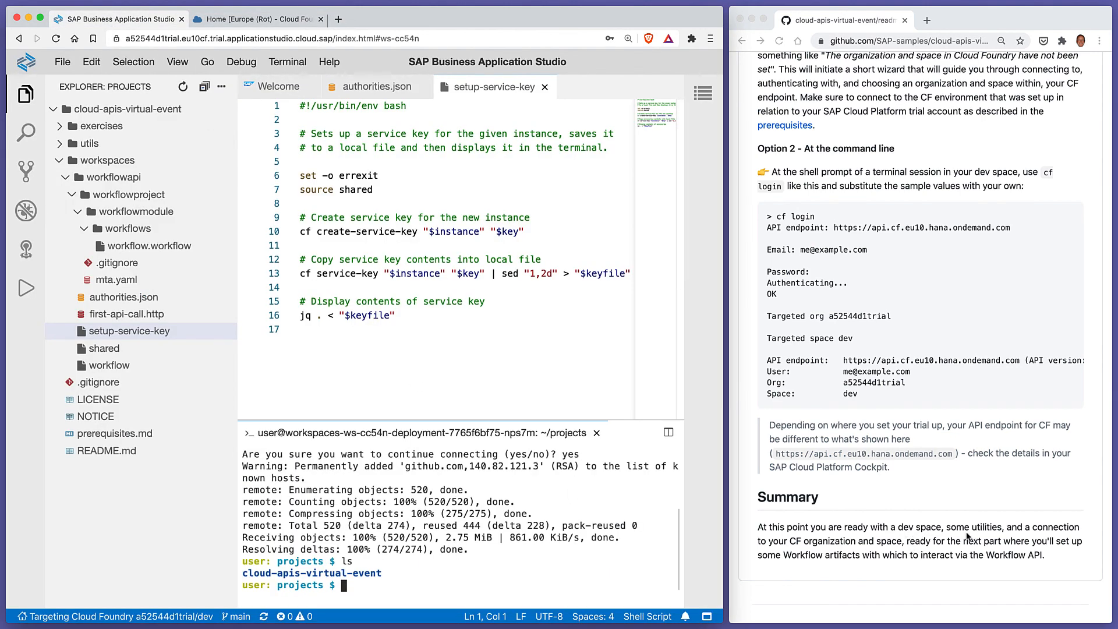
{"action": "mouse_move", "coordinate": [955, 535]}
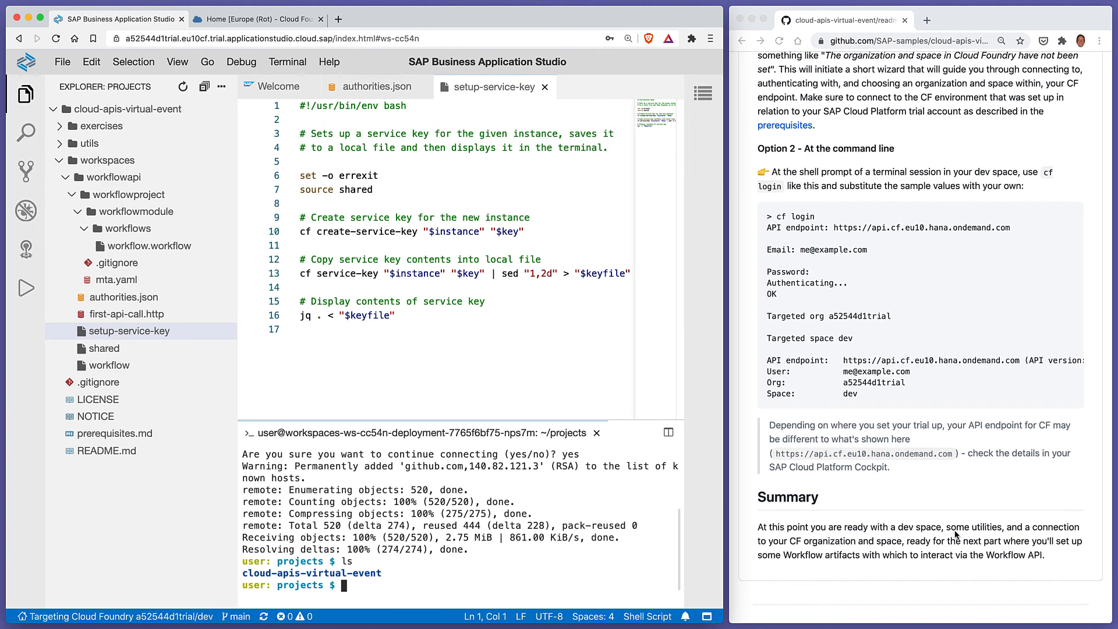
{"action": "mouse_move", "coordinate": [978, 533]}
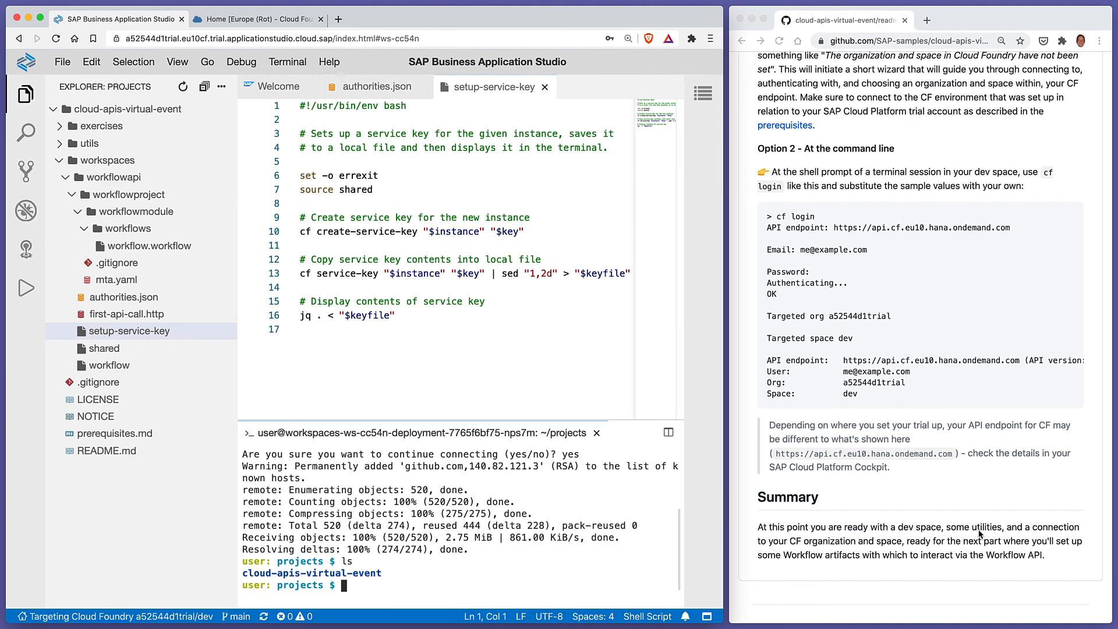
{"action": "mouse_move", "coordinate": [810, 552]}
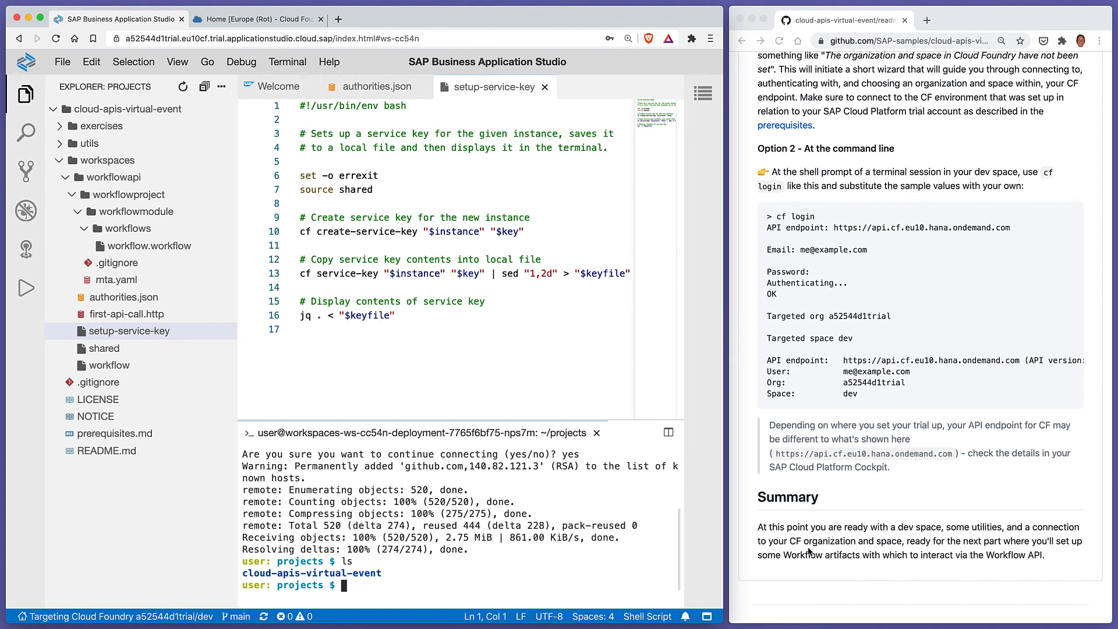
{"action": "mouse_move", "coordinate": [890, 546]}
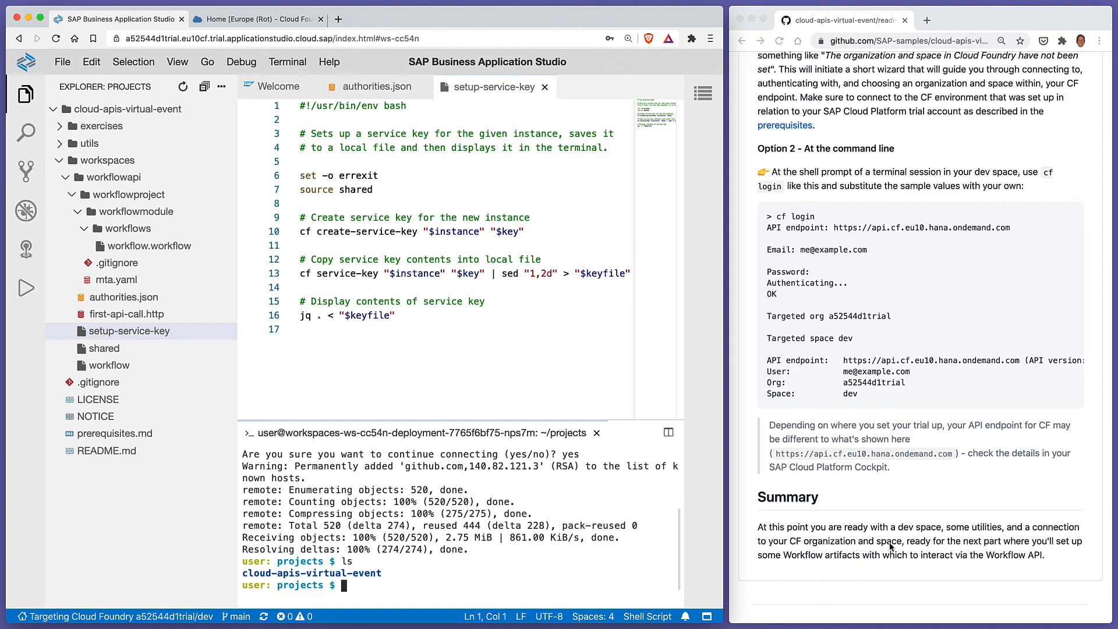
{"action": "mouse_move", "coordinate": [487, 500]}
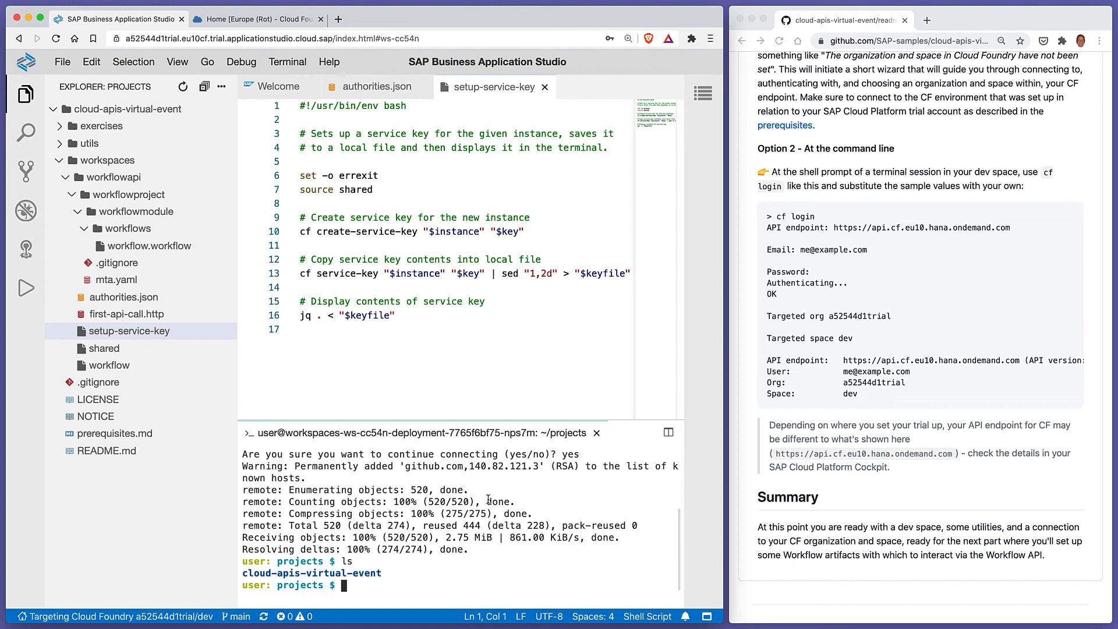